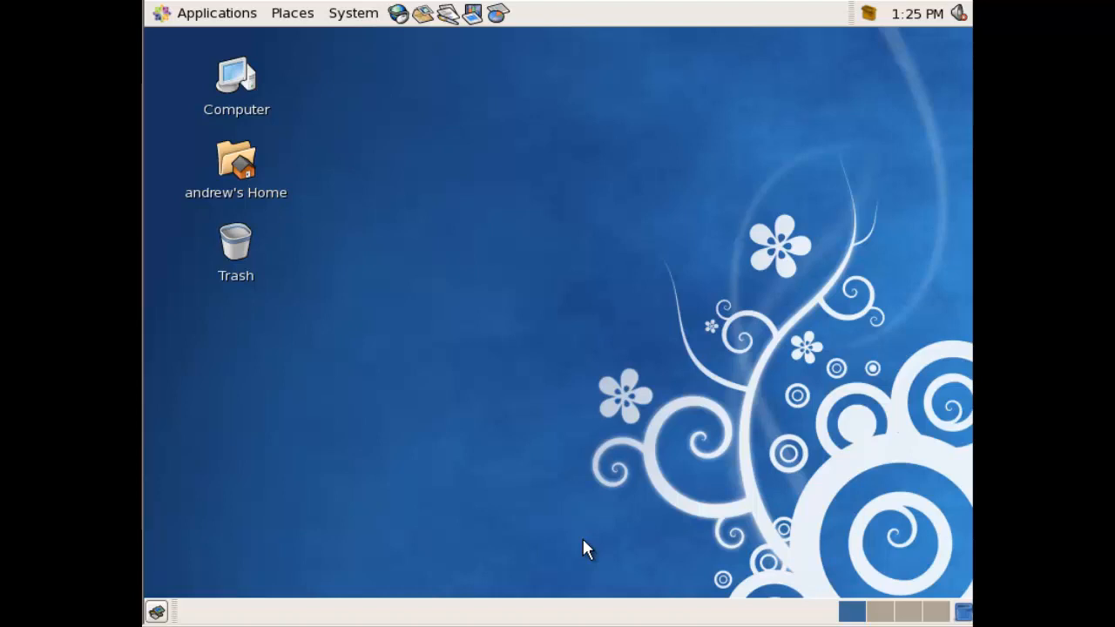
pyautogui.moveTo(241, 50)
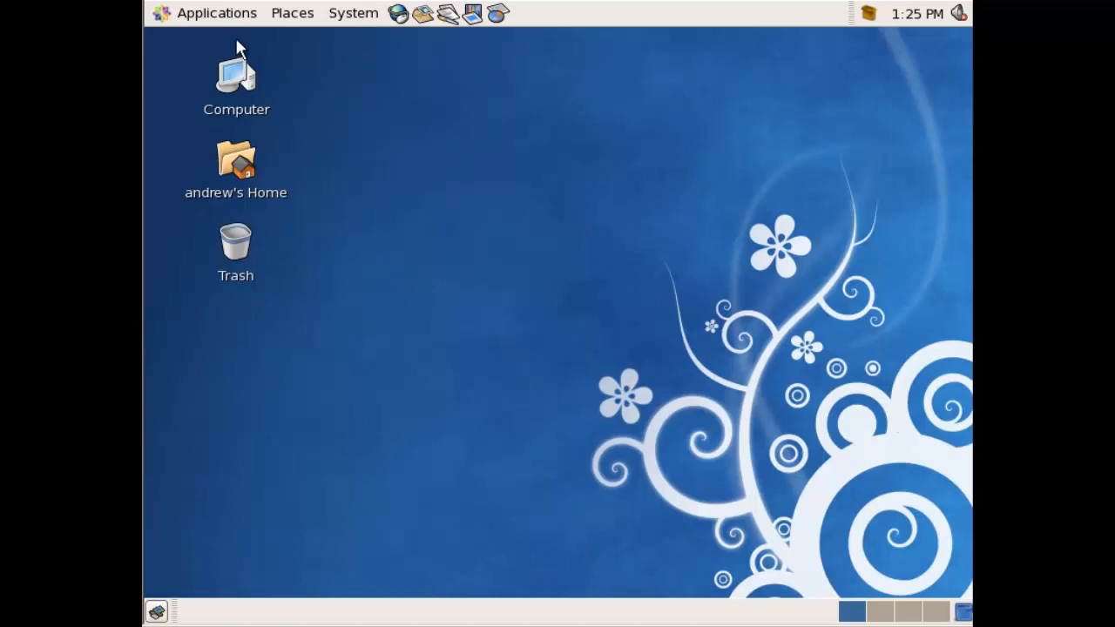
pyautogui.moveTo(216, 13)
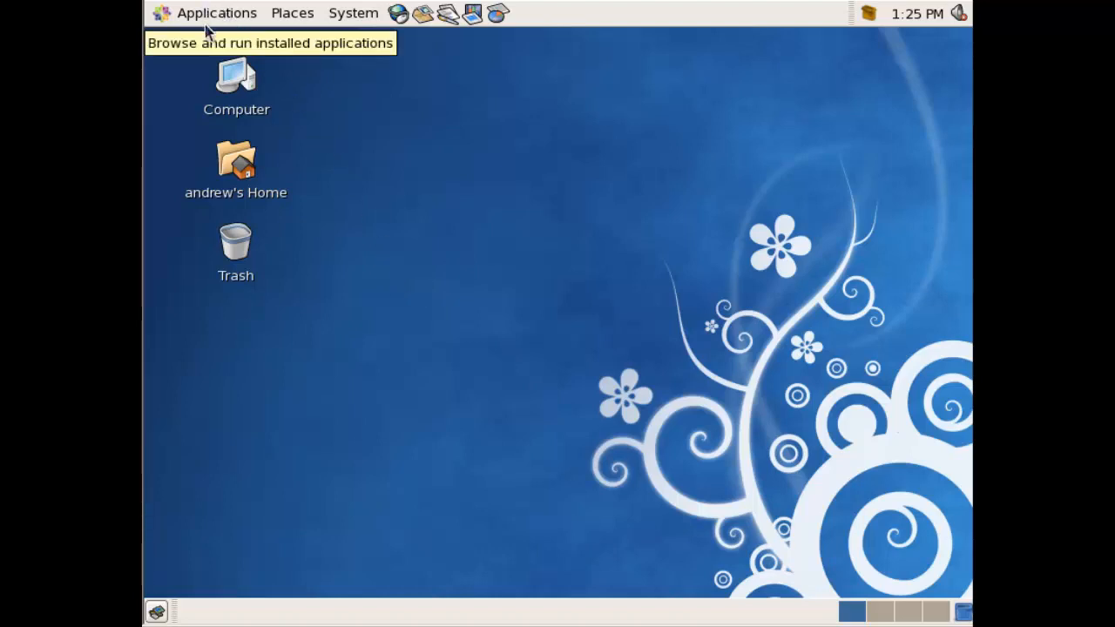
# Launch OpenOffice.org Calc from the Applications > Office menu
pyautogui.click(216, 13)
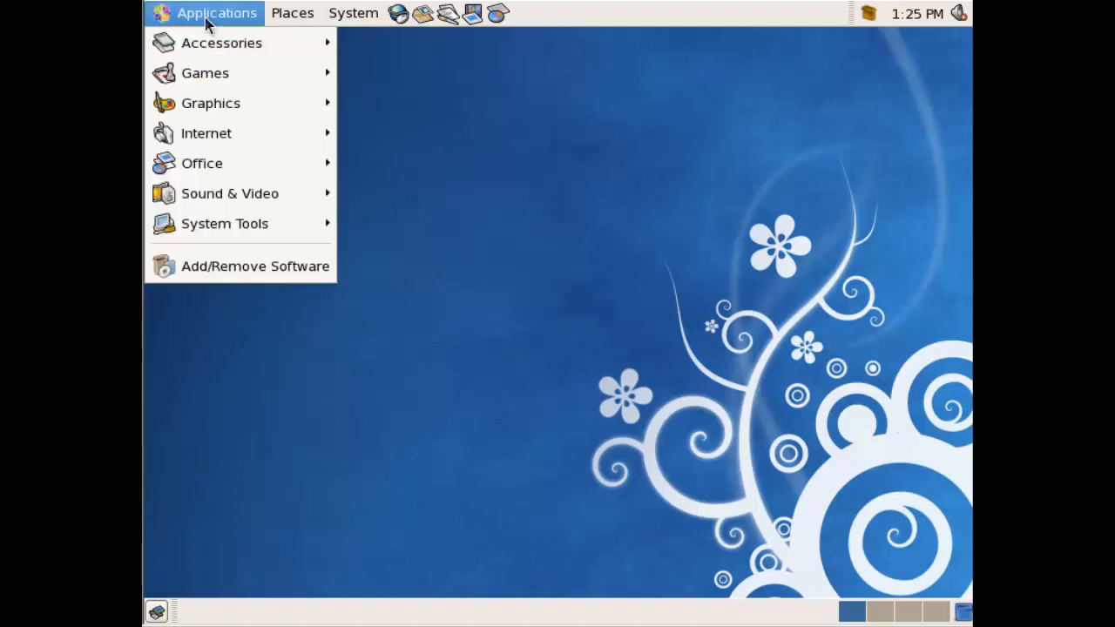
pyautogui.moveTo(418, 80)
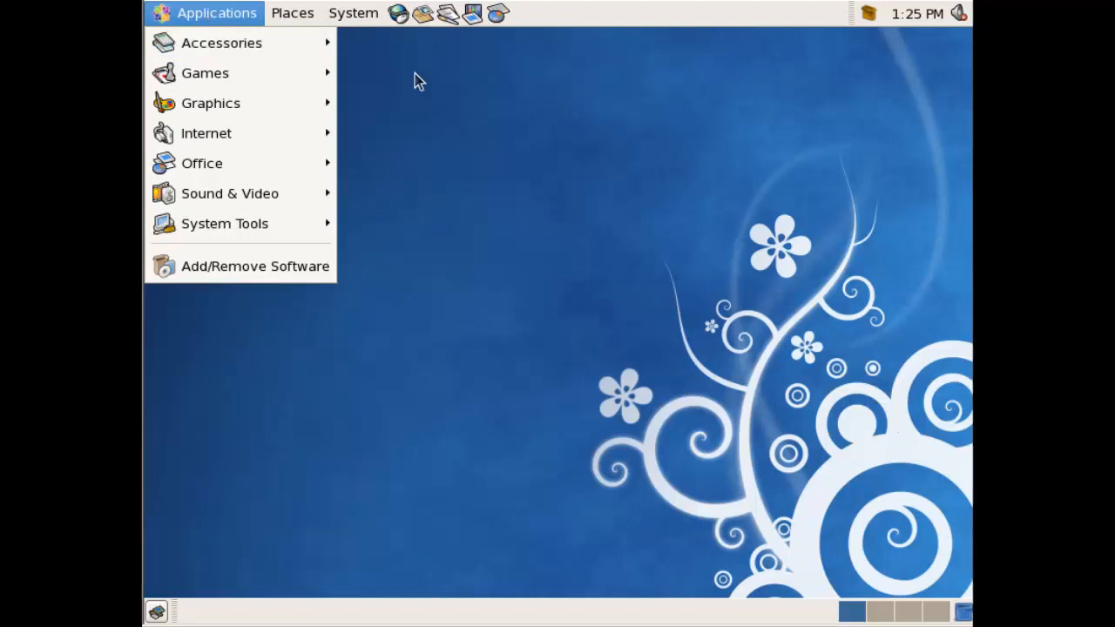
pyautogui.click(478, 105)
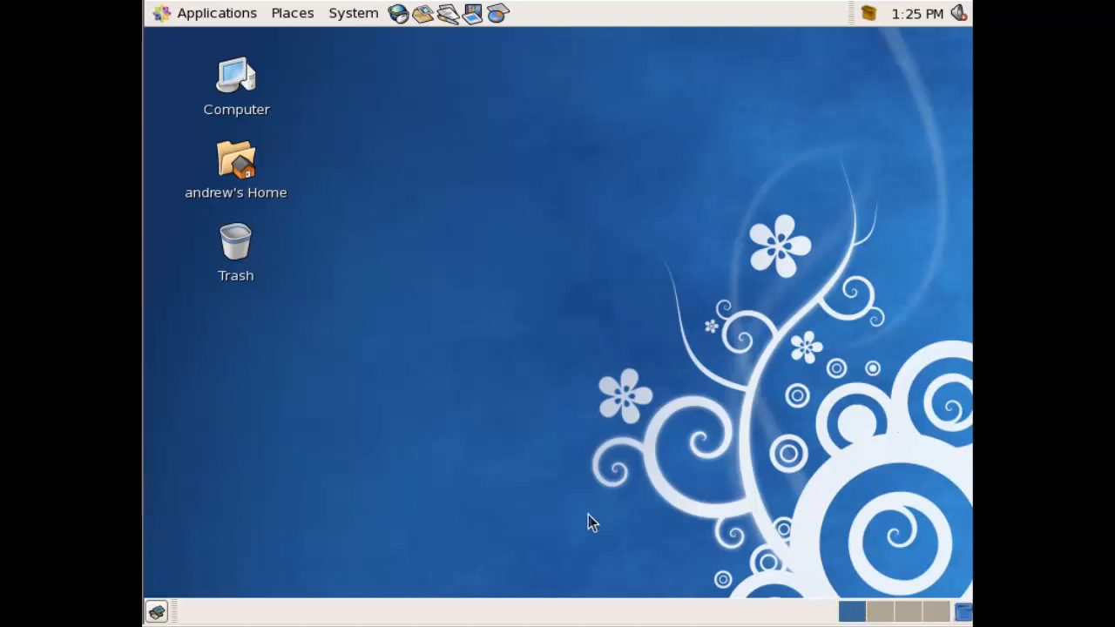
pyautogui.click(216, 13)
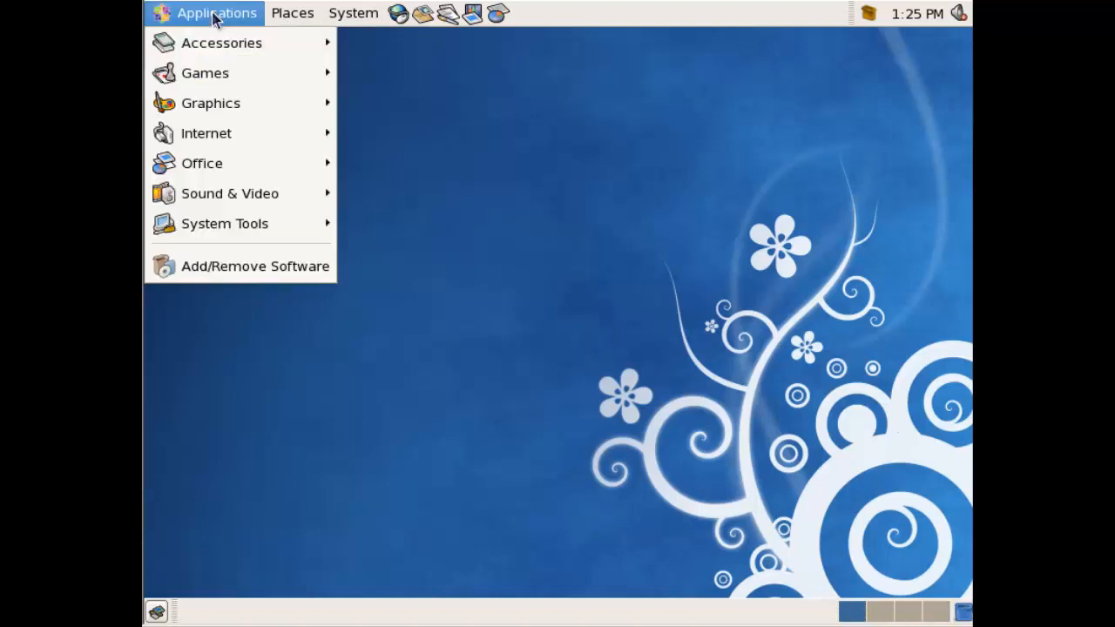
pyautogui.moveTo(202, 163)
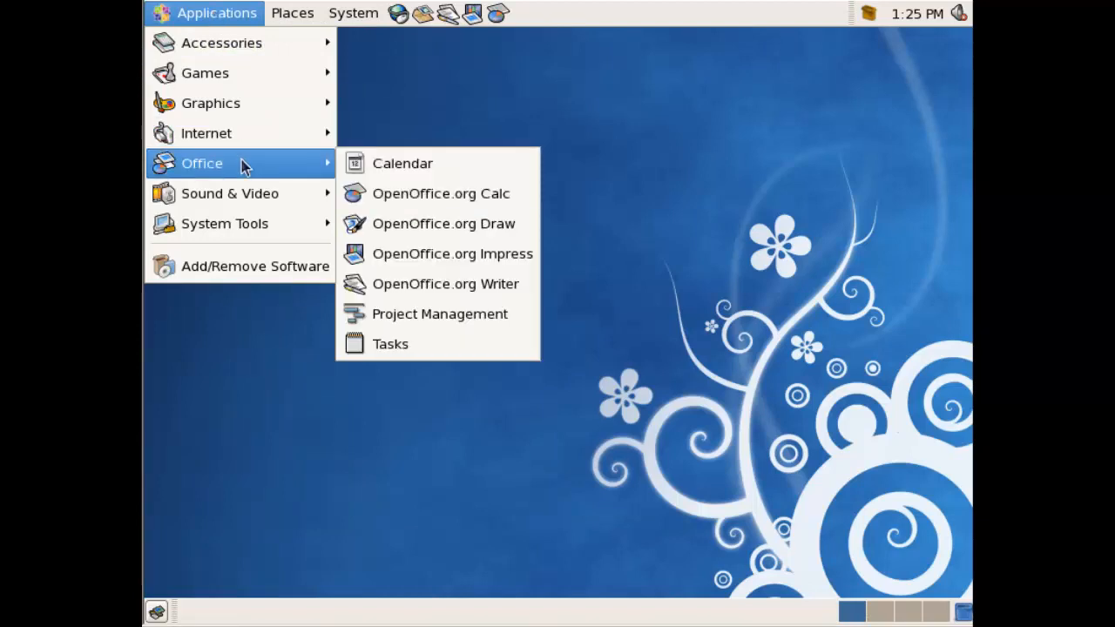
pyautogui.moveTo(403, 163)
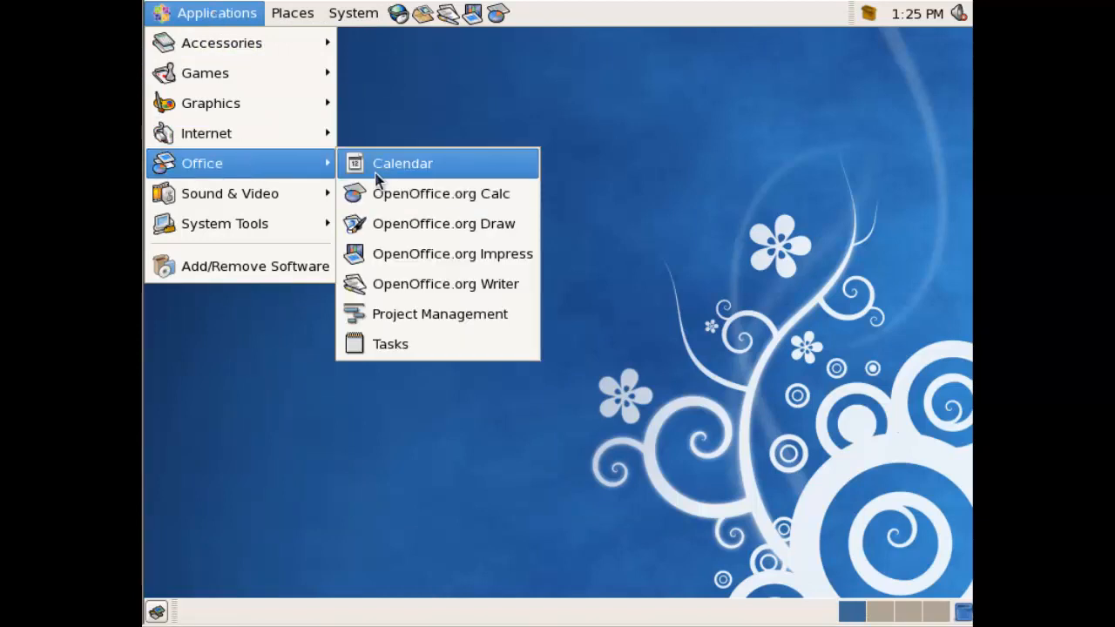
pyautogui.moveTo(440, 193)
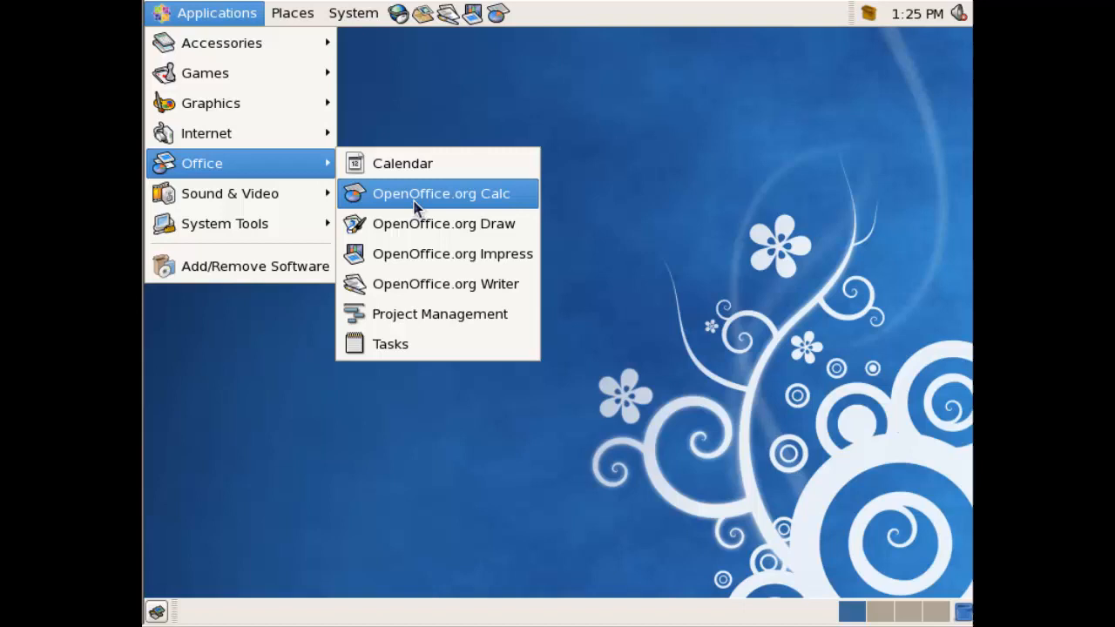
pyautogui.click(440, 193)
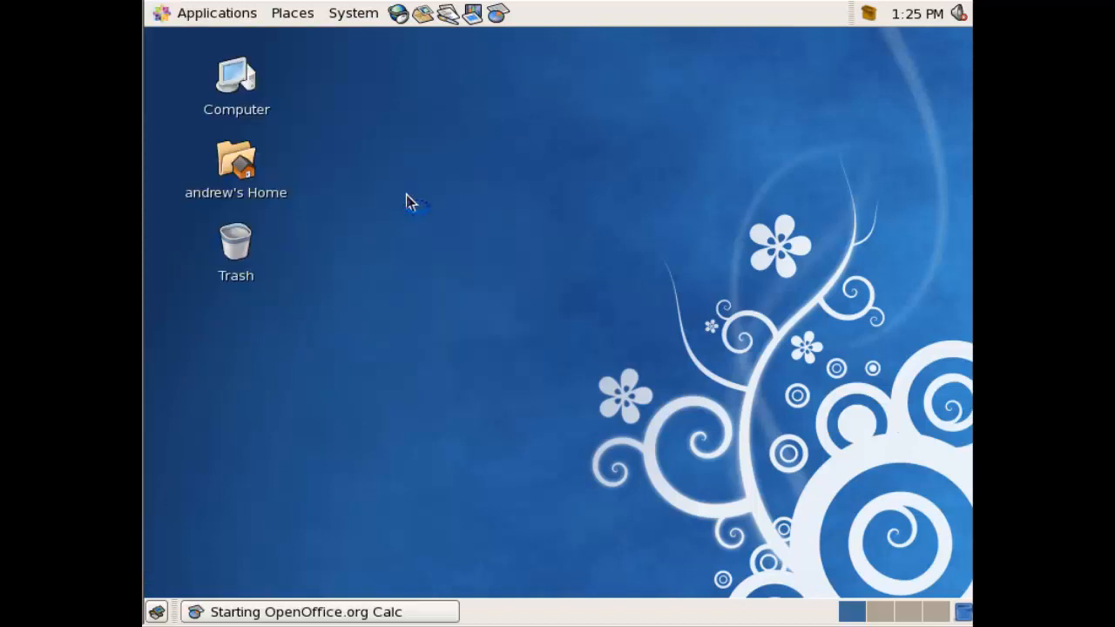
pyautogui.moveTo(413, 209)
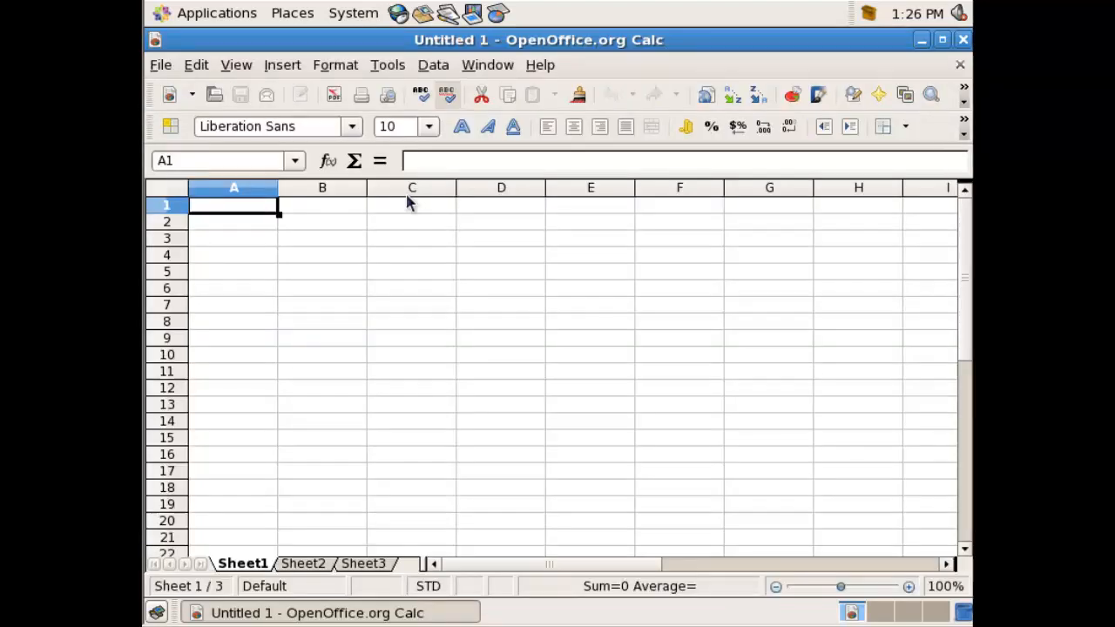
pyautogui.moveTo(228, 211)
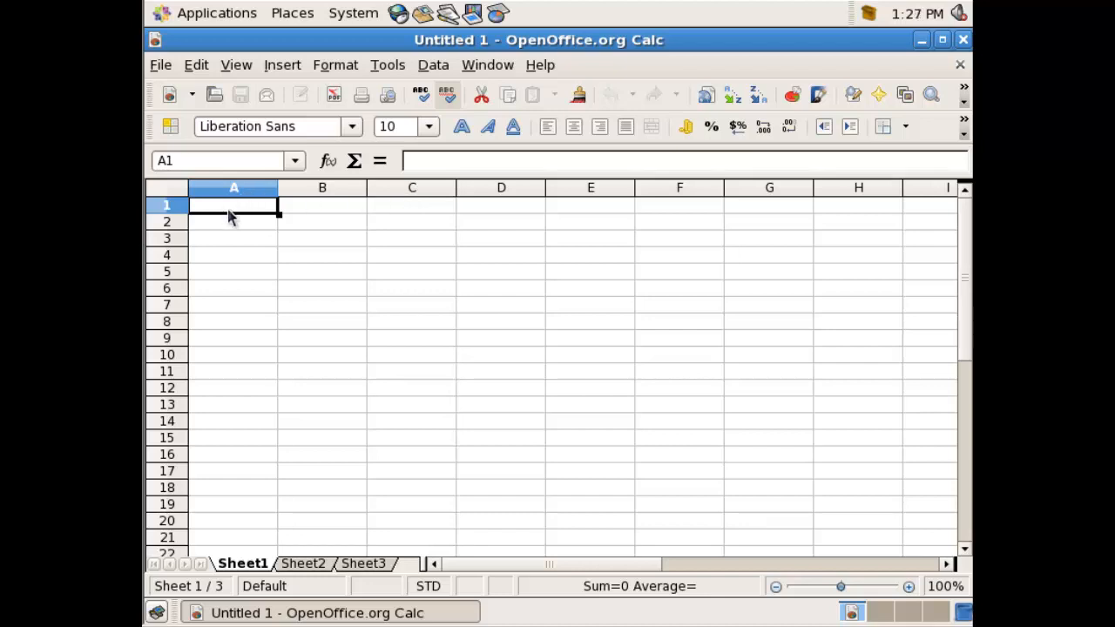
# Enter 10, 99.9 and 57 into cells A1 to A3
pyautogui.write('10')
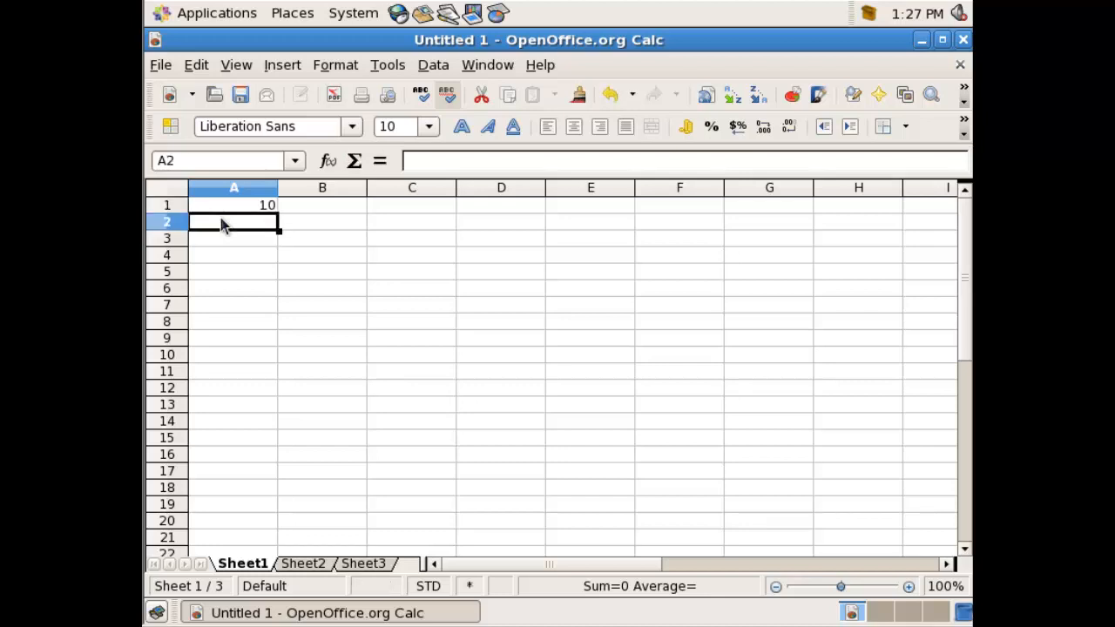
pyautogui.write('99.9')
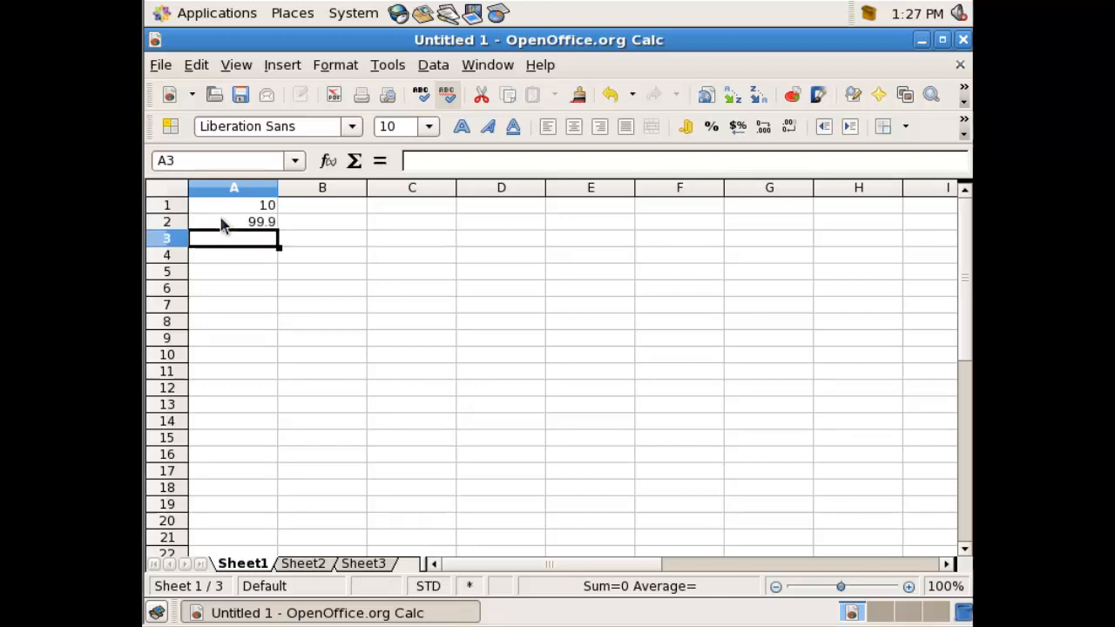
pyautogui.write('57')
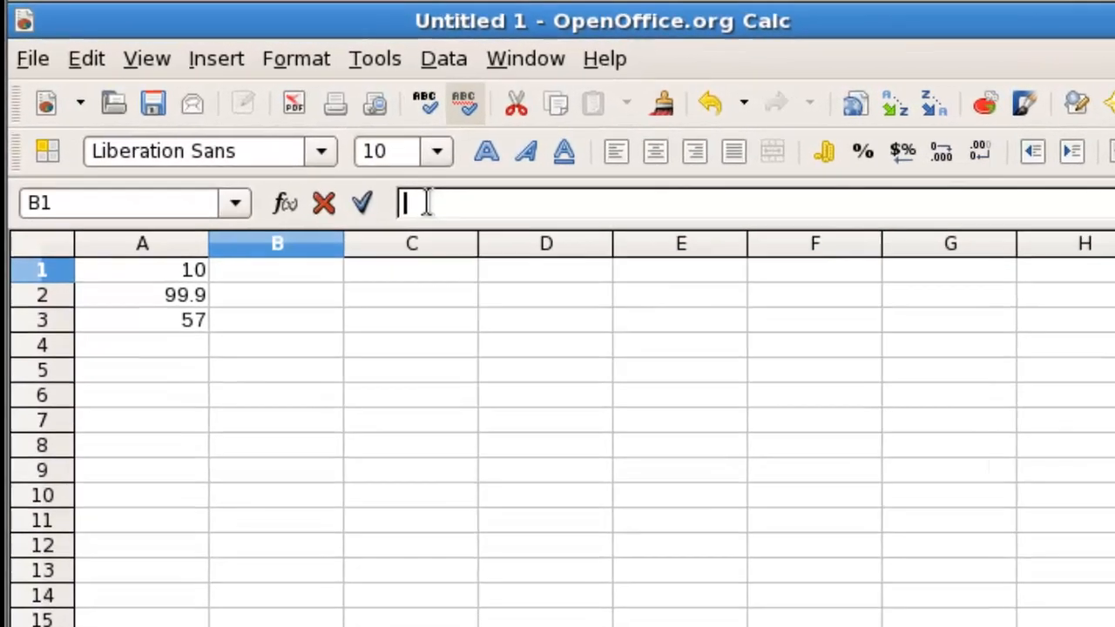
# Put =sum(a1:a10) in B1 so it totals column A as 166.9
pyautogui.write('=')
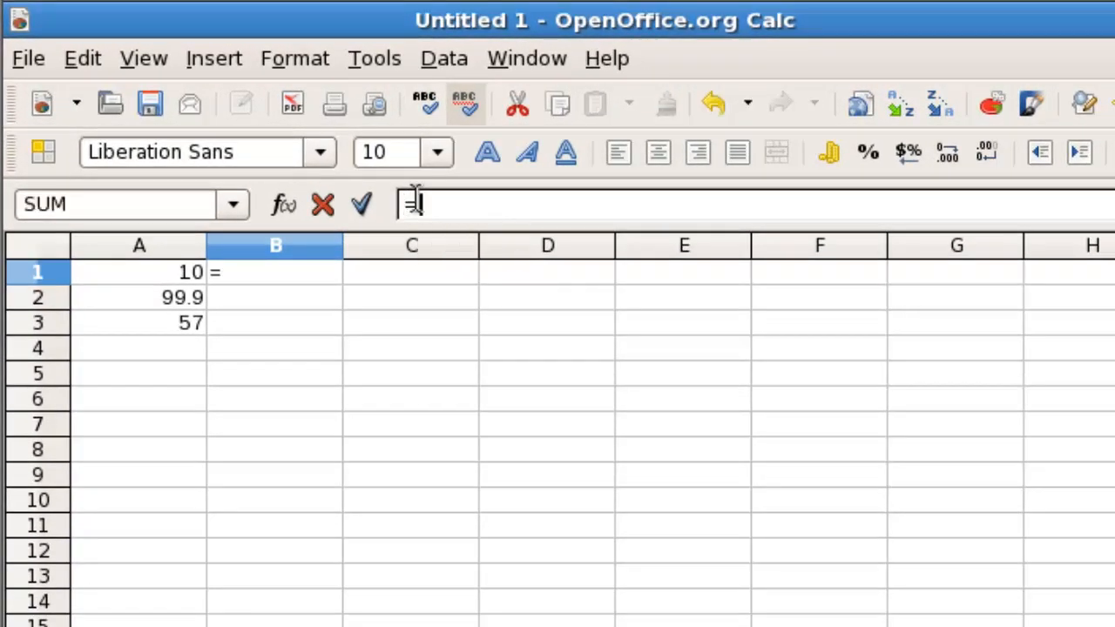
pyautogui.write('su')
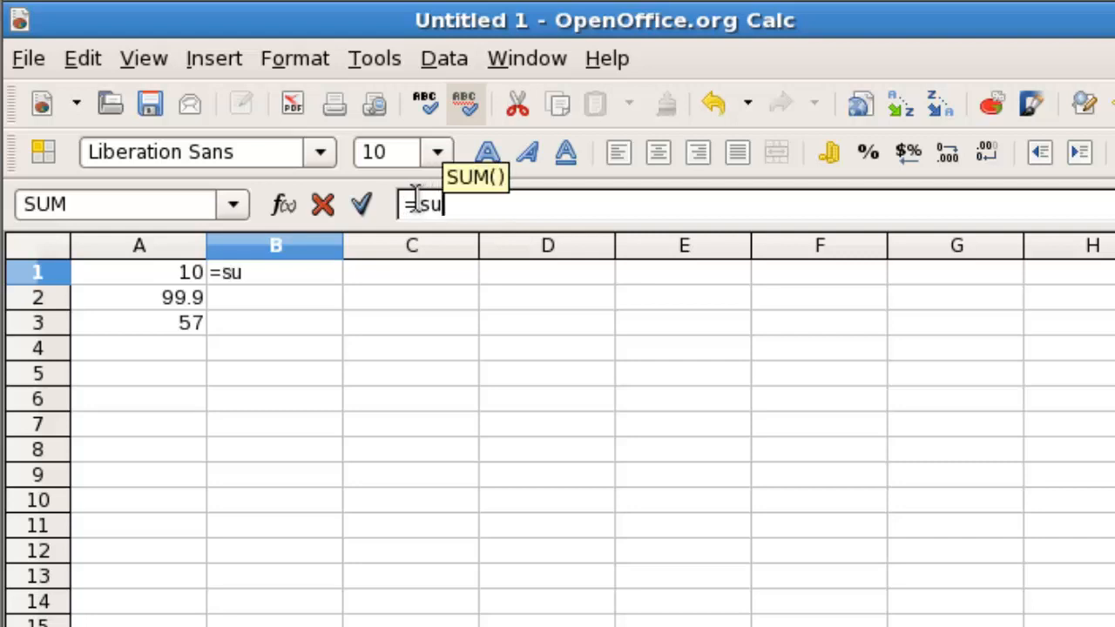
pyautogui.write('m(')
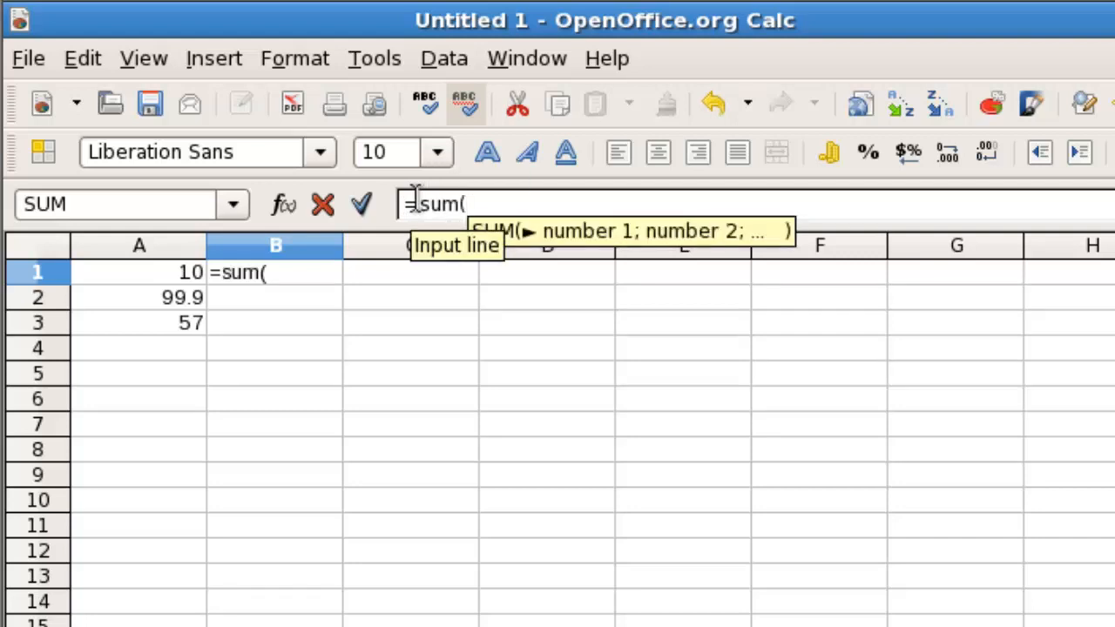
pyautogui.write('a1:')
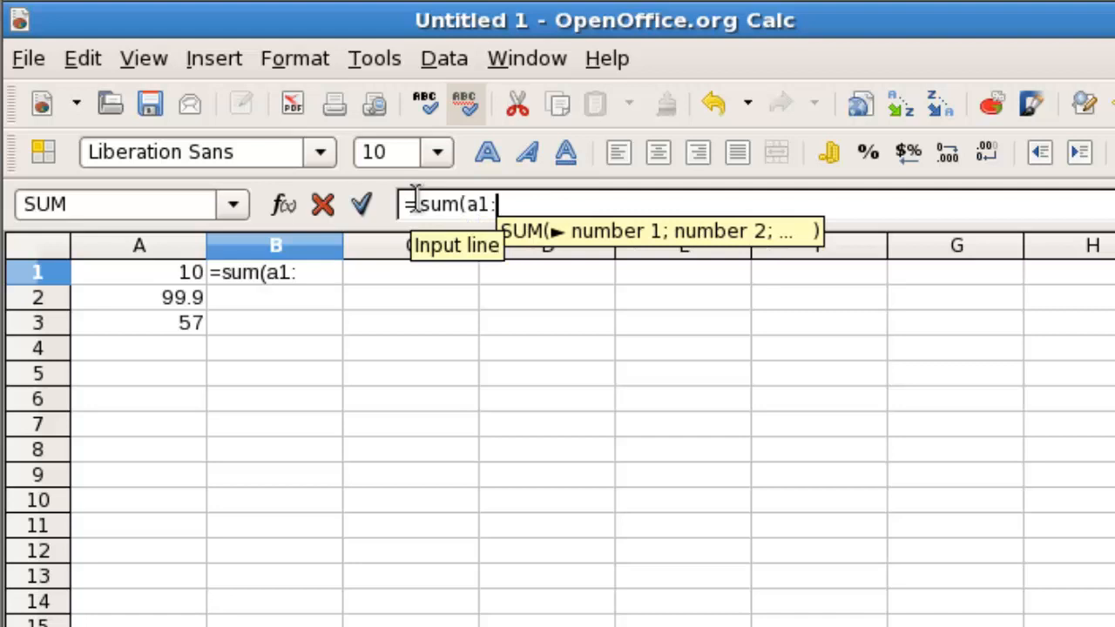
pyautogui.write('a10')
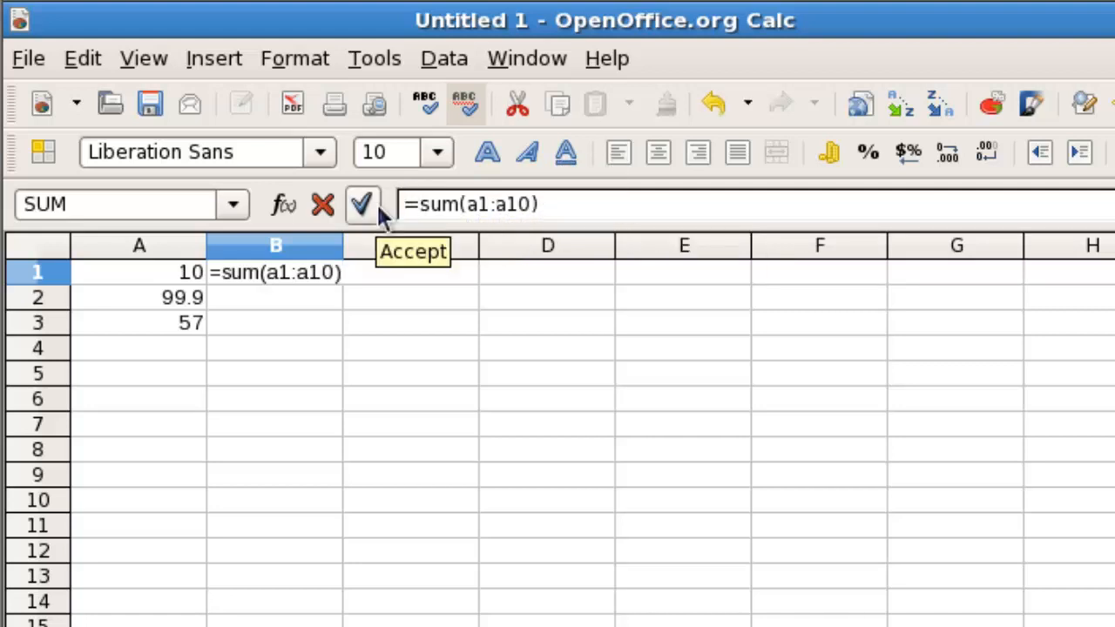
pyautogui.click(363, 204)
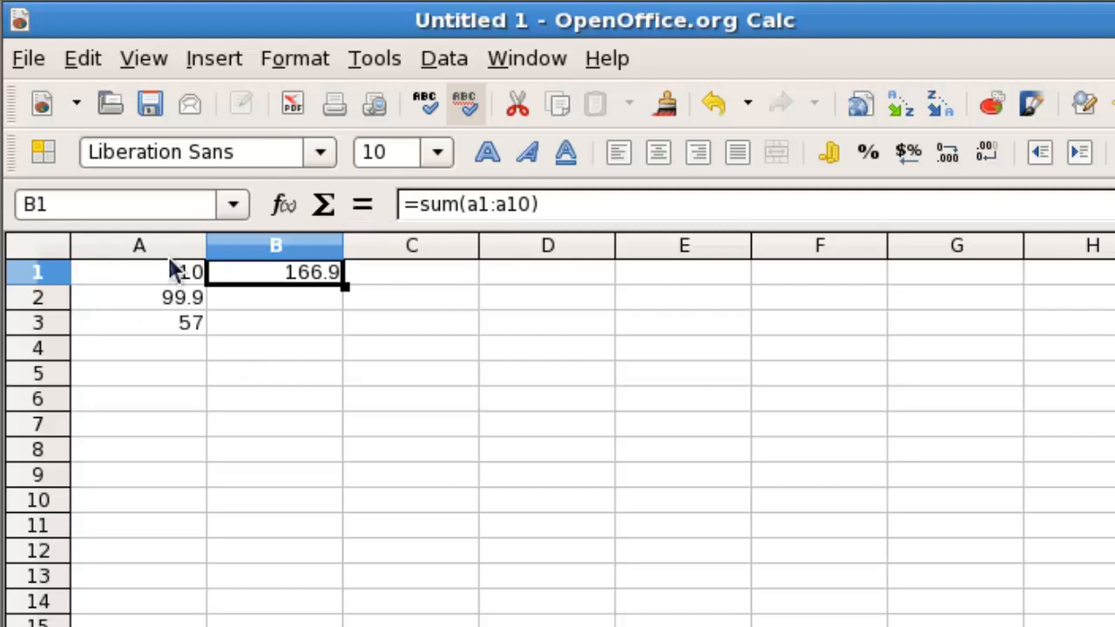
pyautogui.moveTo(248, 376)
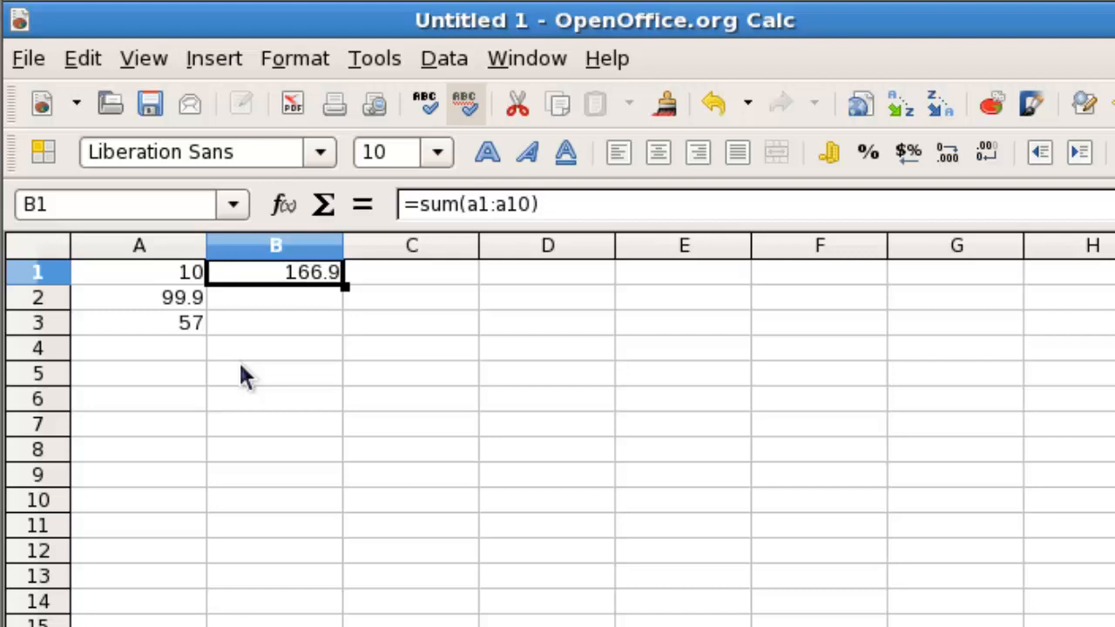
pyautogui.moveTo(29, 58)
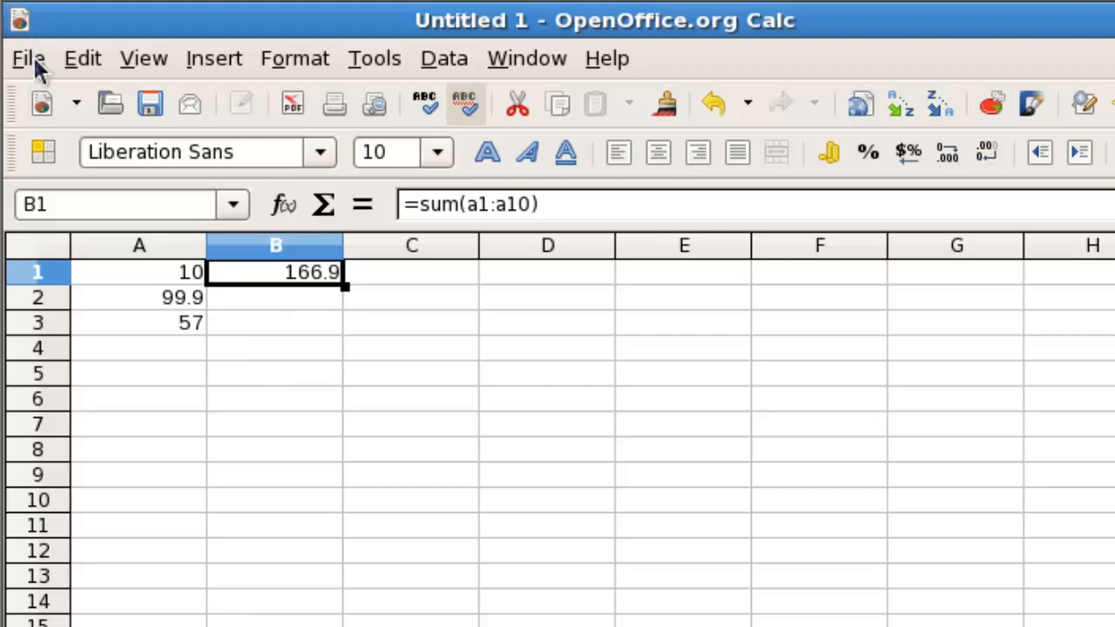
# Open the home folder in Nautilus and select the Desktop folder
pyautogui.click(28, 58)
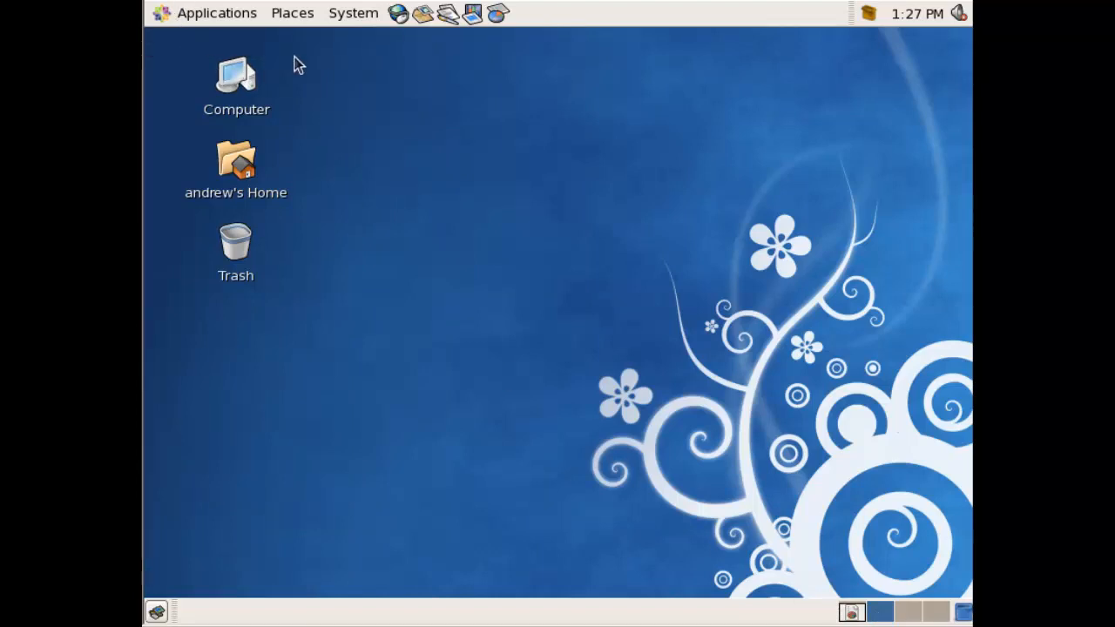
pyautogui.moveTo(371, 247)
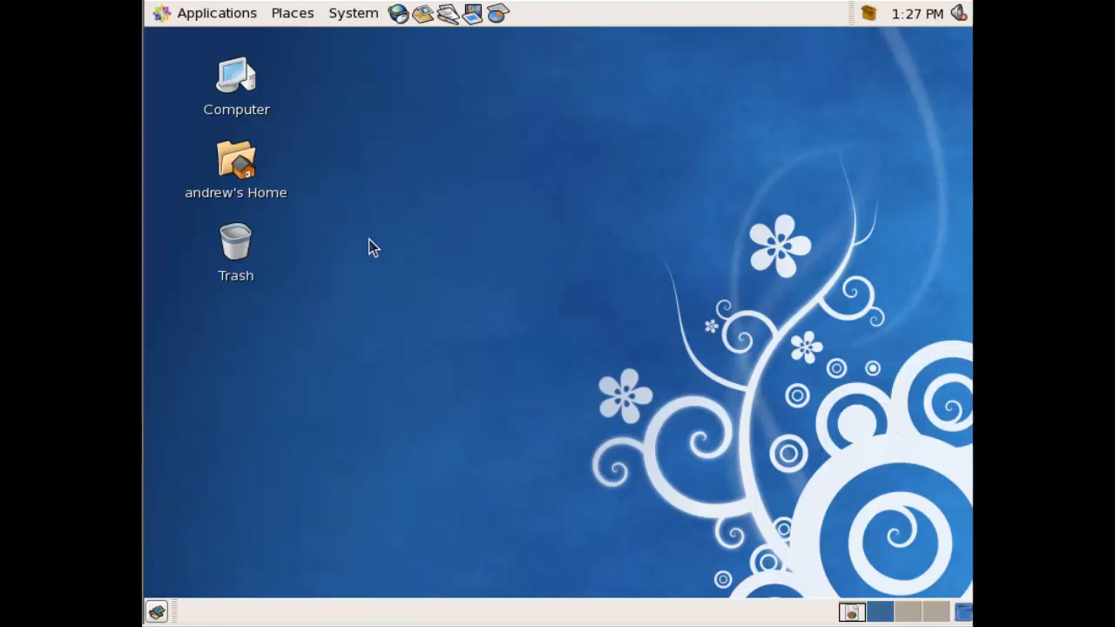
pyautogui.doubleClick(235, 162)
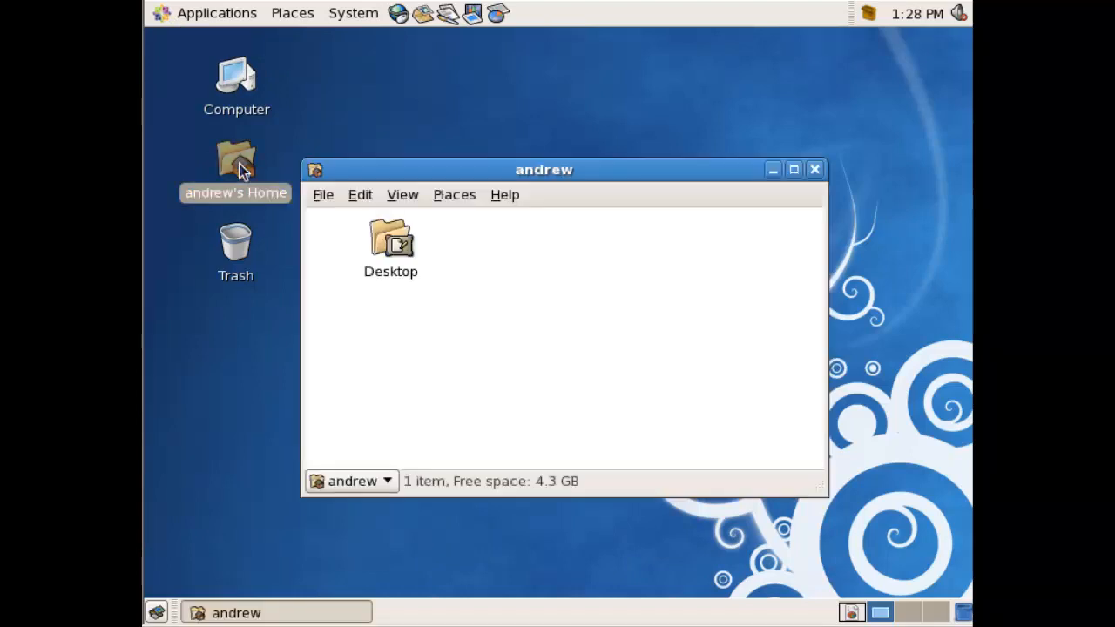
pyautogui.click(390, 244)
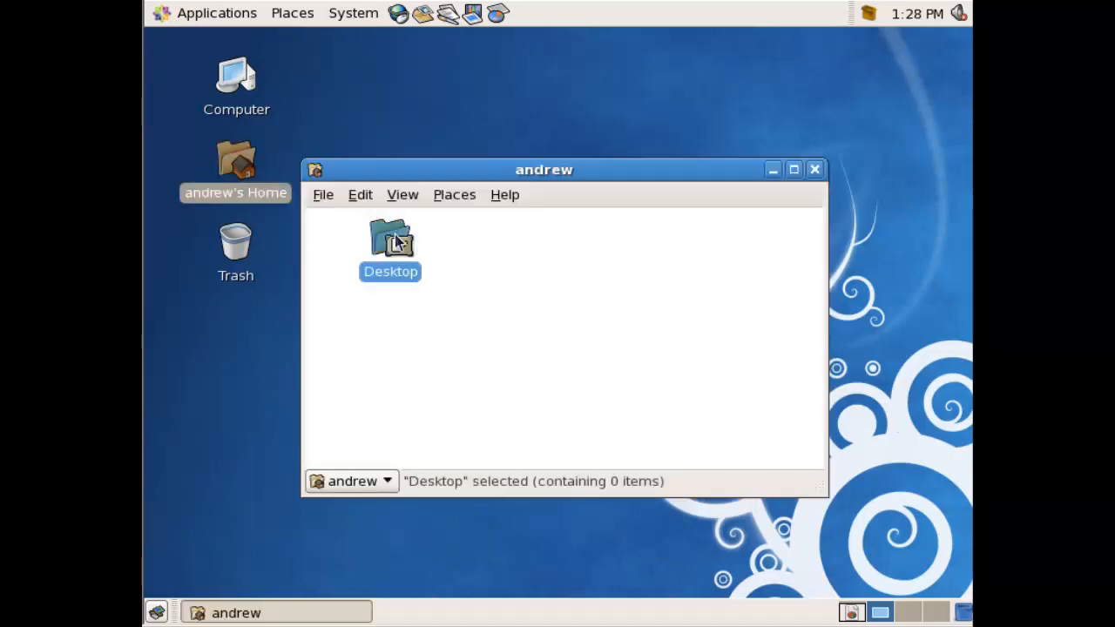
pyautogui.click(333, 205)
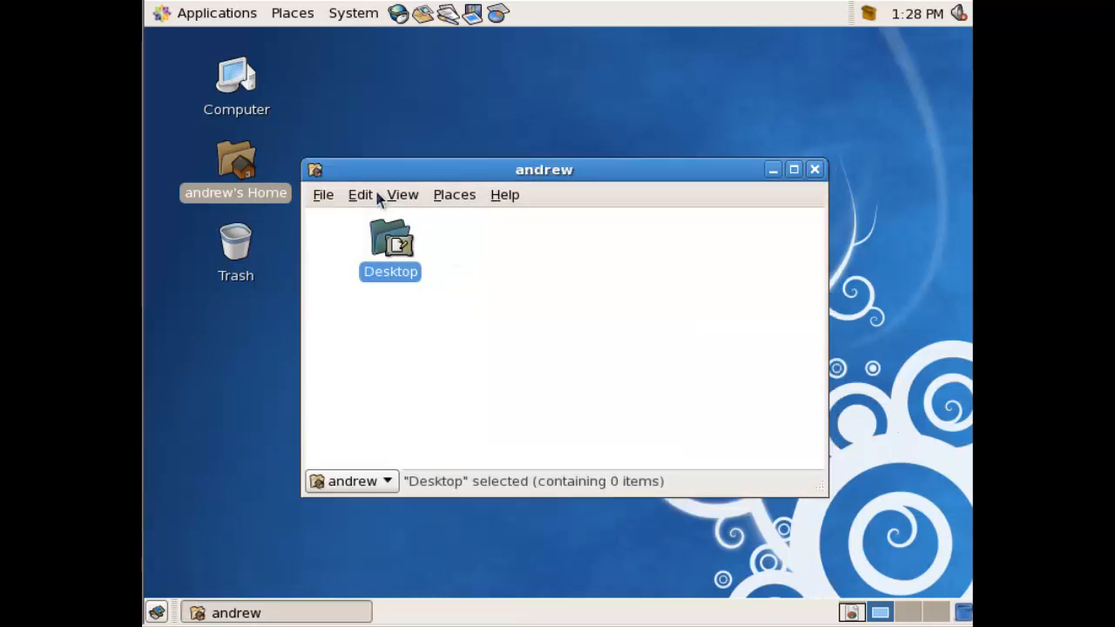
pyautogui.moveTo(436, 368)
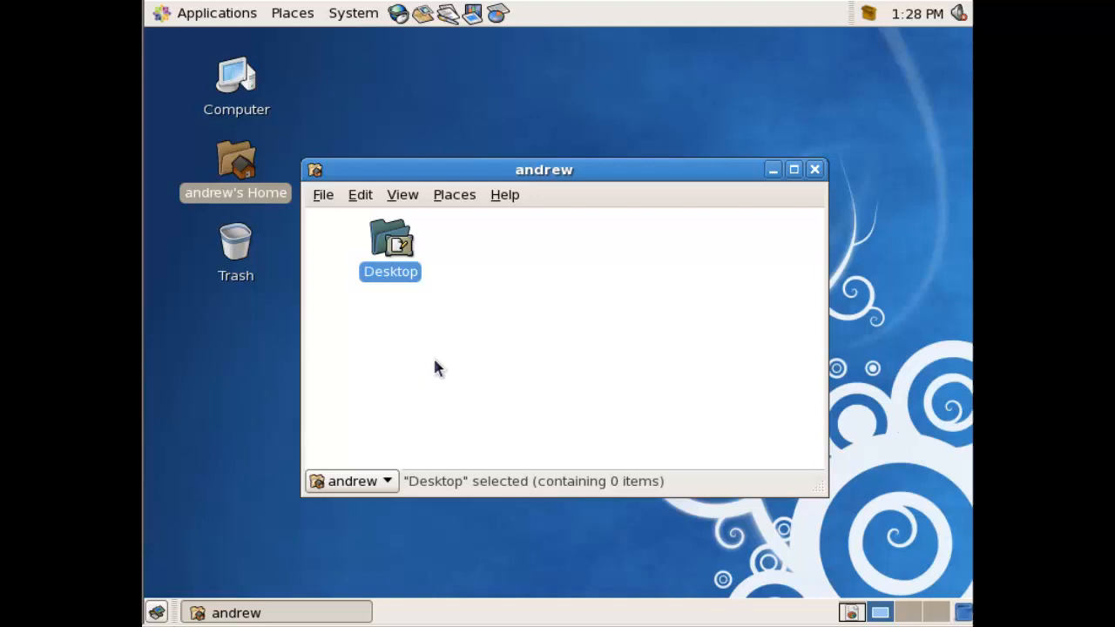
# Open the filesystem root folder and scroll through its contents
pyautogui.click(352, 481)
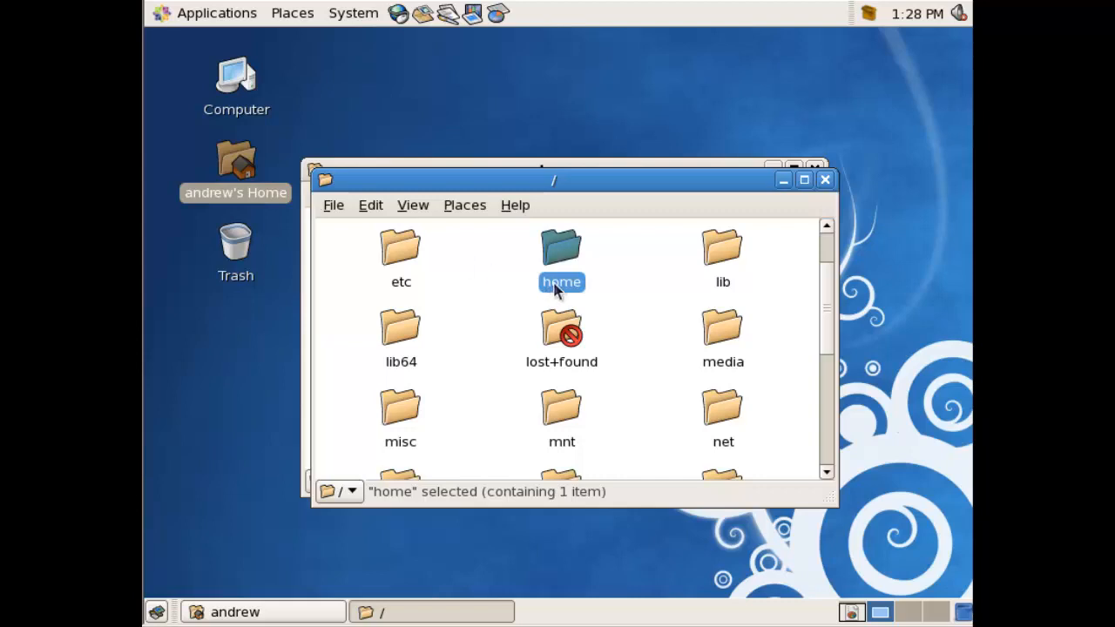
pyautogui.moveTo(477, 457)
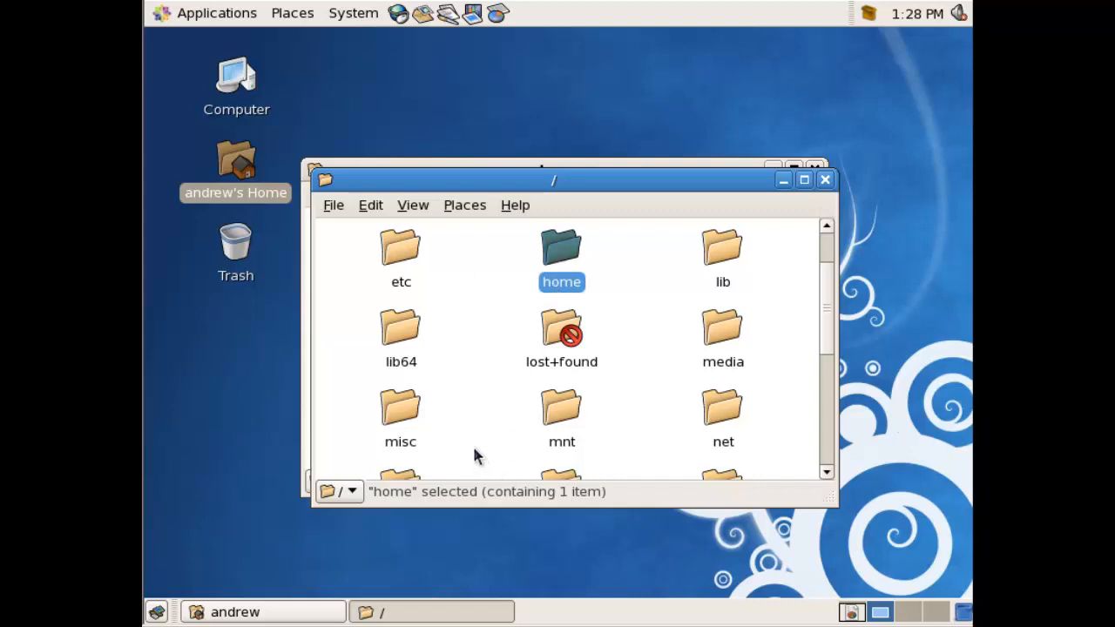
pyautogui.moveTo(850, 303)
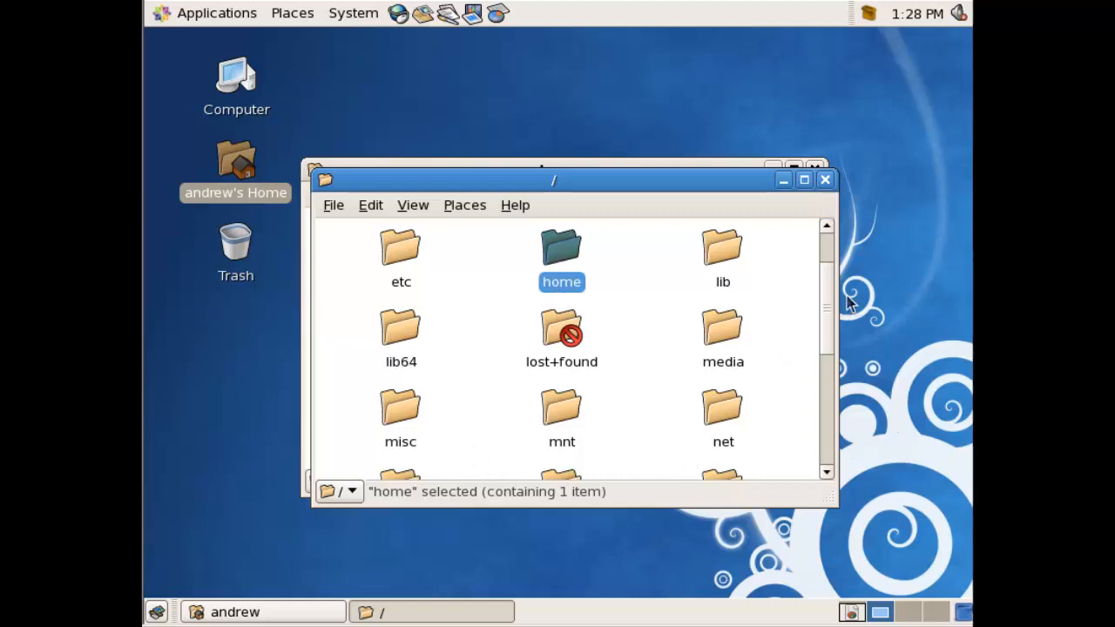
pyautogui.scroll(-3)
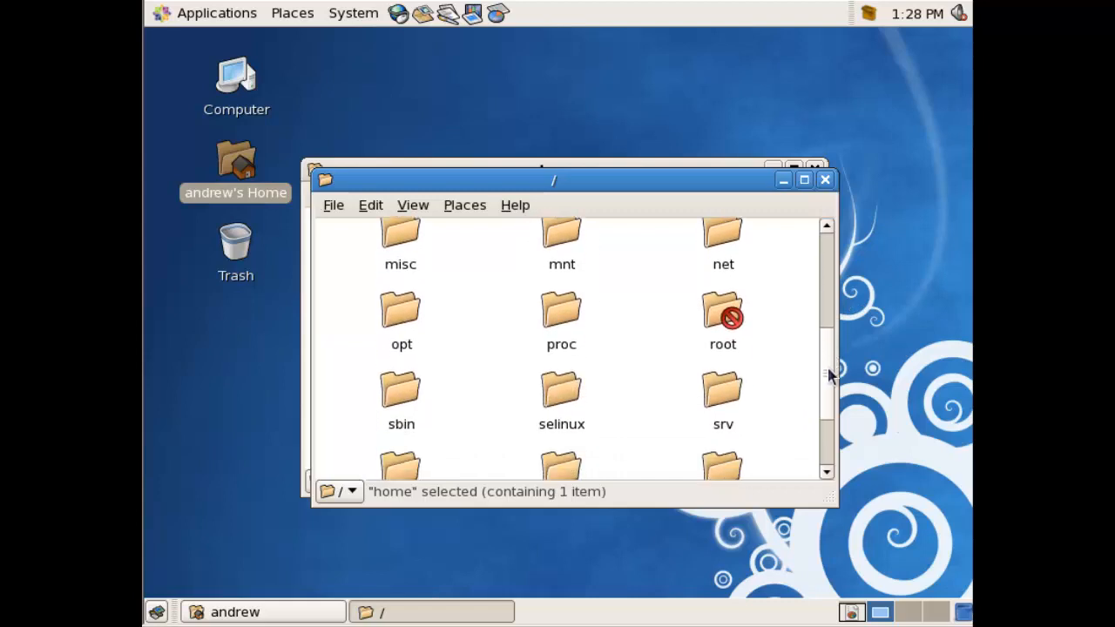
pyautogui.scroll(-3)
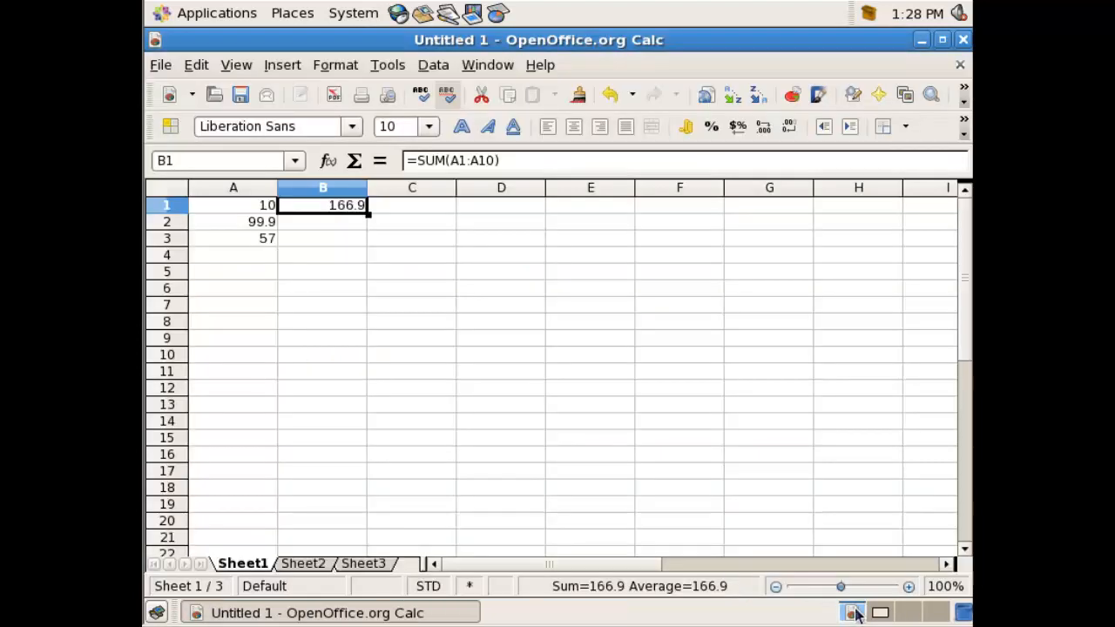
# Switch to the workspace with the home folder window and open the System menu
pyautogui.click(880, 611)
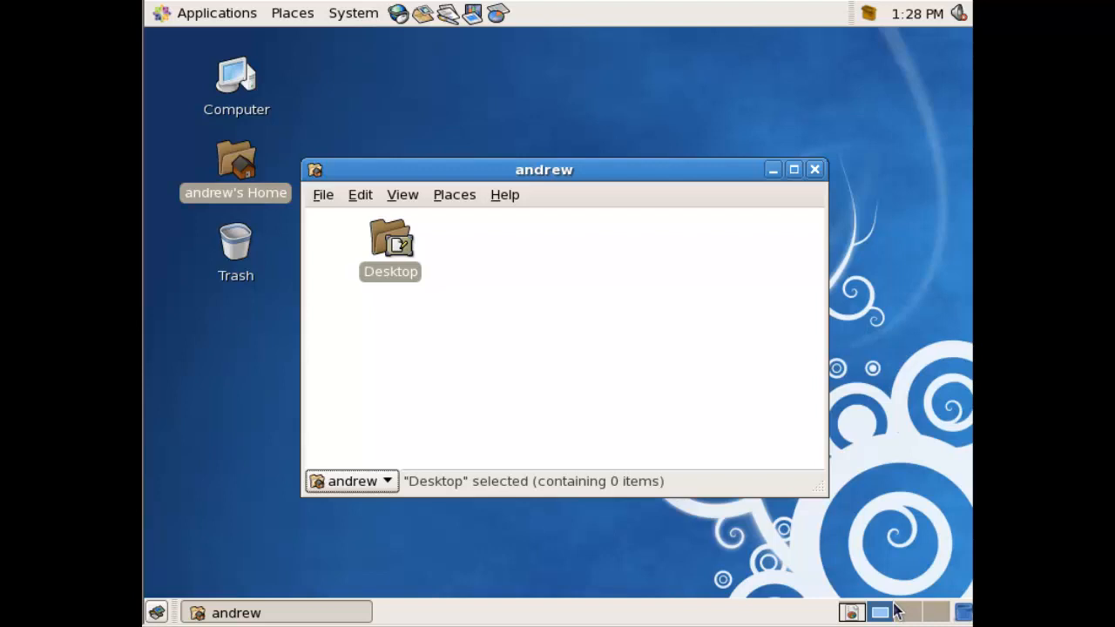
pyautogui.click(352, 13)
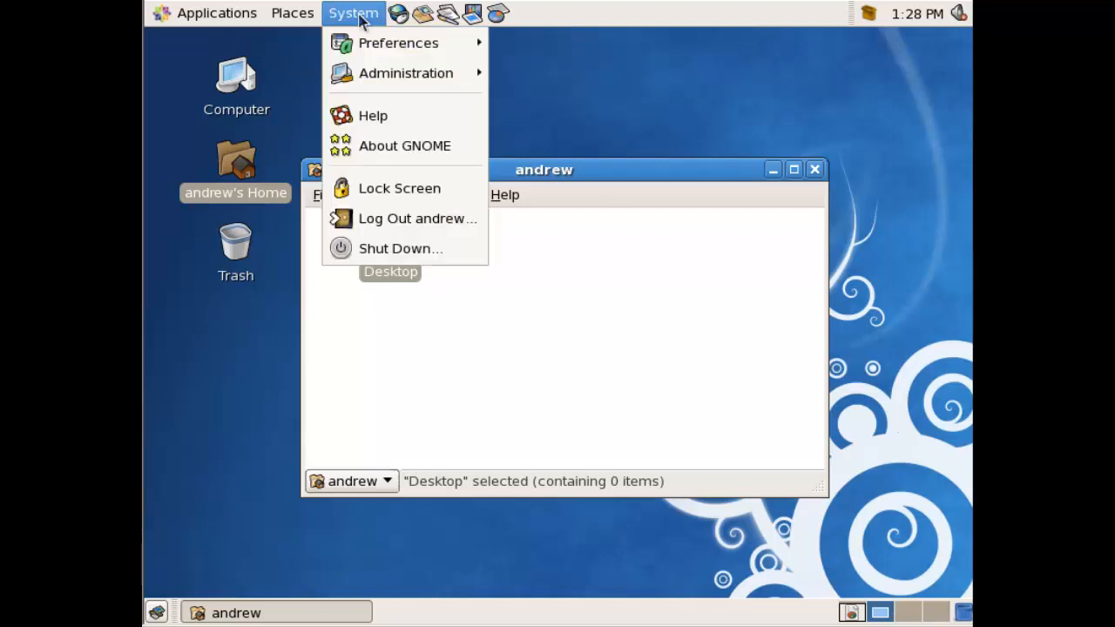
pyautogui.moveTo(418, 218)
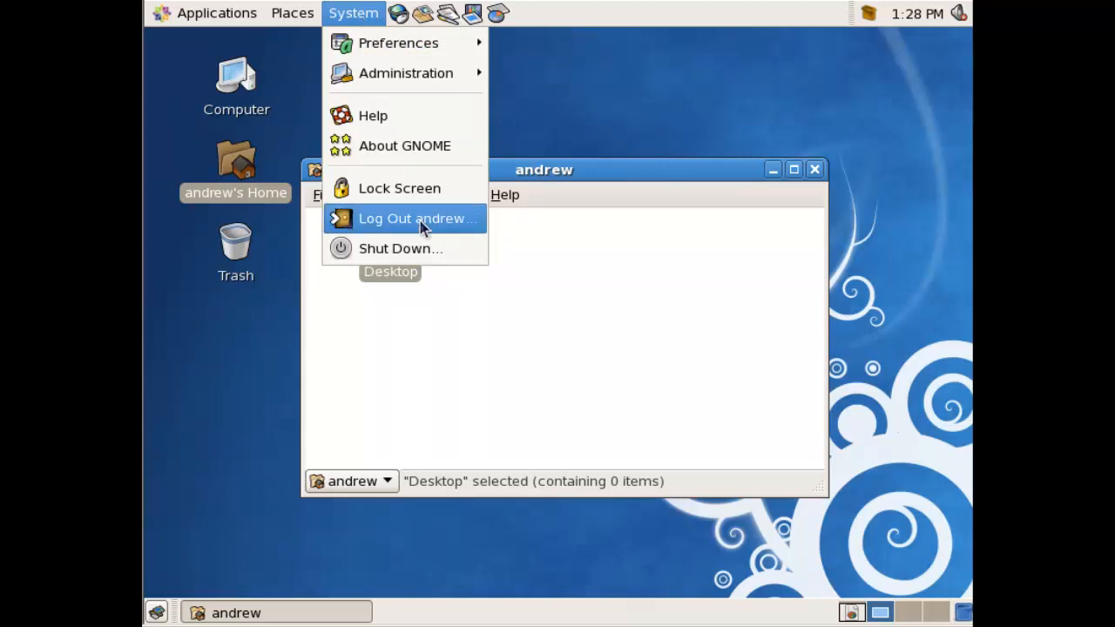
pyautogui.moveTo(409, 229)
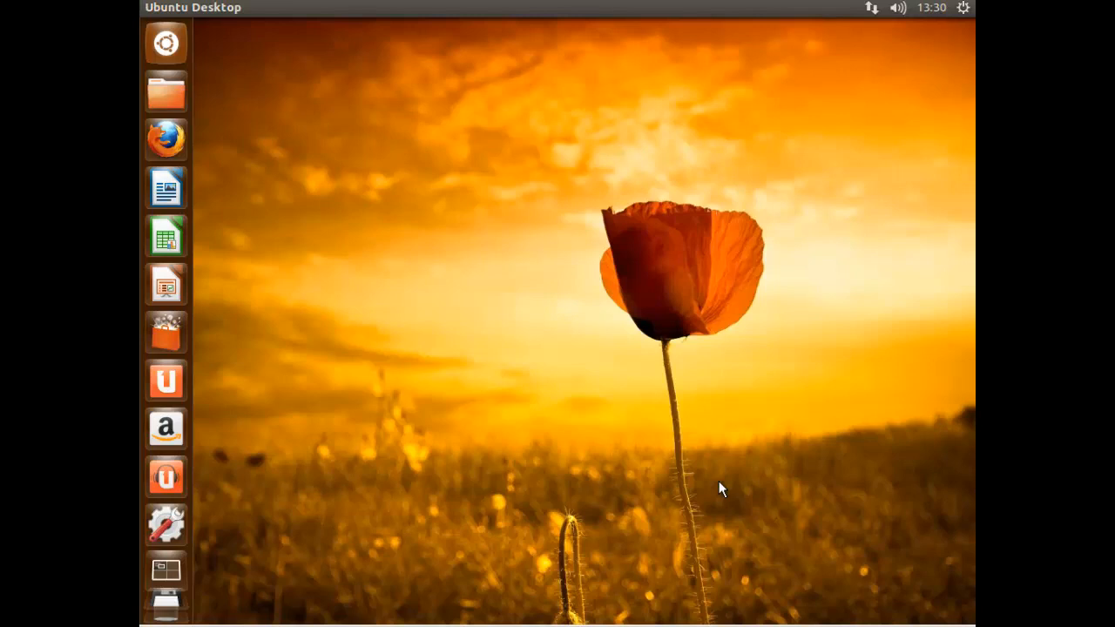
pyautogui.moveTo(401, 291)
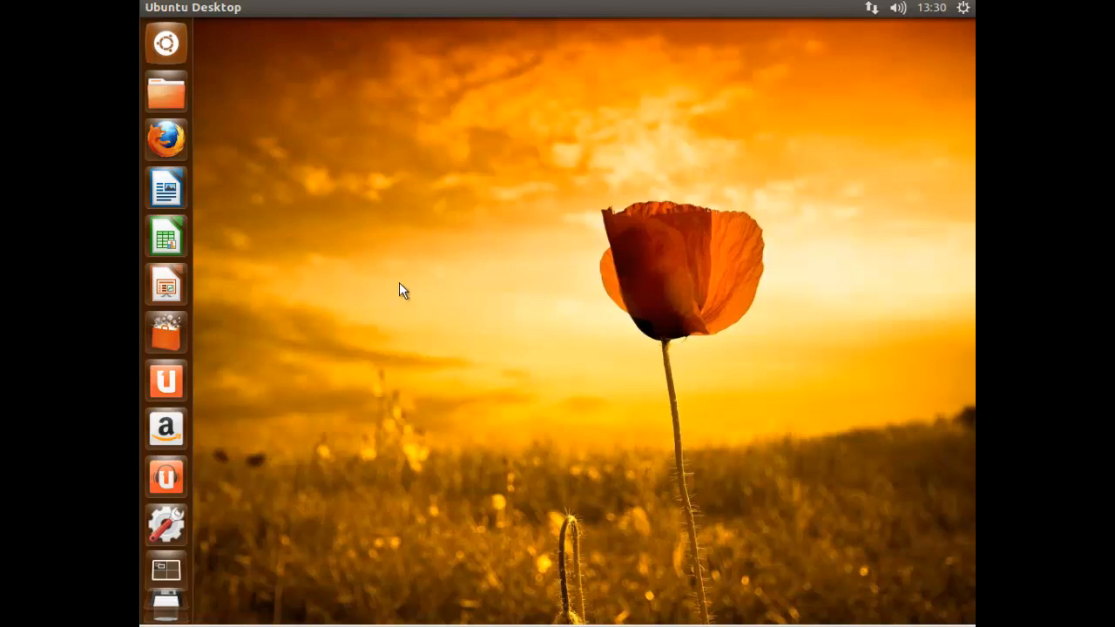
pyautogui.moveTo(166, 139)
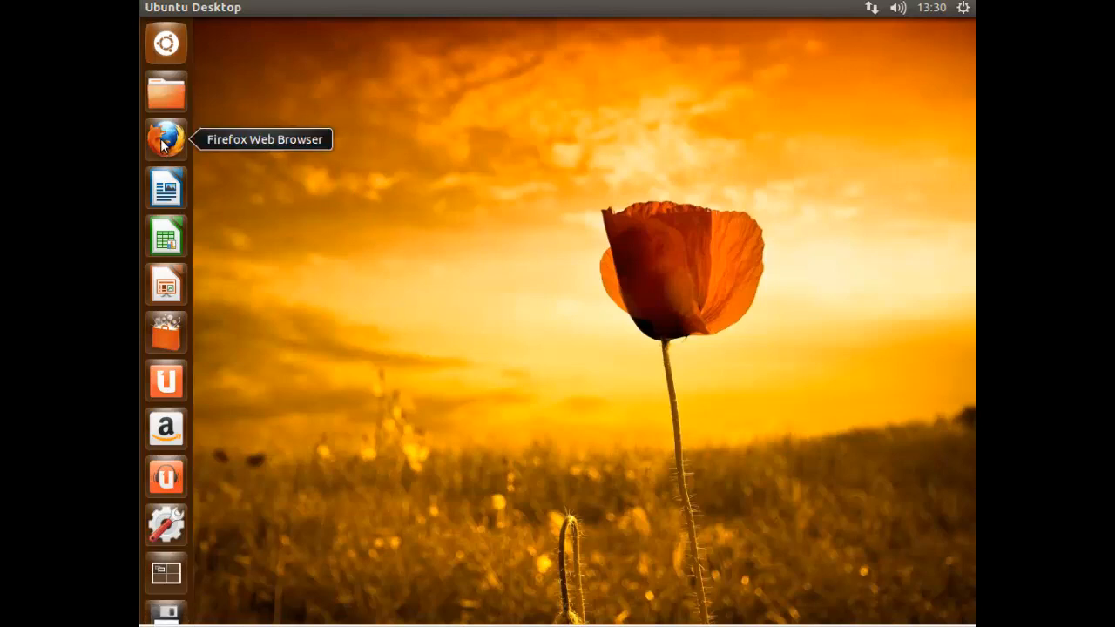
# Launch Firefox from the Unity launcher to show the Ubuntu Start Page
pyautogui.click(166, 139)
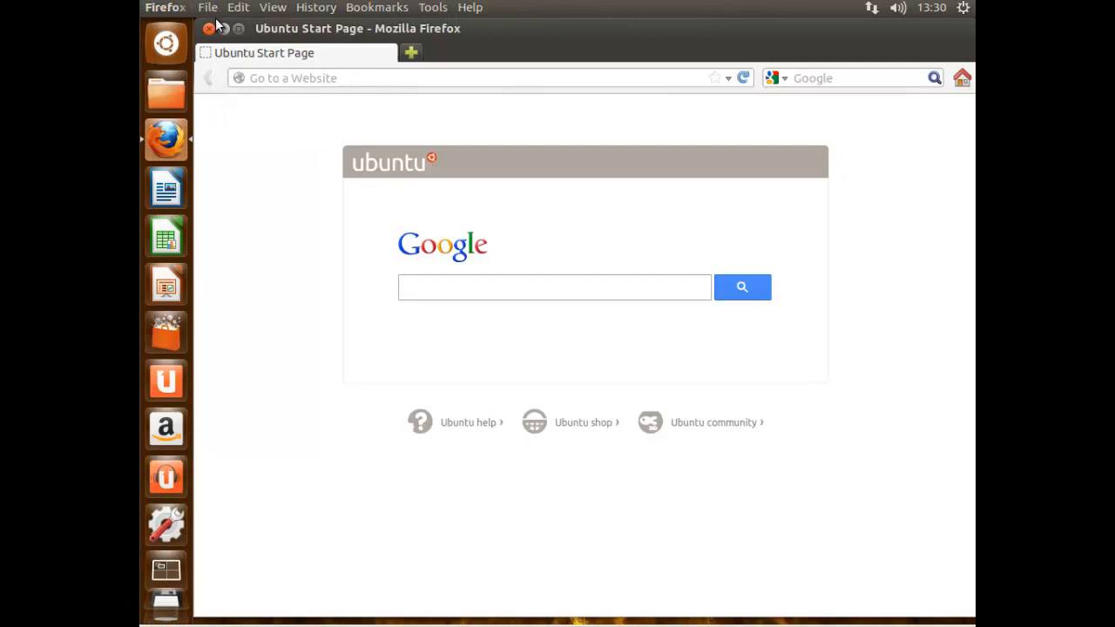
# Browse Firefox's File and Help menus and the clock, session, sound and network indicators
pyautogui.click(207, 7)
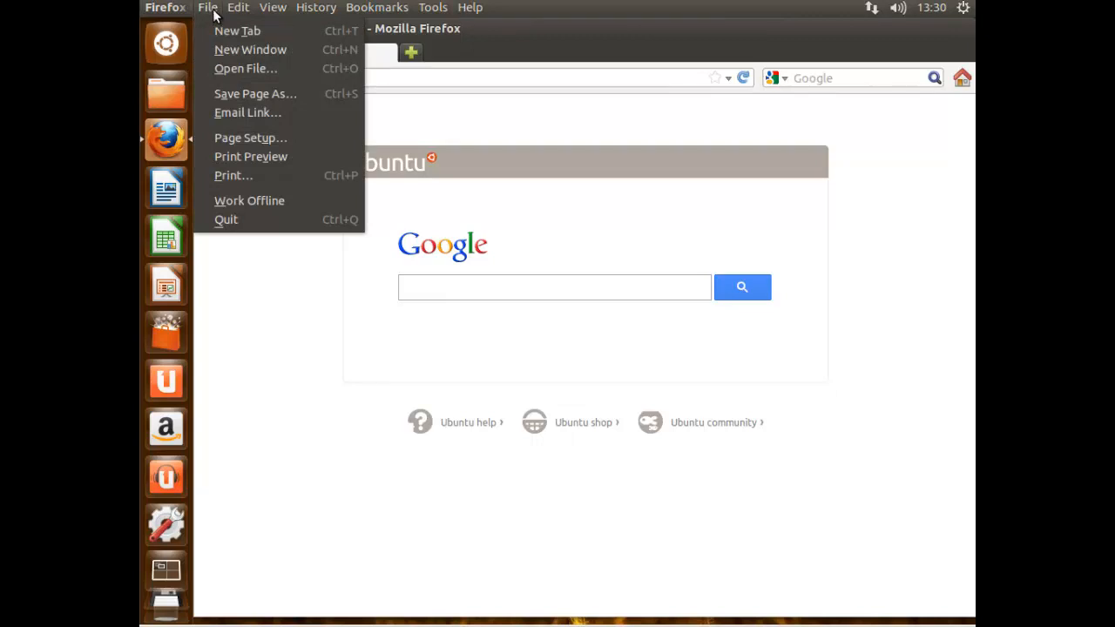
pyautogui.click(471, 7)
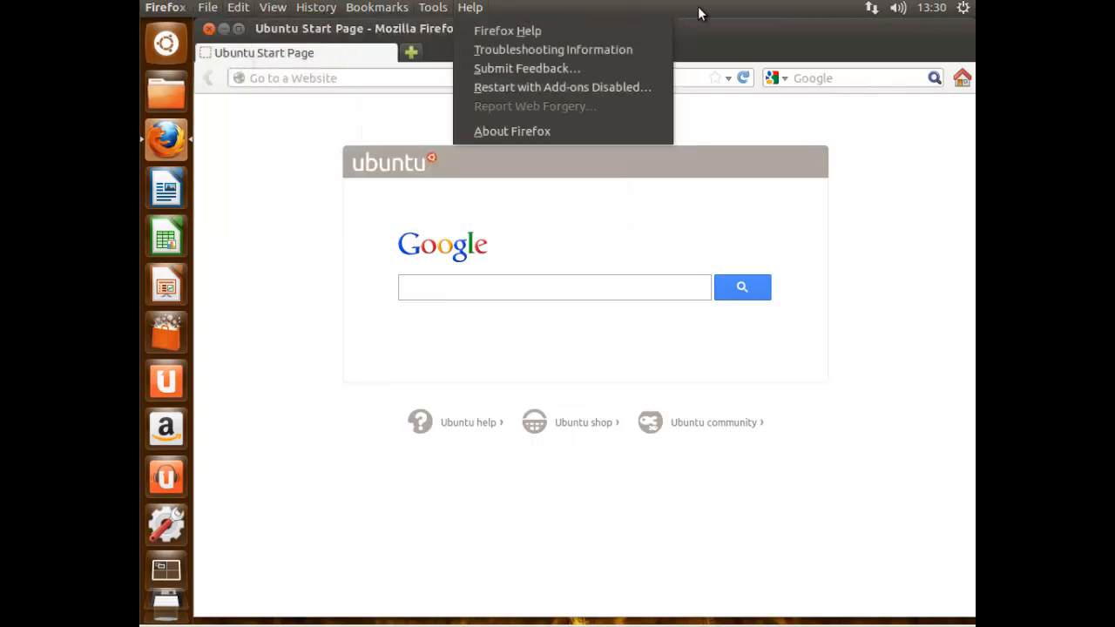
pyautogui.click(932, 7)
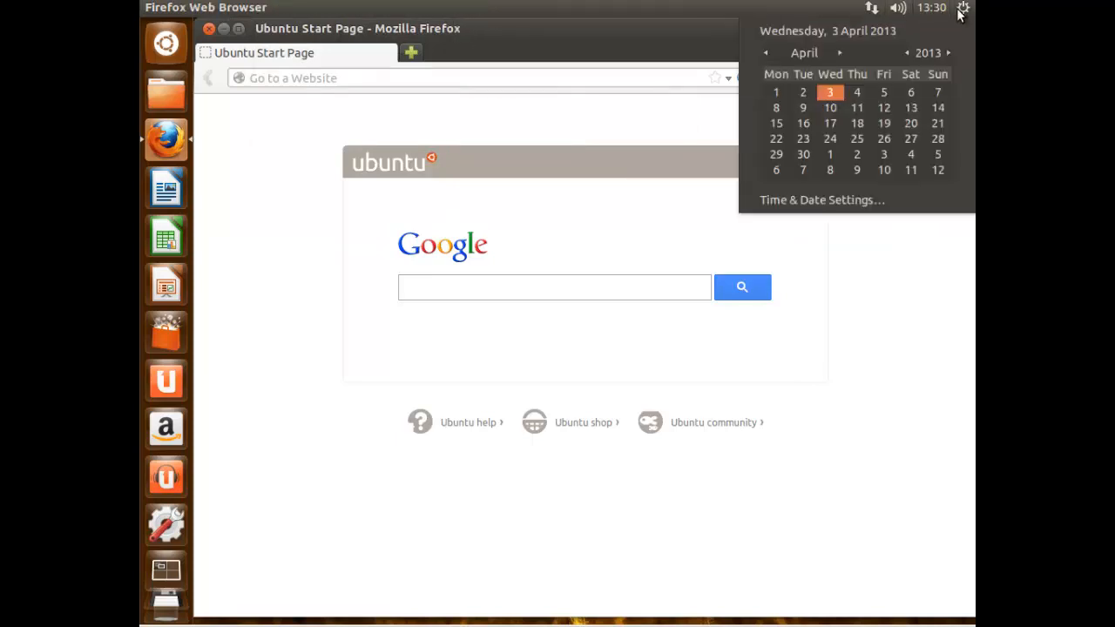
pyautogui.click(963, 8)
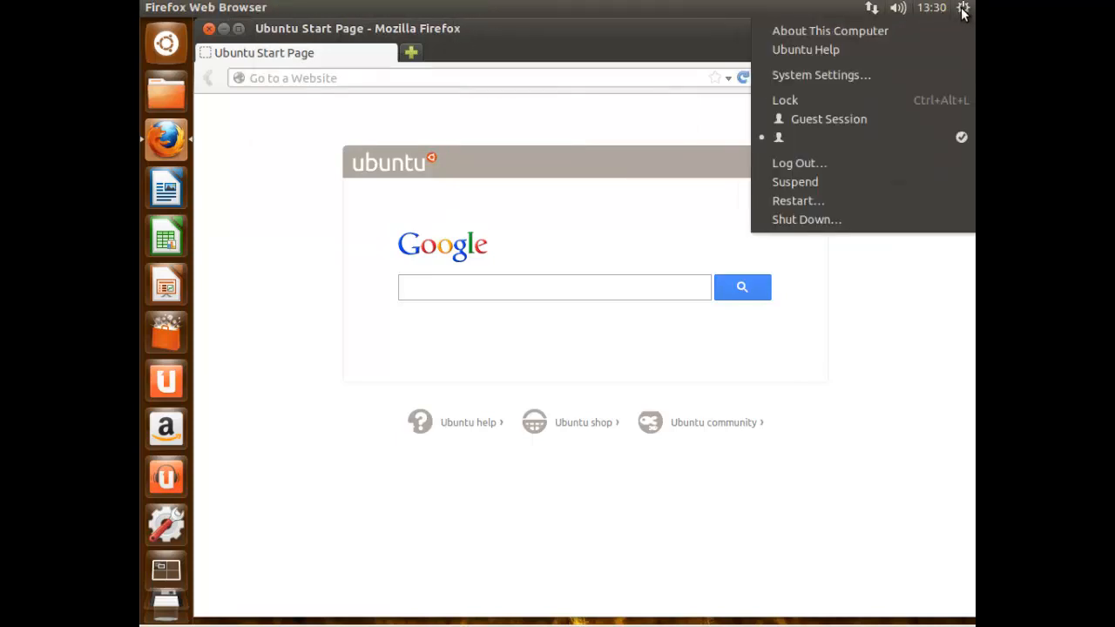
pyautogui.click(900, 8)
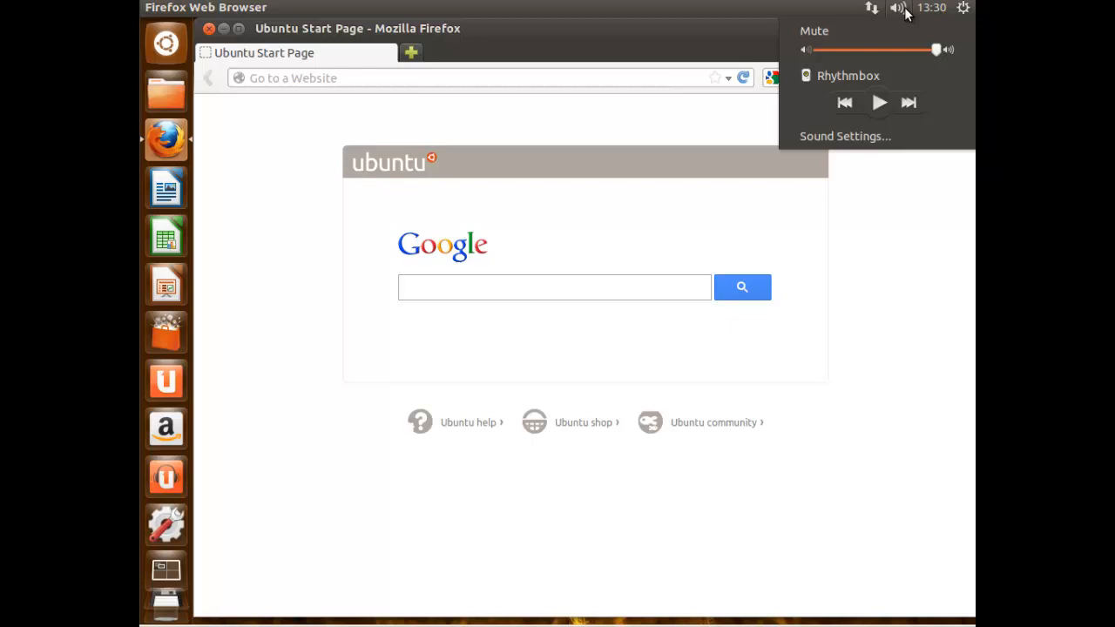
pyautogui.moveTo(880, 15)
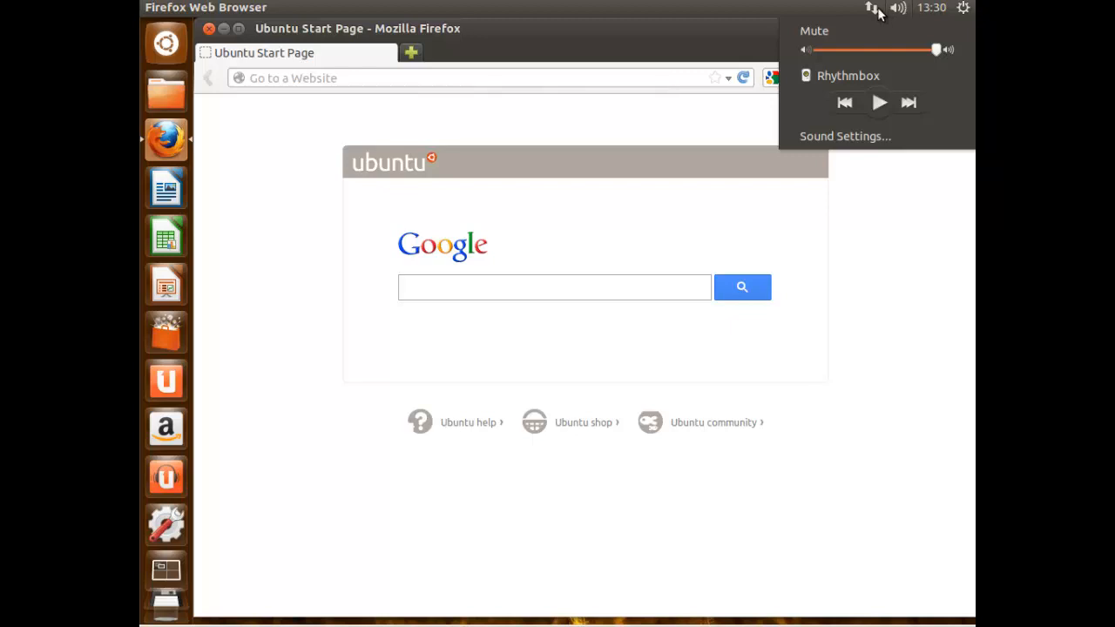
pyautogui.click(872, 8)
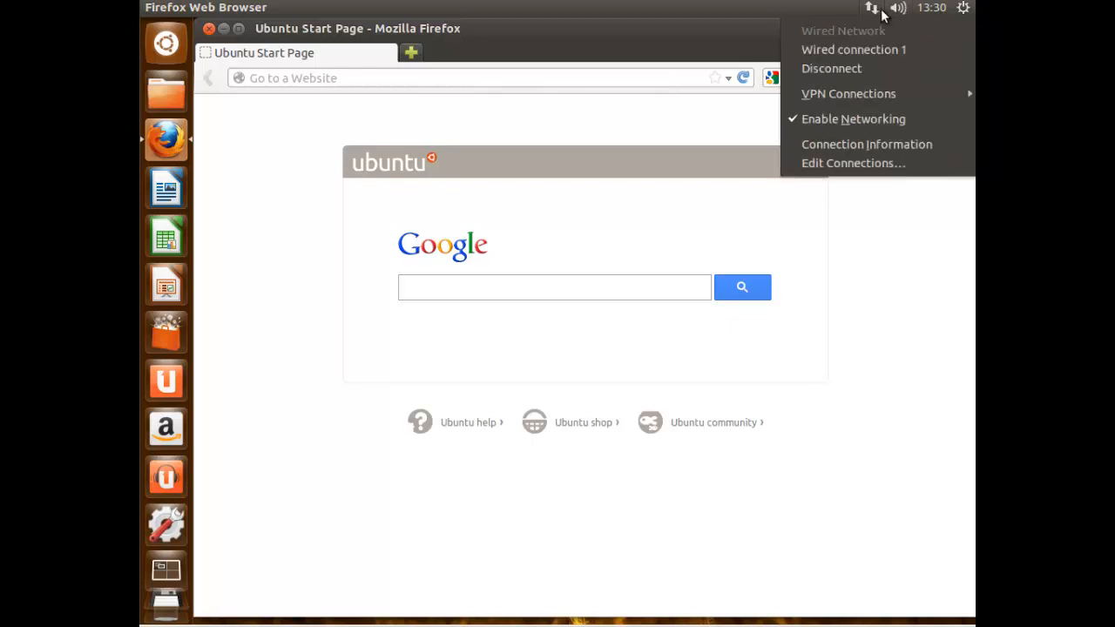
# Browse the Bookmarks and History menus, then close Firefox
pyautogui.click(377, 7)
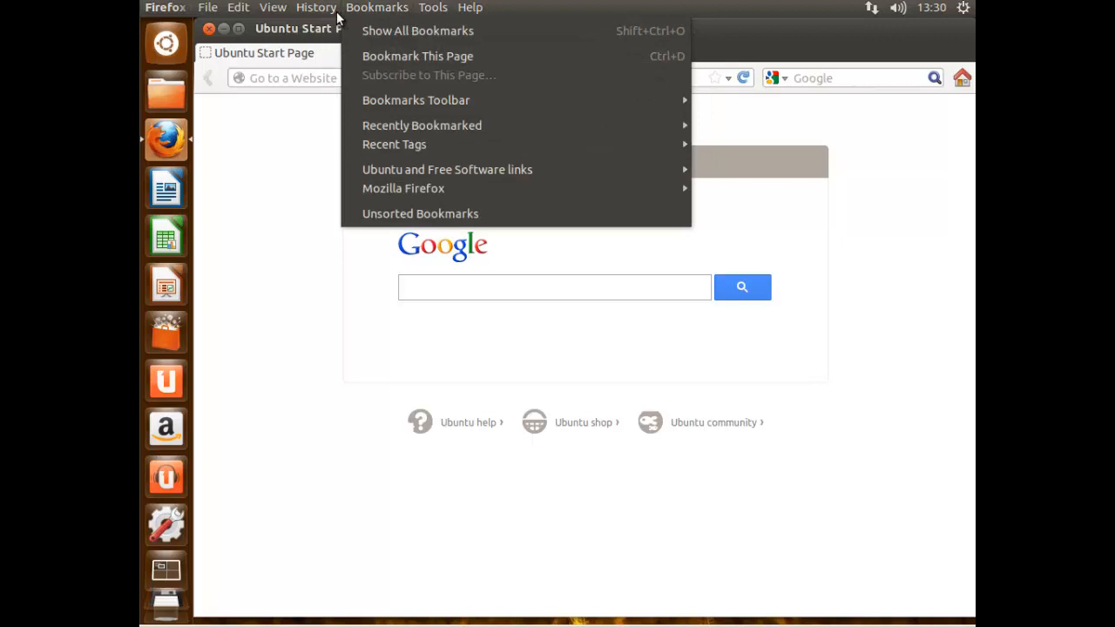
pyautogui.click(316, 7)
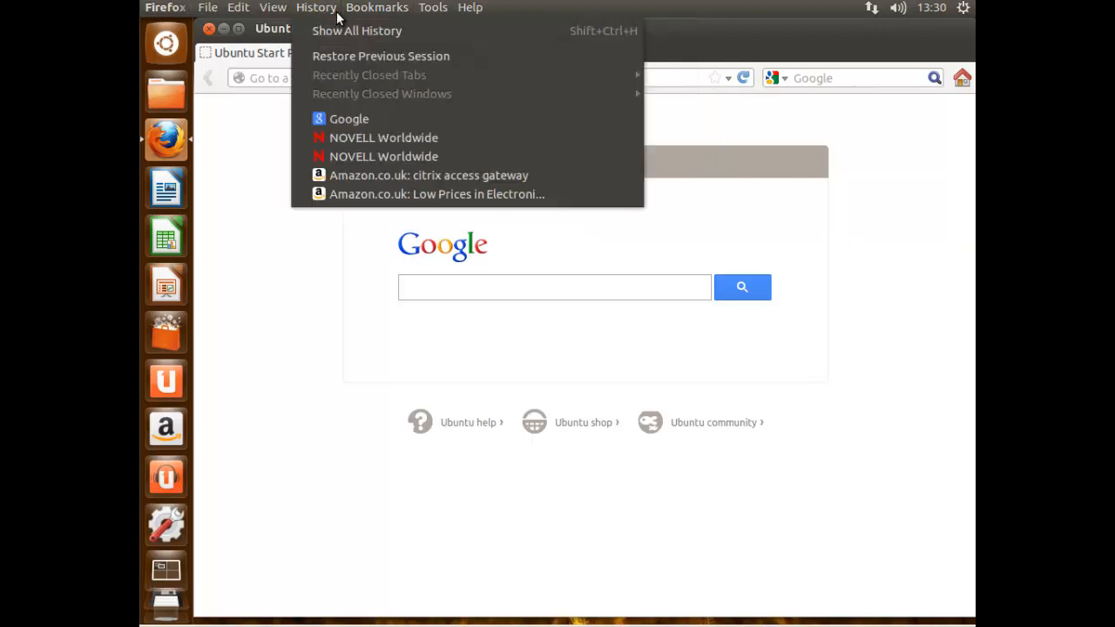
pyautogui.moveTo(262, 31)
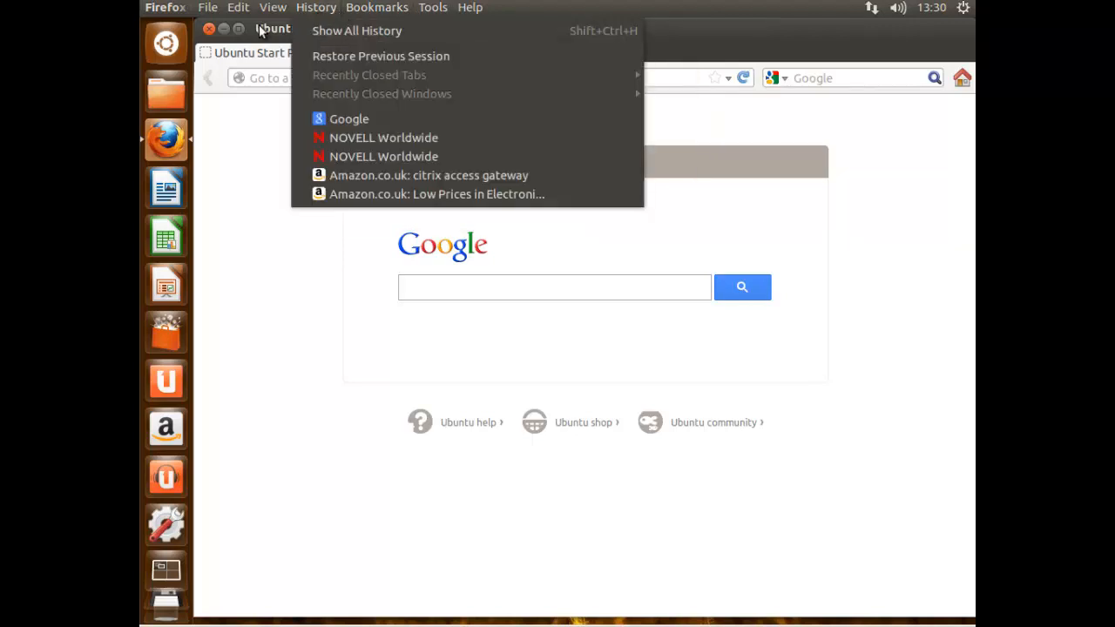
pyautogui.click(554, 287)
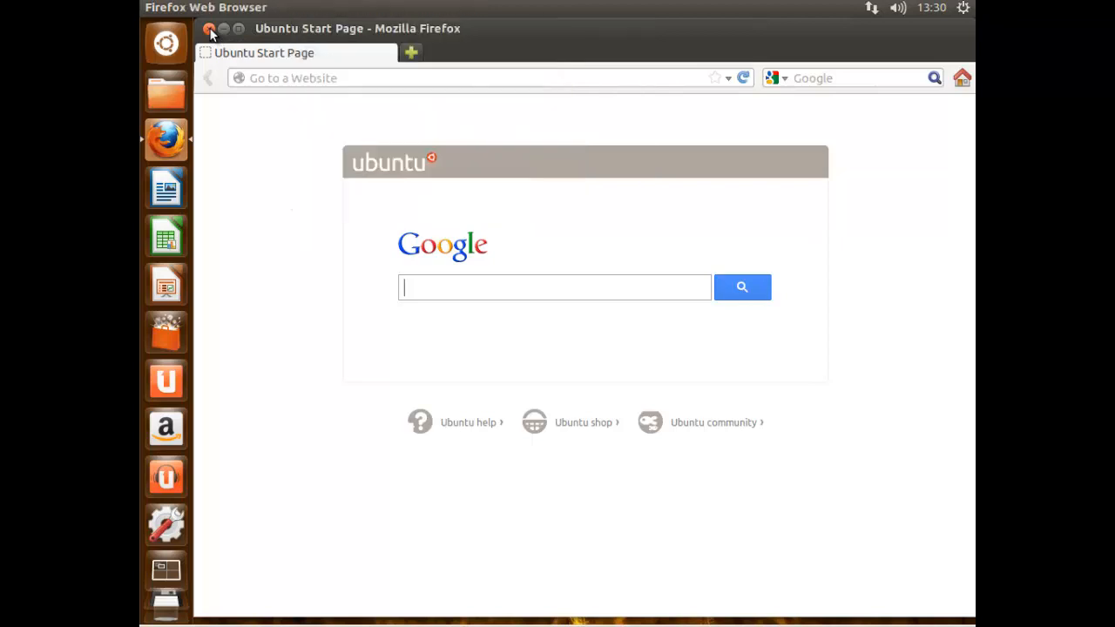
pyautogui.click(209, 28)
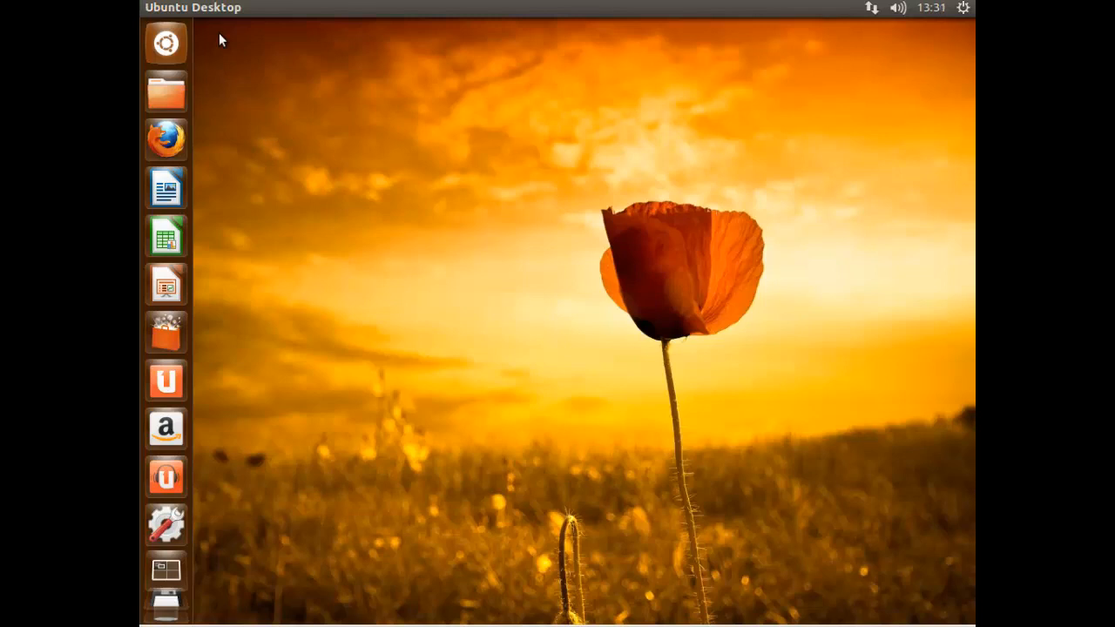
pyautogui.moveTo(202, 289)
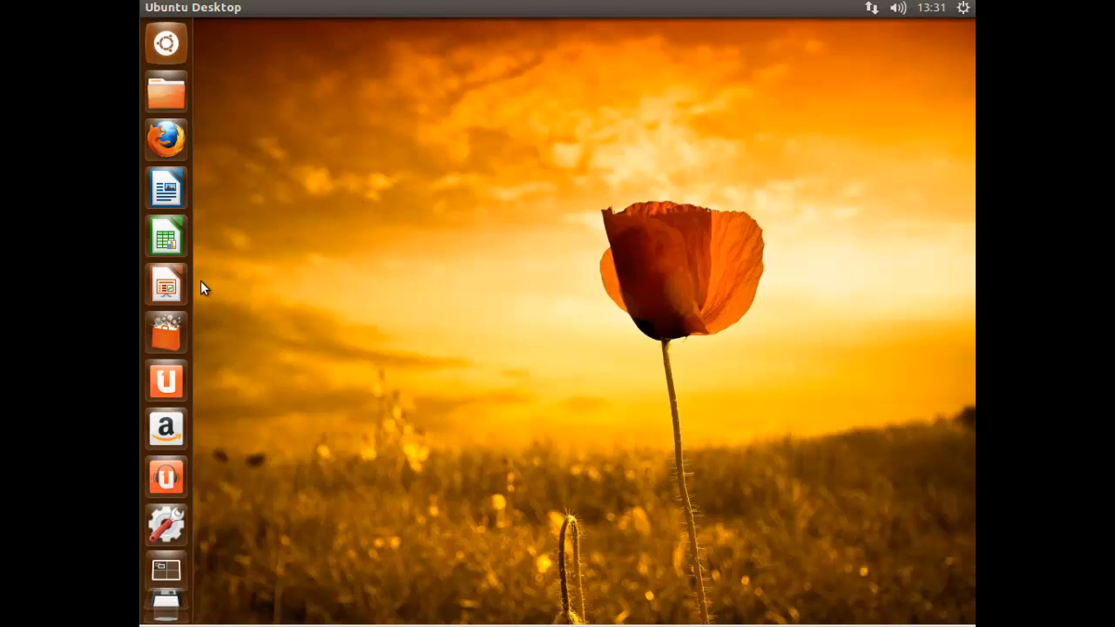
pyautogui.moveTo(166, 283)
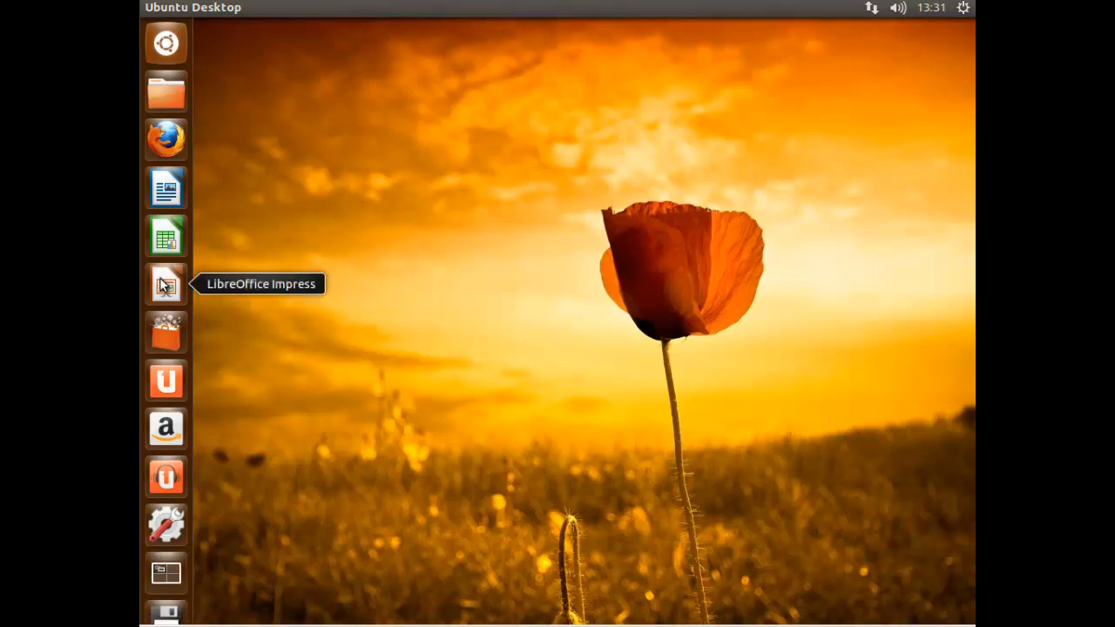
# Launch LibreOffice Impress from the Unity launcher
pyautogui.click(165, 283)
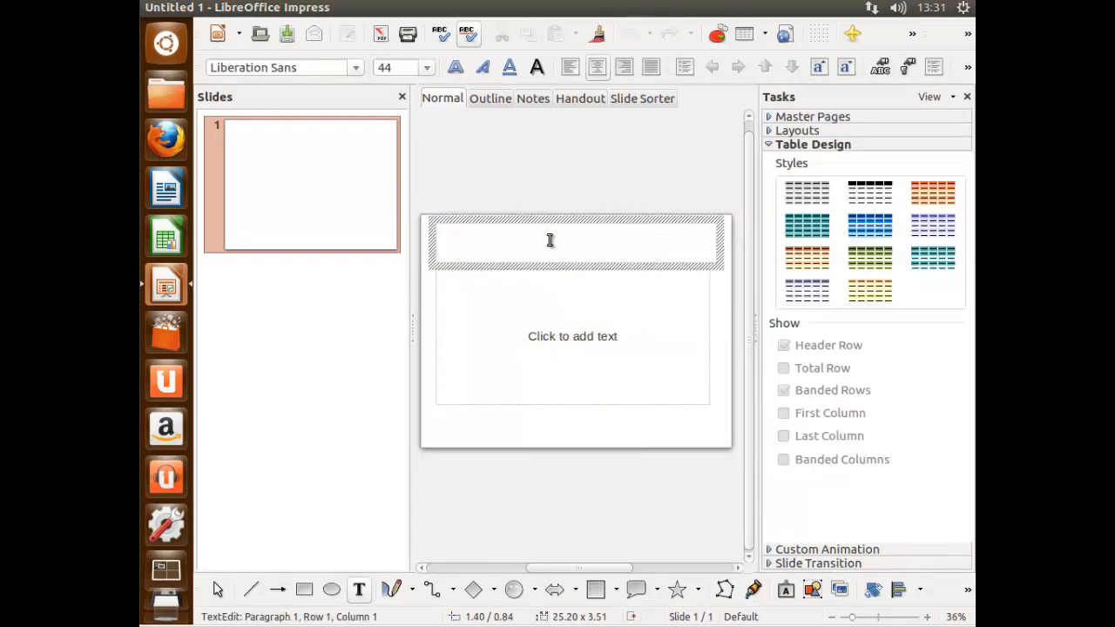
# Title the first slide 'Slide 1' and fill its body with 'Hello world'
pyautogui.write('Slide')
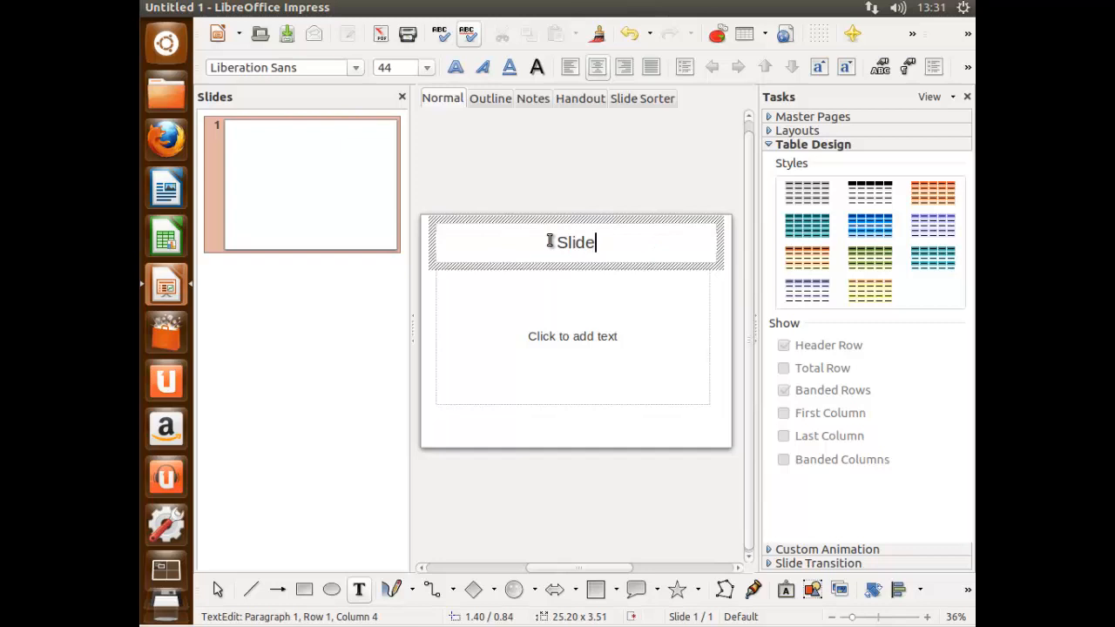
pyautogui.click(573, 335)
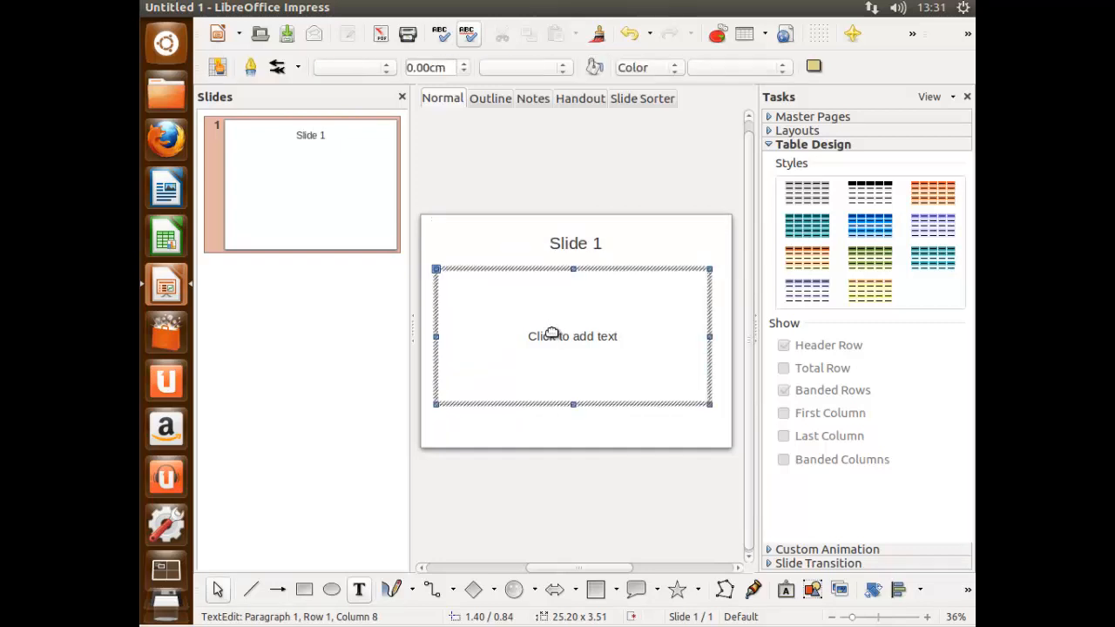
pyautogui.click(572, 336)
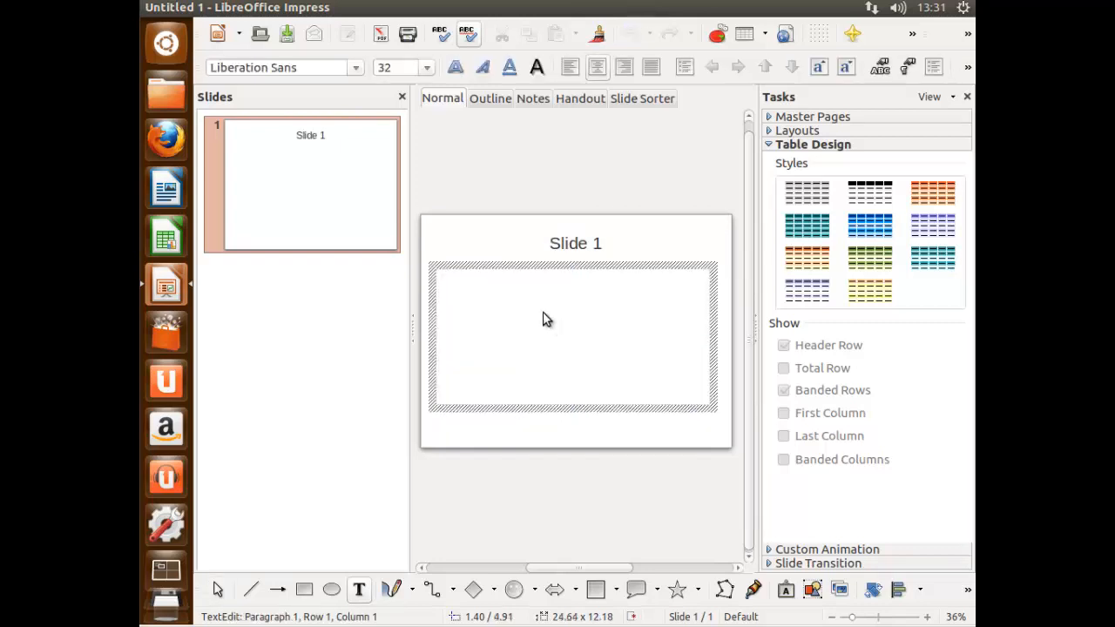
pyautogui.write('Hello wo')
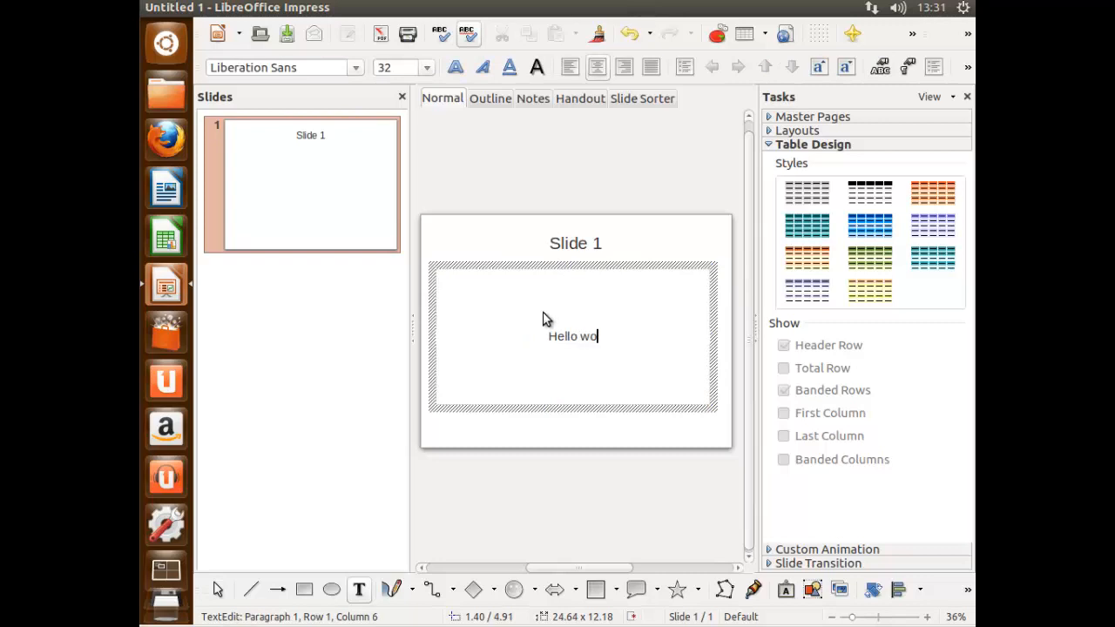
pyautogui.write('rld')
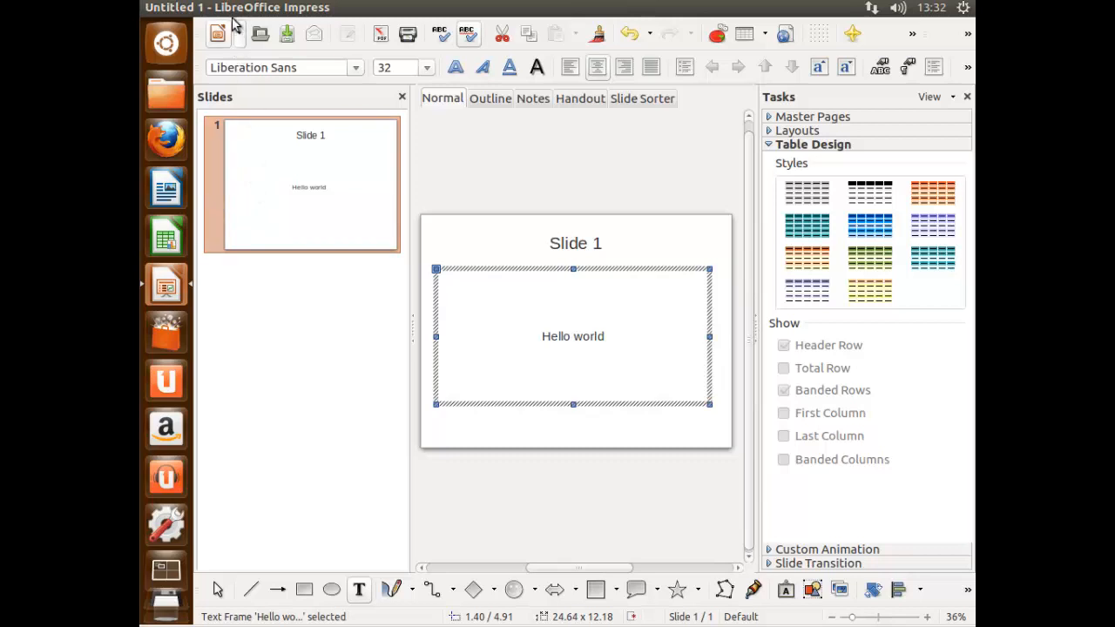
pyautogui.click(207, 7)
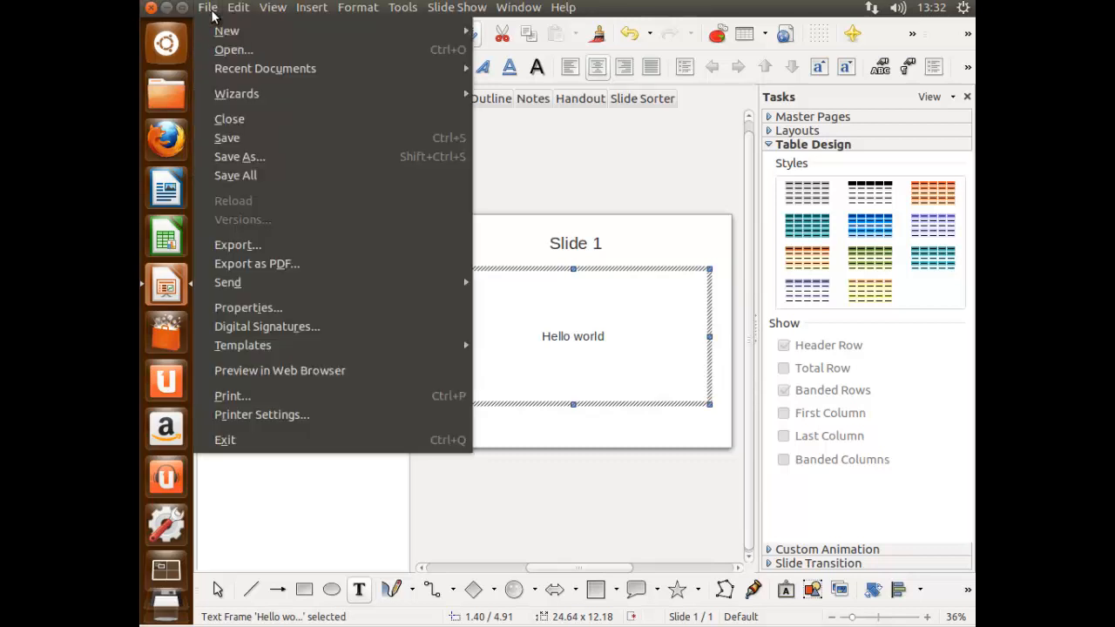
# Save the presentation as 'Untitled 1' in Documents after checking the file format list
pyautogui.click(239, 157)
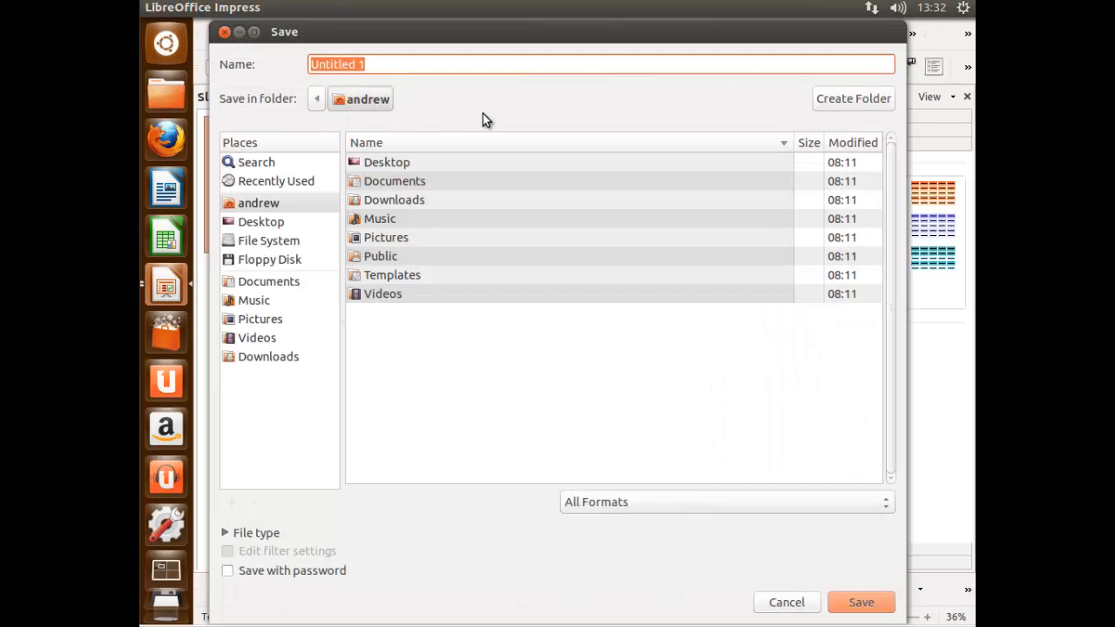
pyautogui.moveTo(418, 186)
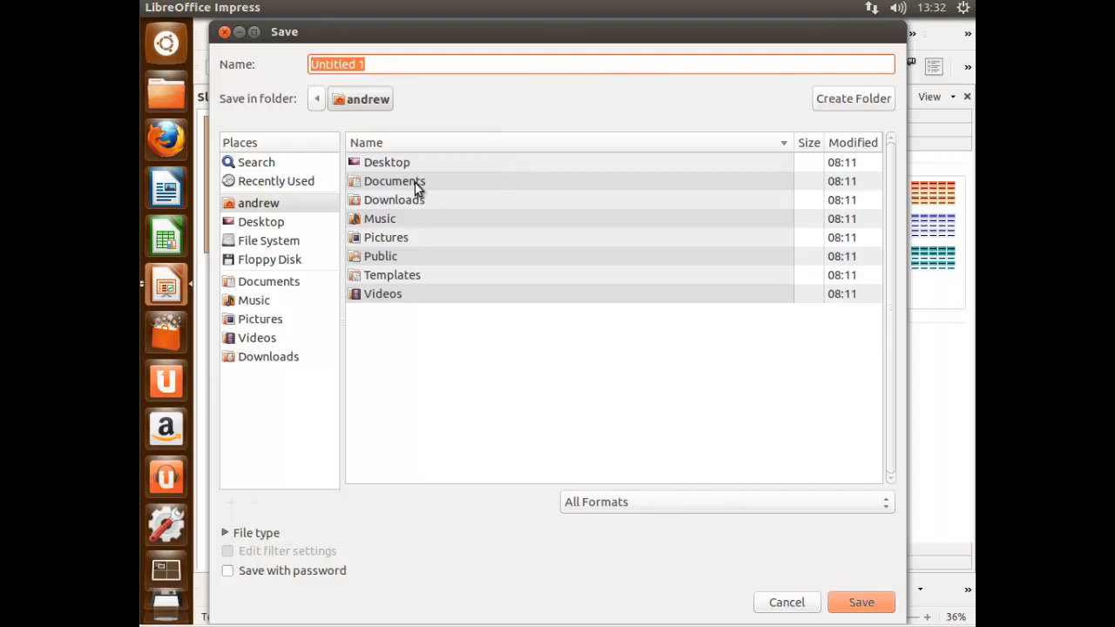
pyautogui.doubleClick(394, 182)
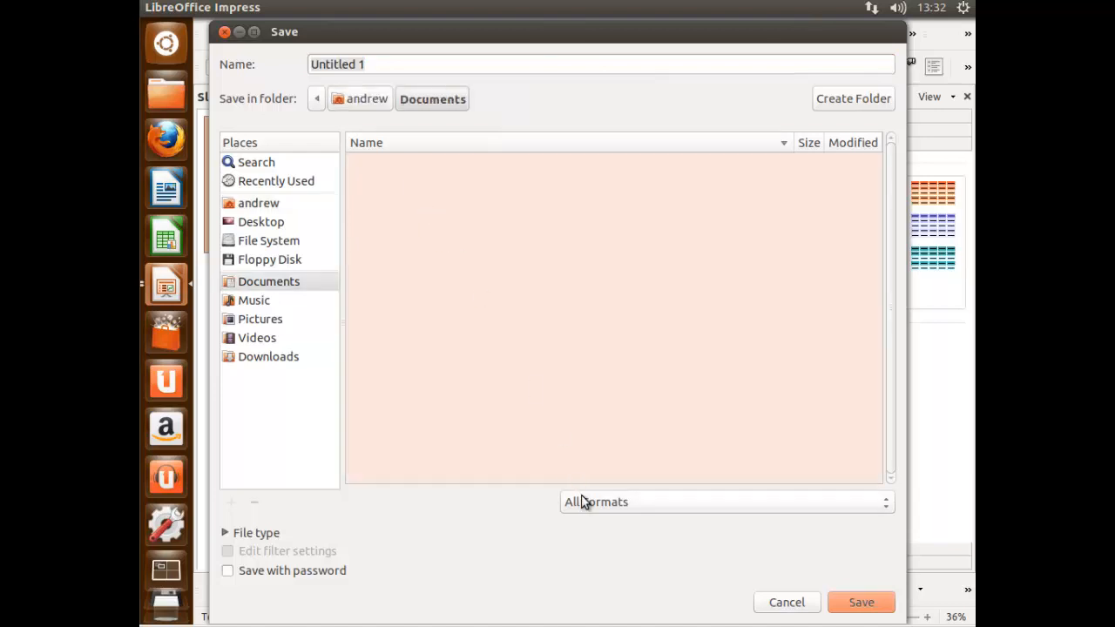
pyautogui.click(596, 502)
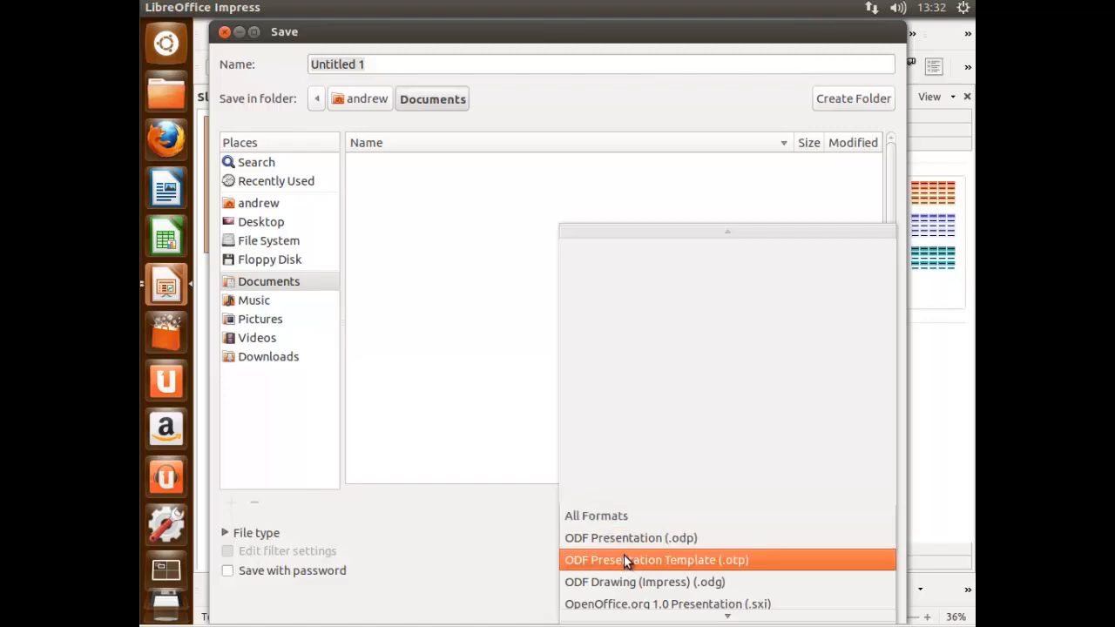
pyautogui.scroll(-3)
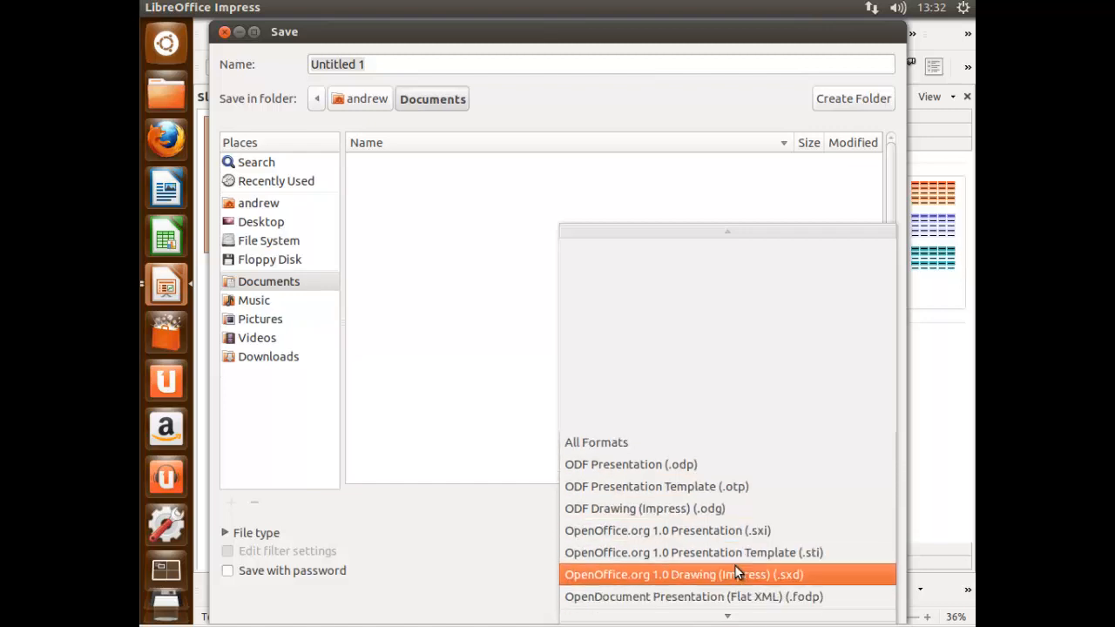
pyautogui.scroll(-3)
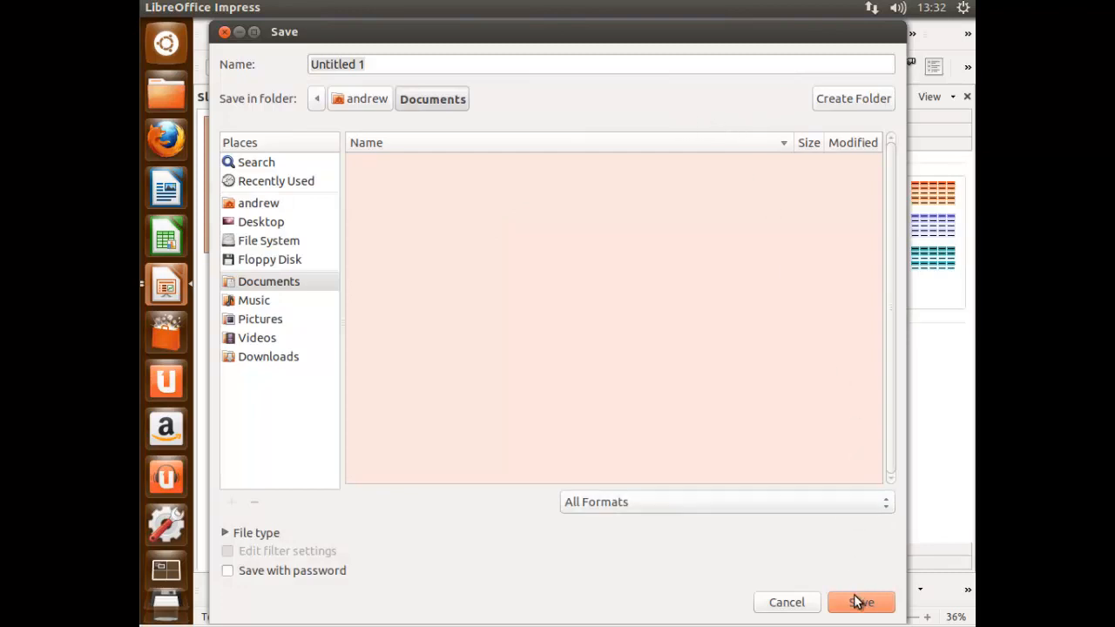
pyautogui.click(860, 602)
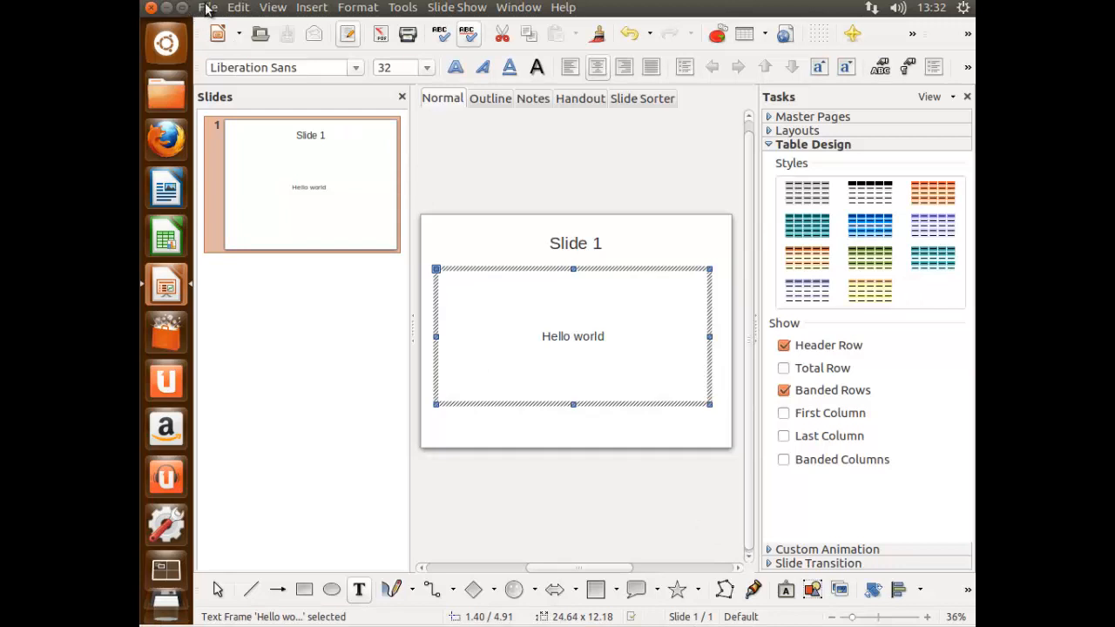
# Quit LibreOffice Impress with File > Exit
pyautogui.click(207, 7)
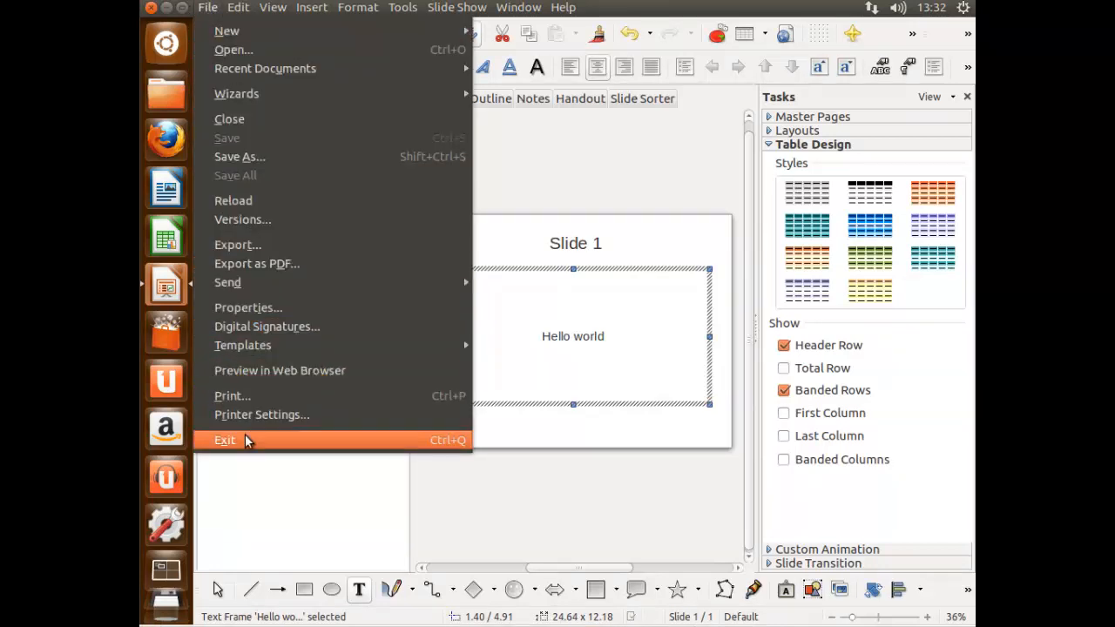
pyautogui.click(225, 440)
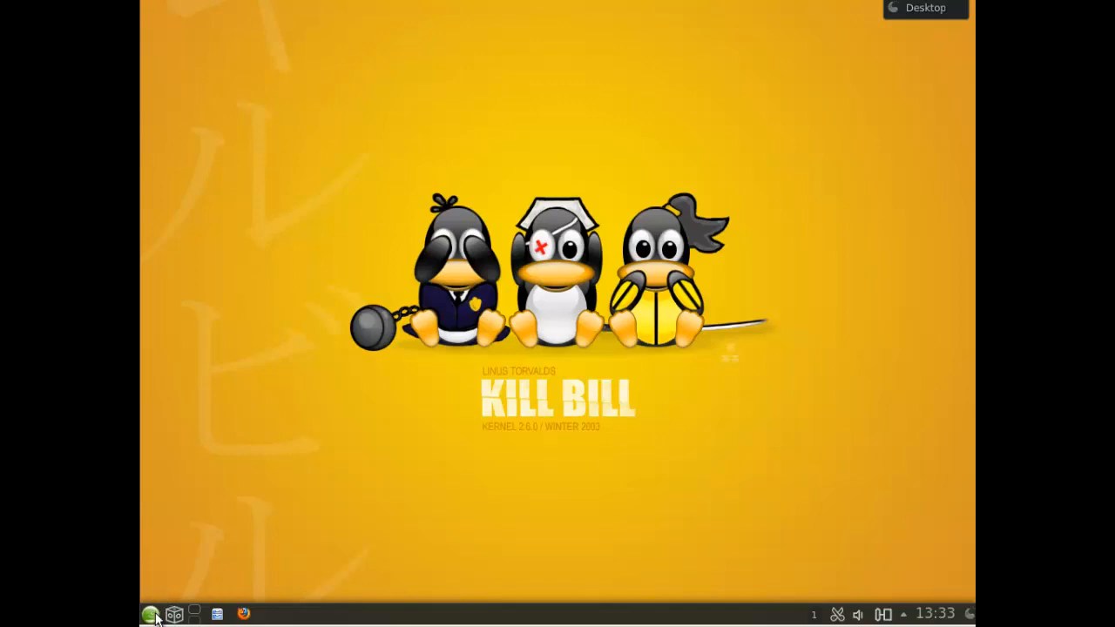
# Launch YaST from the Kickoff launcher's Computer tab, bringing up the root password prompt
pyautogui.click(152, 614)
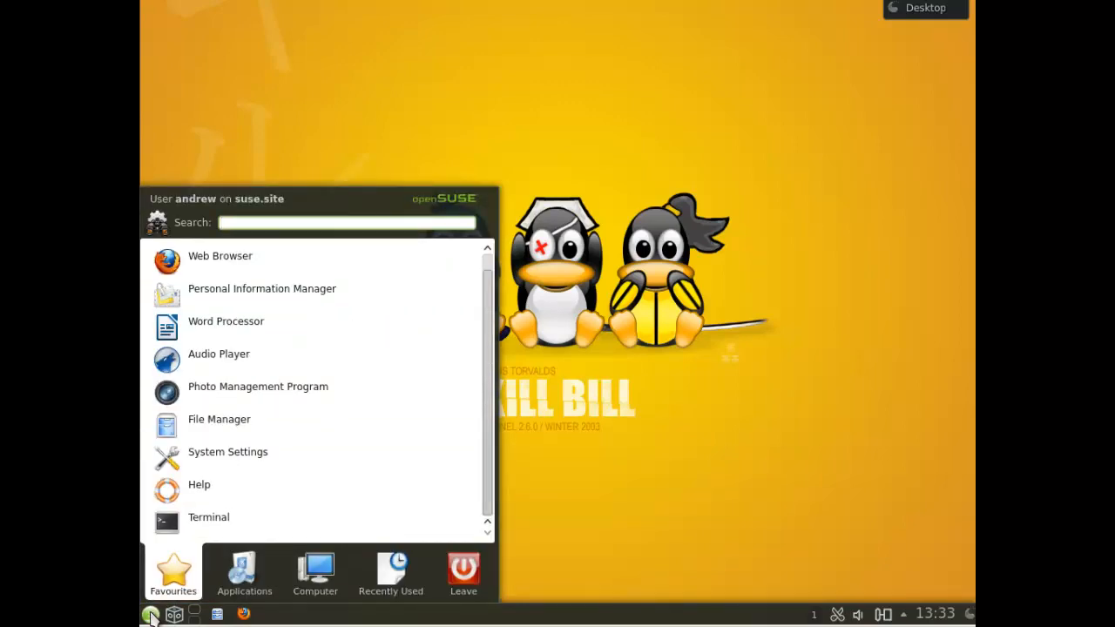
pyautogui.moveTo(225, 327)
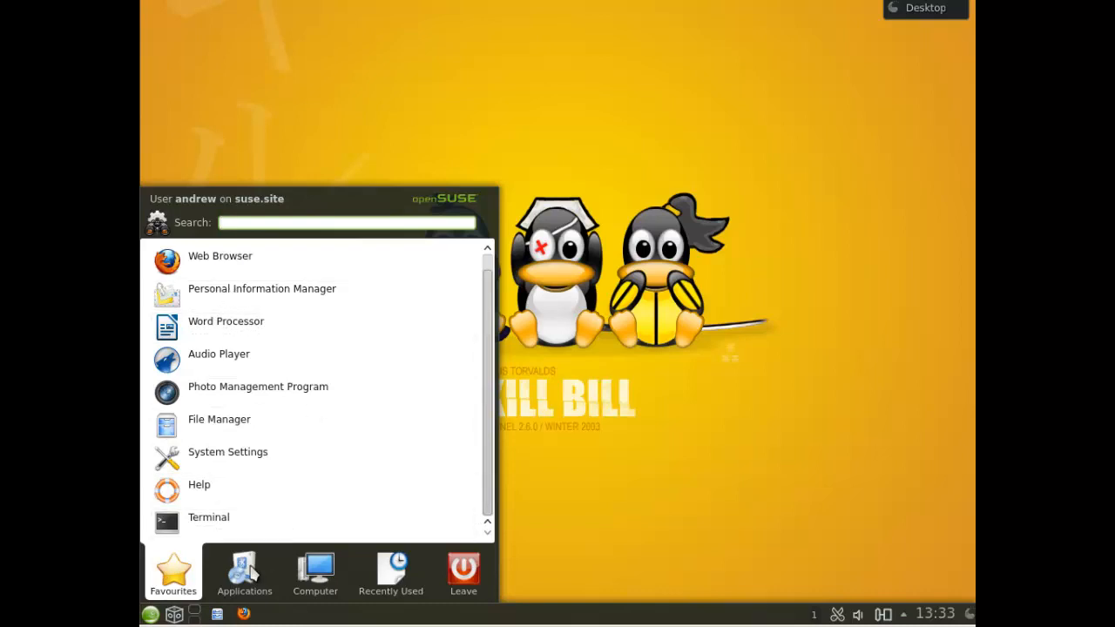
pyautogui.click(315, 572)
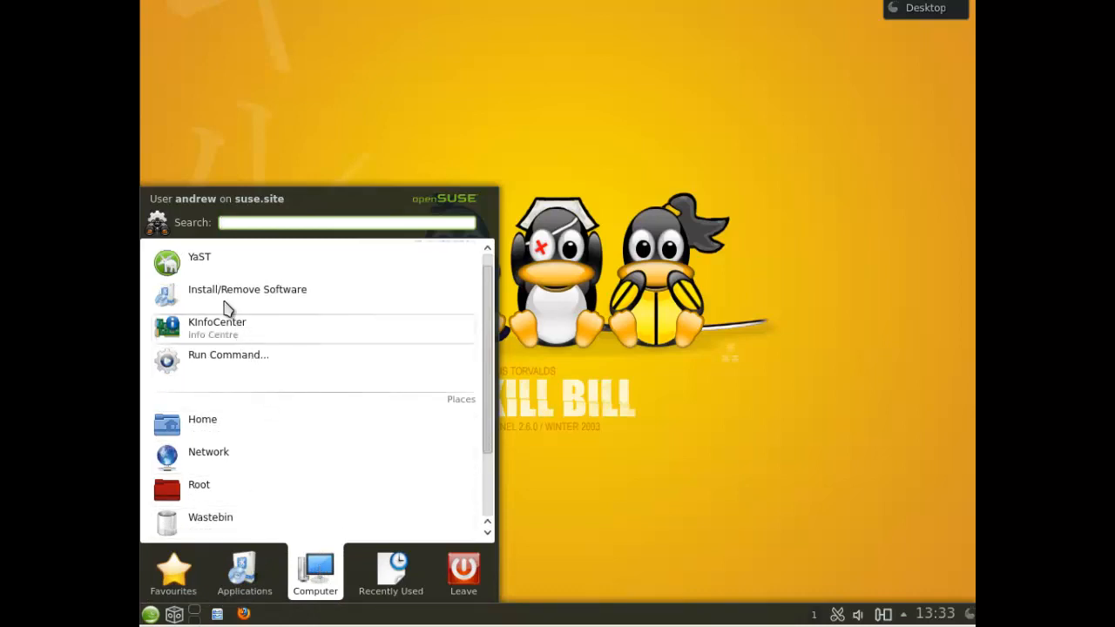
pyautogui.moveTo(199, 262)
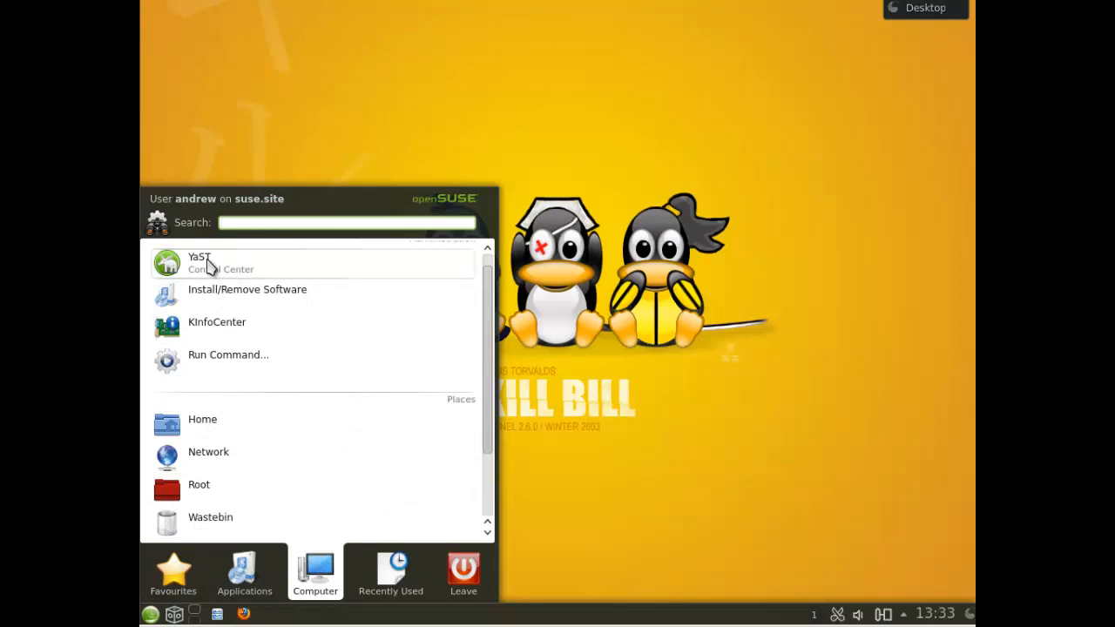
pyautogui.click(200, 262)
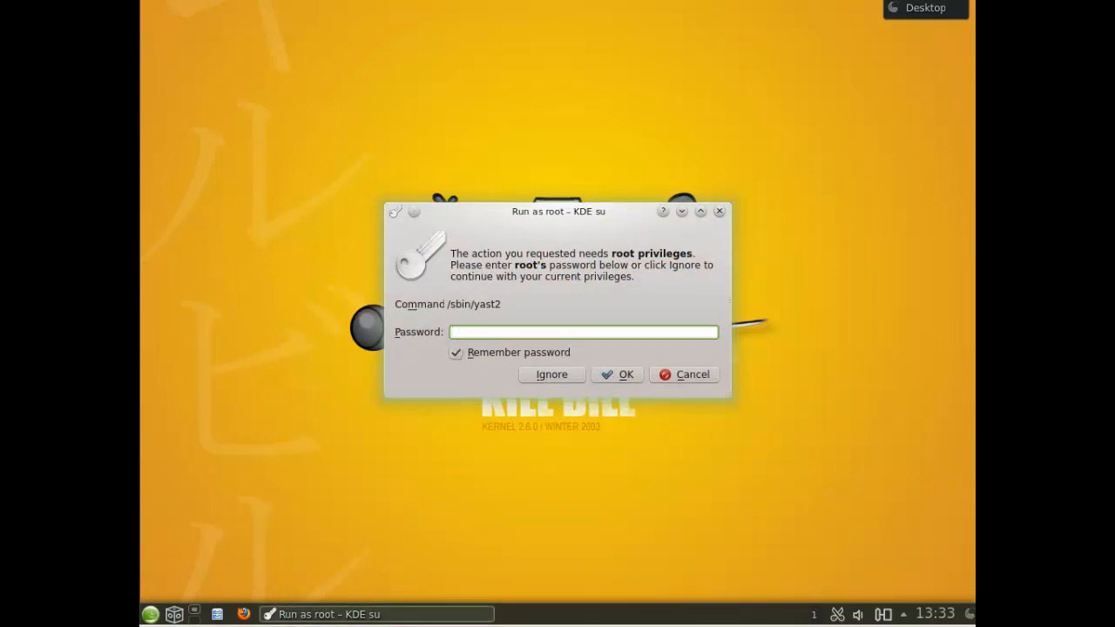
# Enter root's password in the KDE su dialog to start YaST Control Center
pyautogui.write('password')
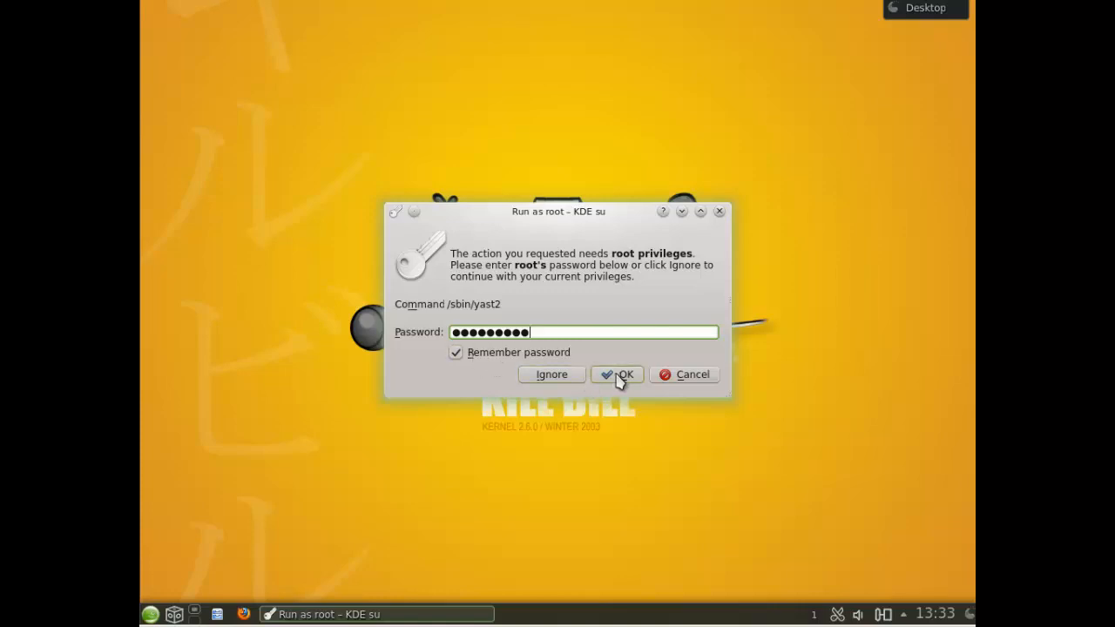
pyautogui.click(617, 374)
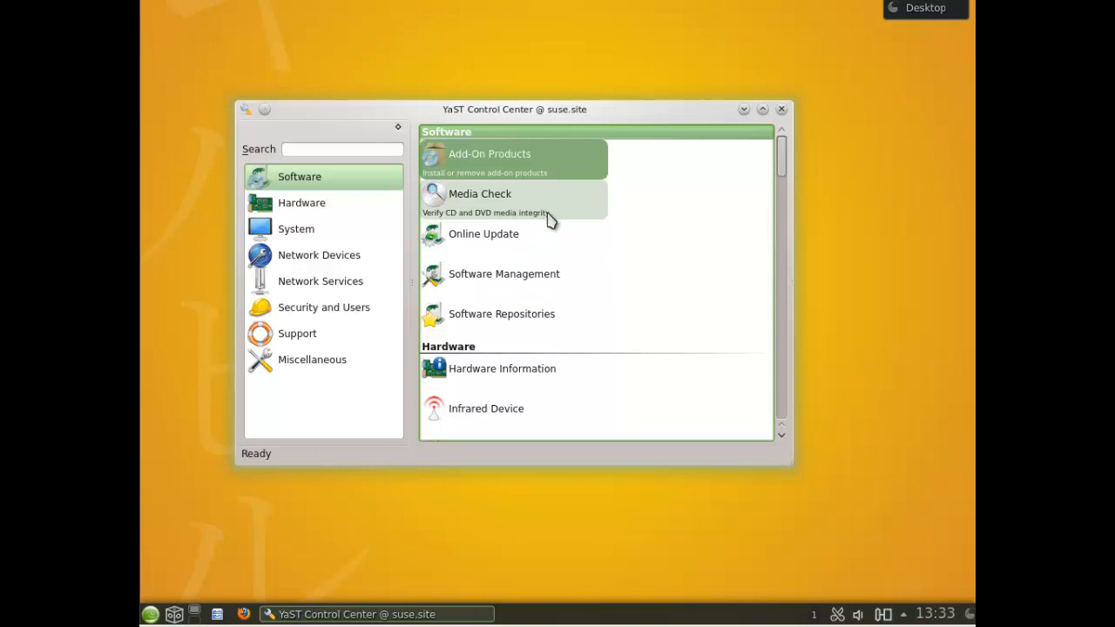
pyautogui.moveTo(556, 257)
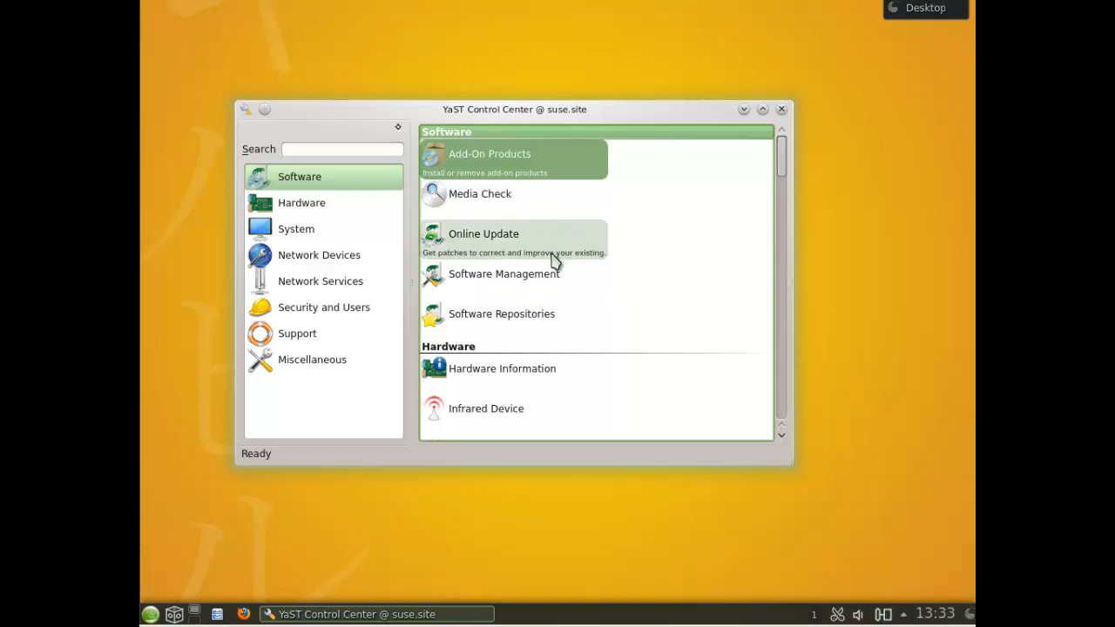
pyautogui.moveTo(576, 257)
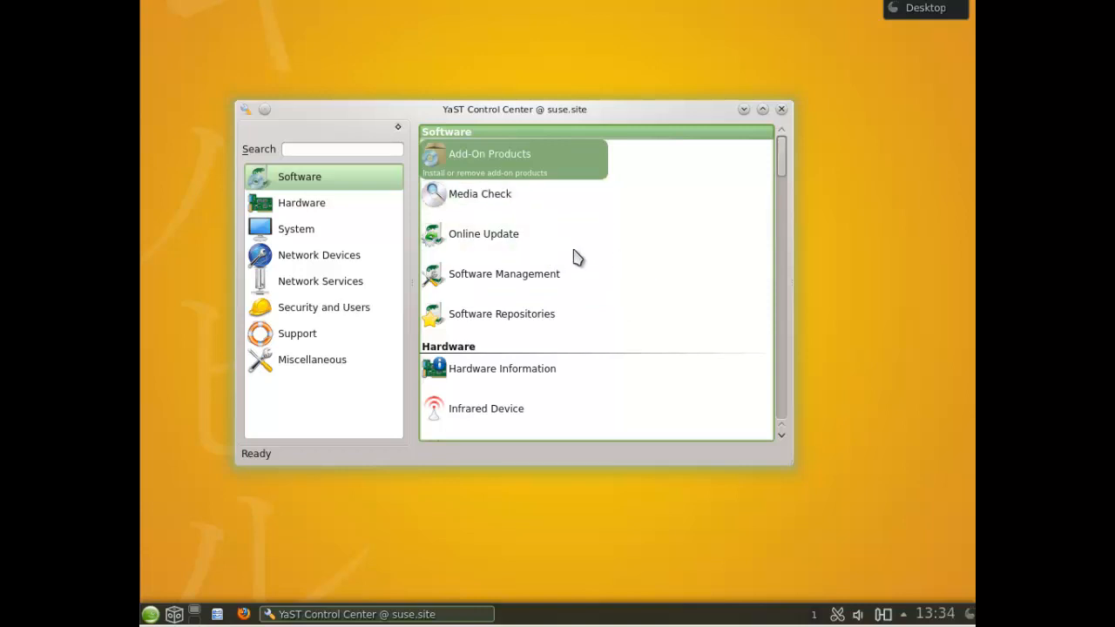
# Browse YaST's Hardware, System, and Security and Users categories, ending on Network Services
pyautogui.click(302, 202)
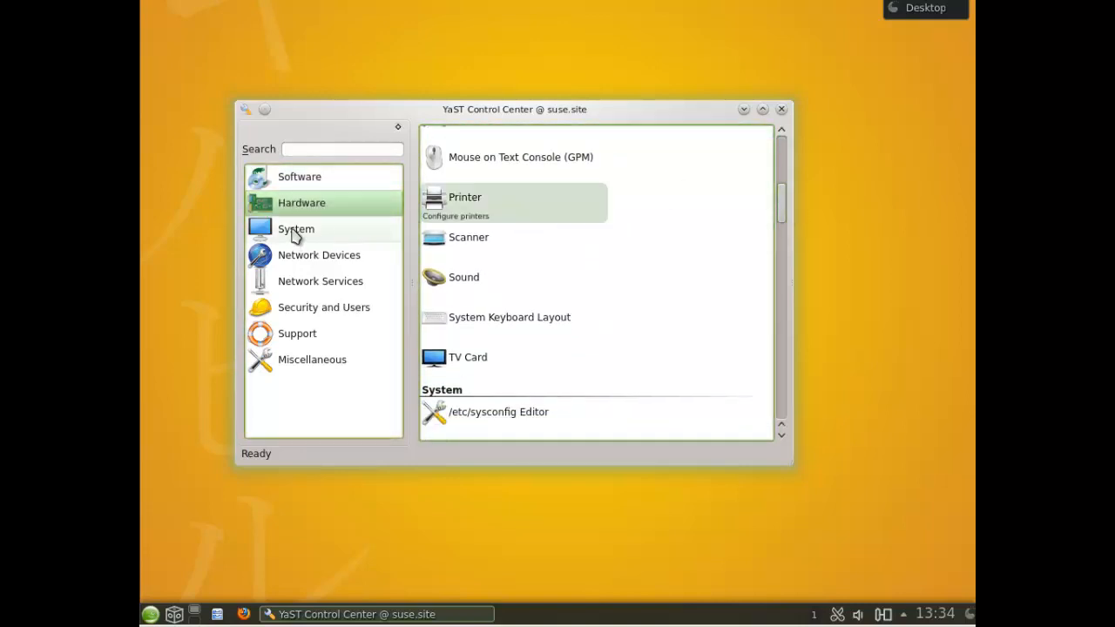
pyautogui.click(297, 228)
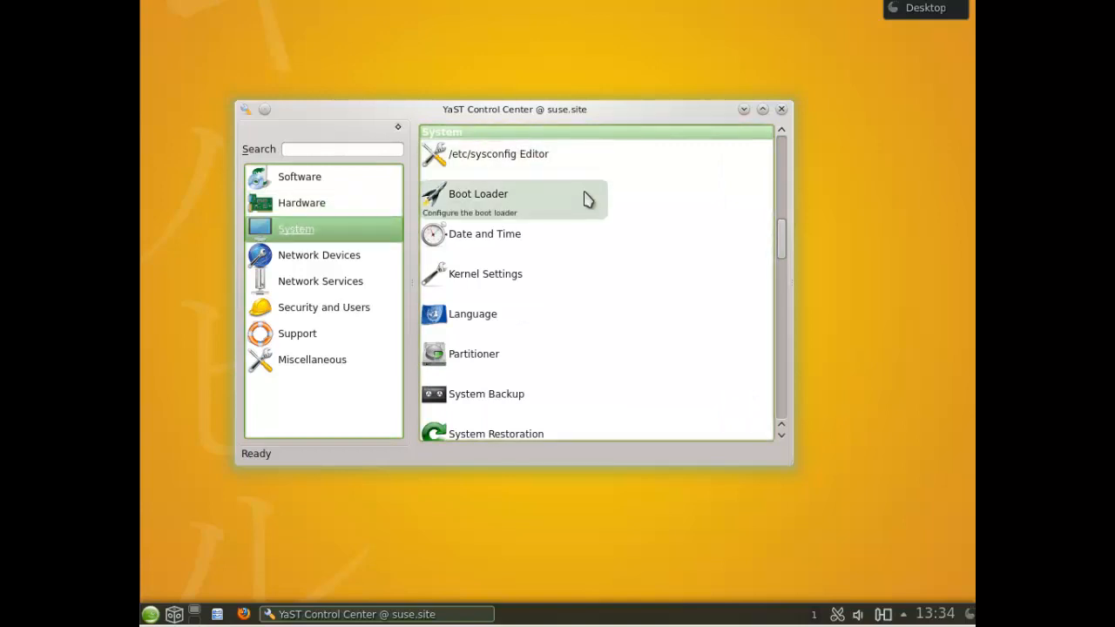
pyautogui.scroll(-3)
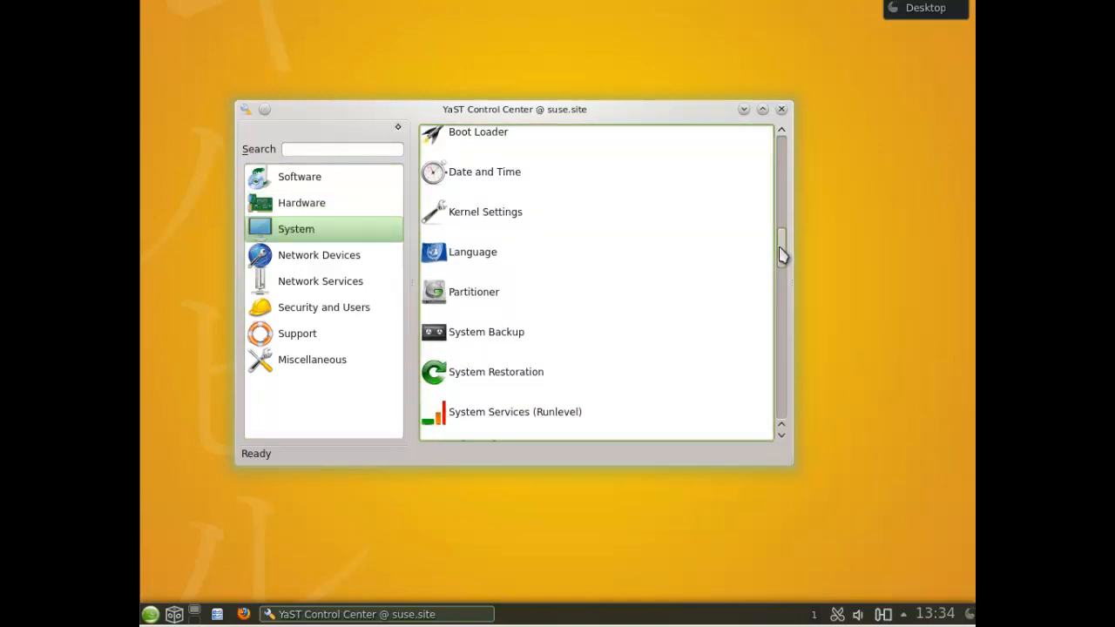
pyautogui.scroll(-3)
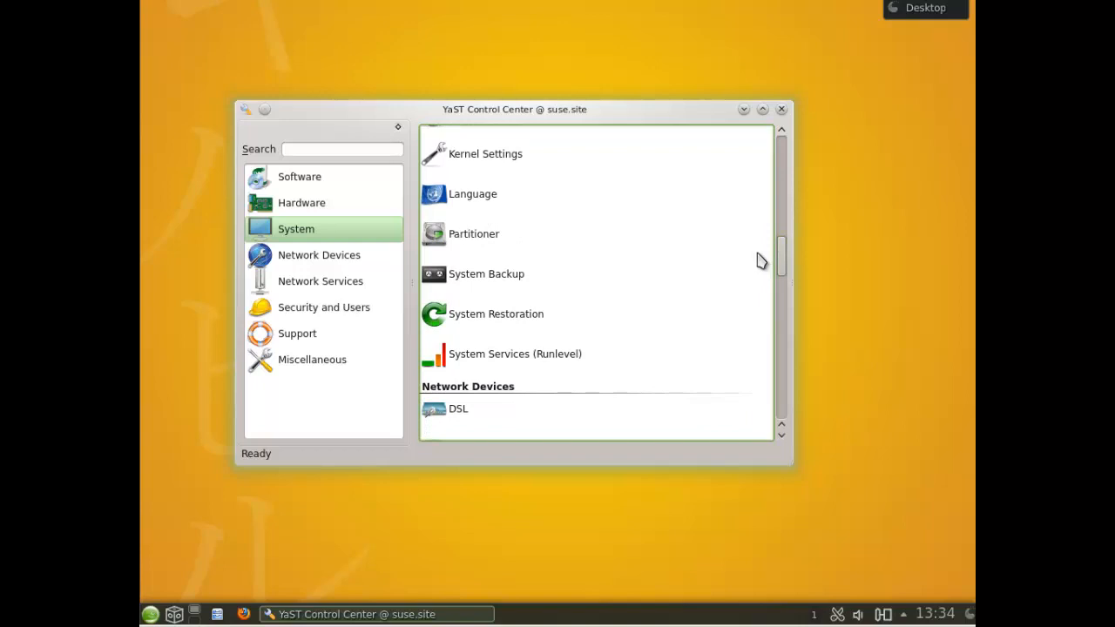
pyautogui.click(323, 307)
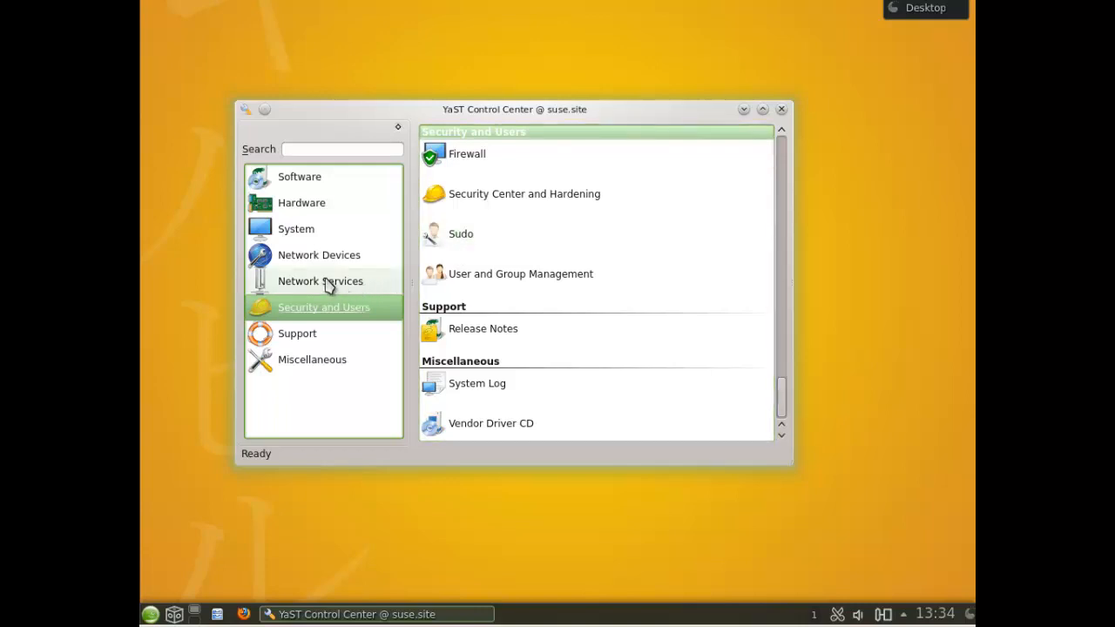
pyautogui.click(320, 281)
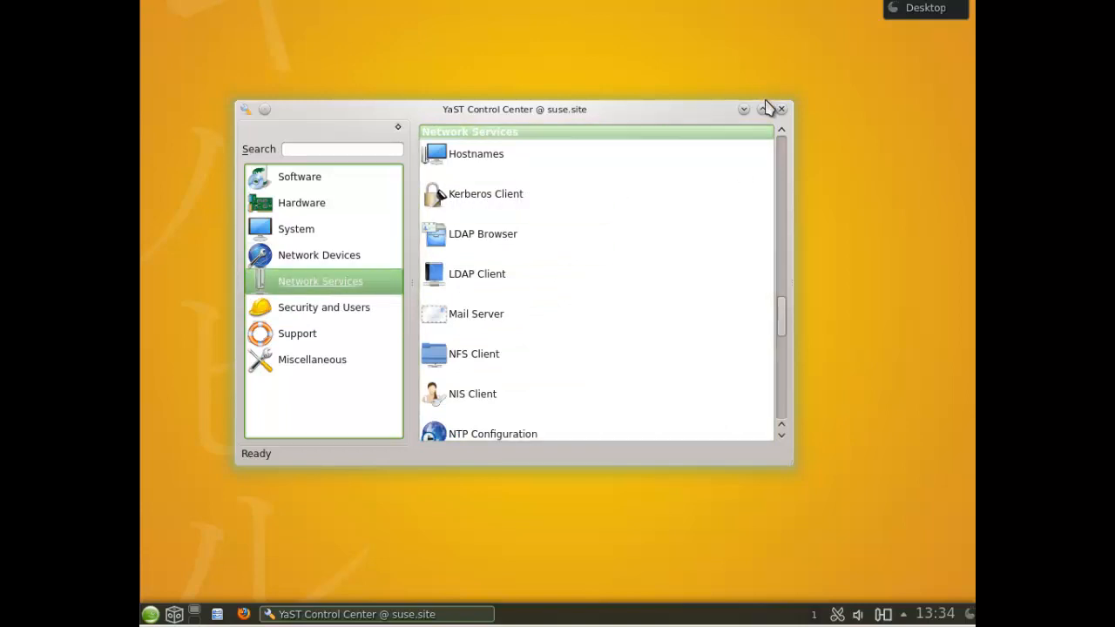
# Maximize YaST and open User and Group Management under Security and Users
pyautogui.click(765, 108)
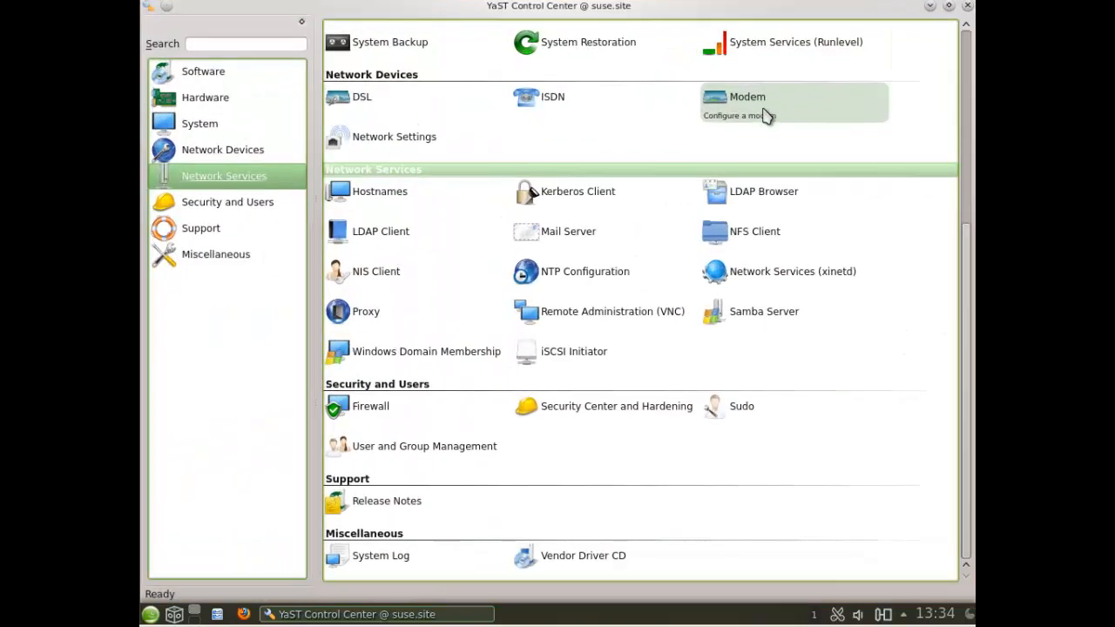
pyautogui.moveTo(240, 157)
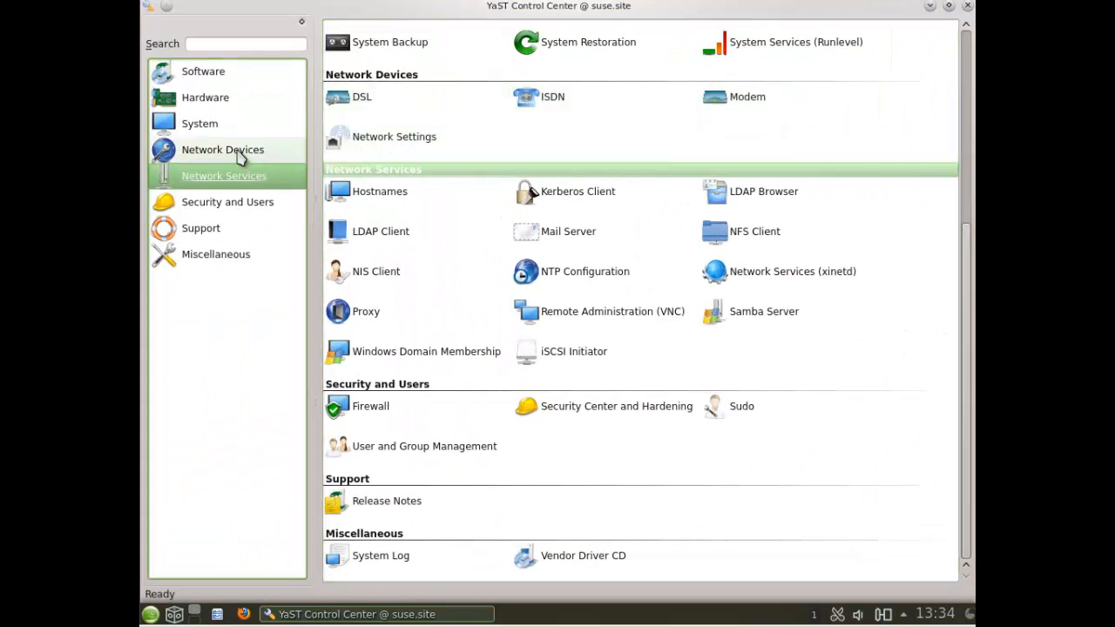
pyautogui.click(223, 149)
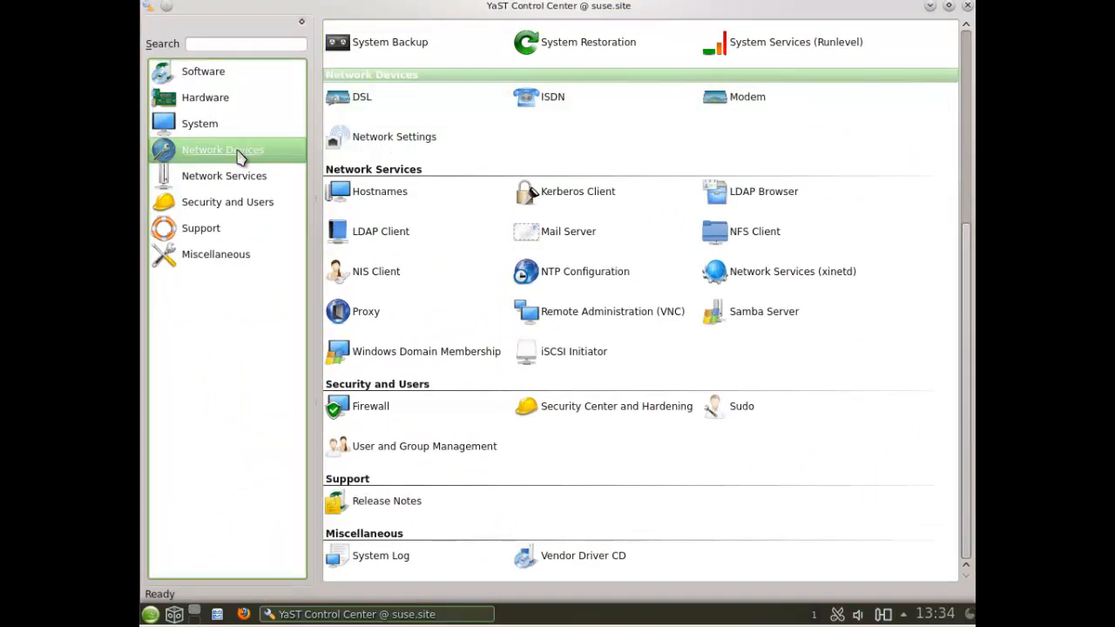
pyautogui.moveTo(251, 155)
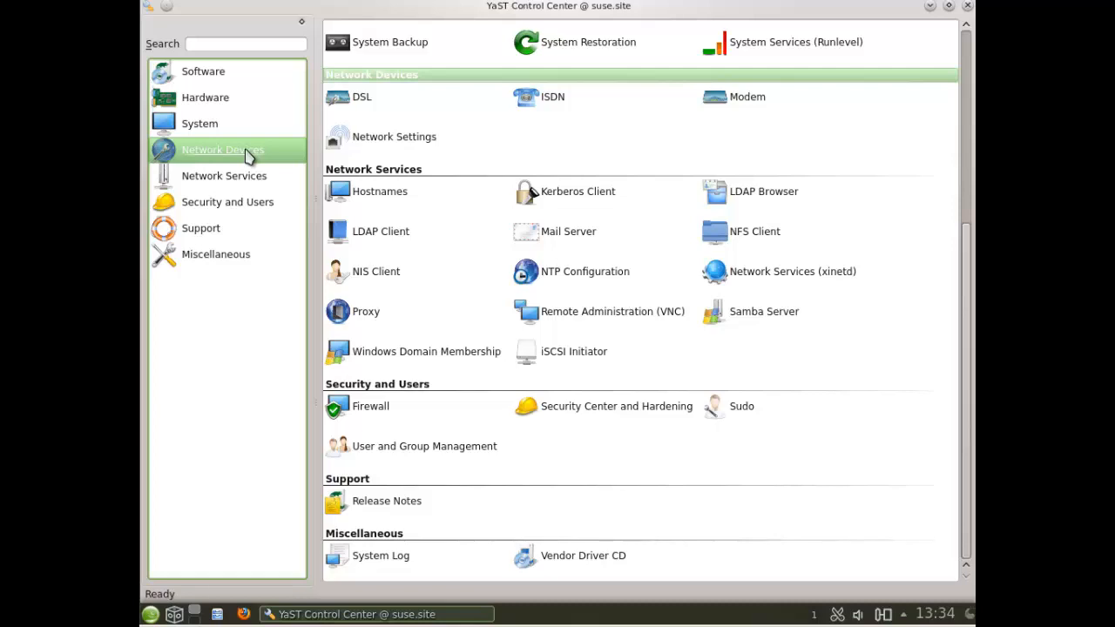
pyautogui.click(227, 201)
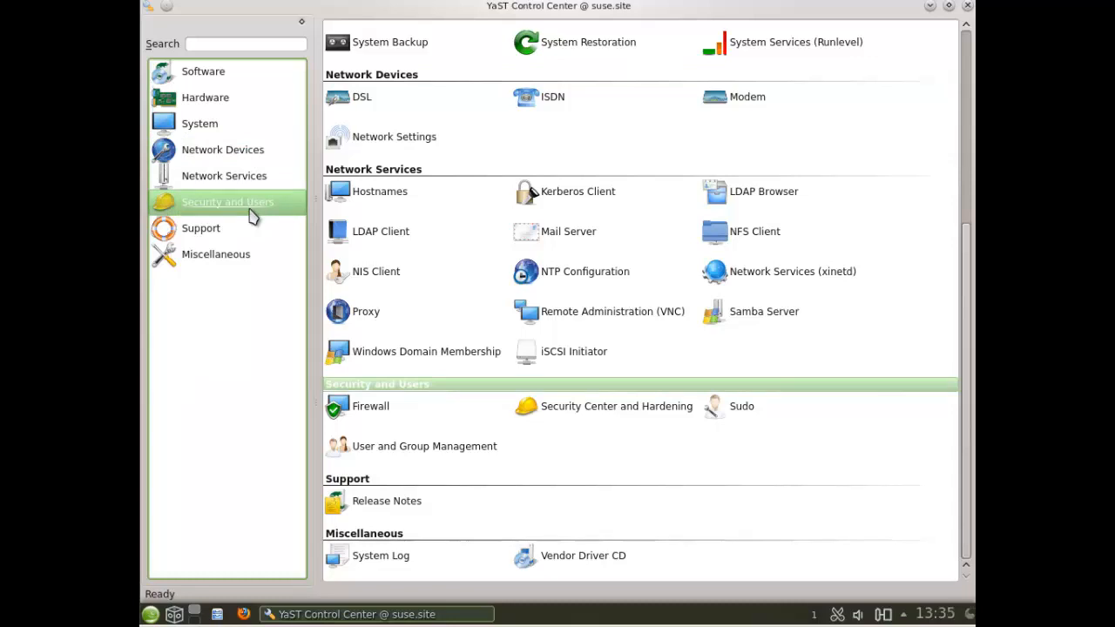
pyautogui.click(424, 445)
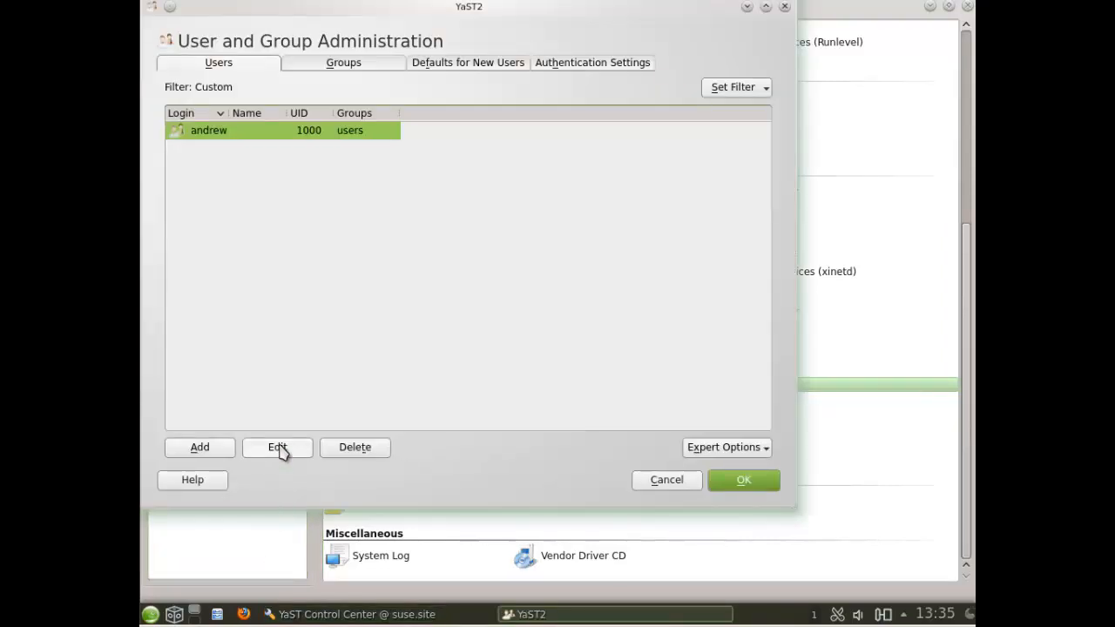
# View andrew's account details, then cancel out of user administration without changes
pyautogui.click(277, 447)
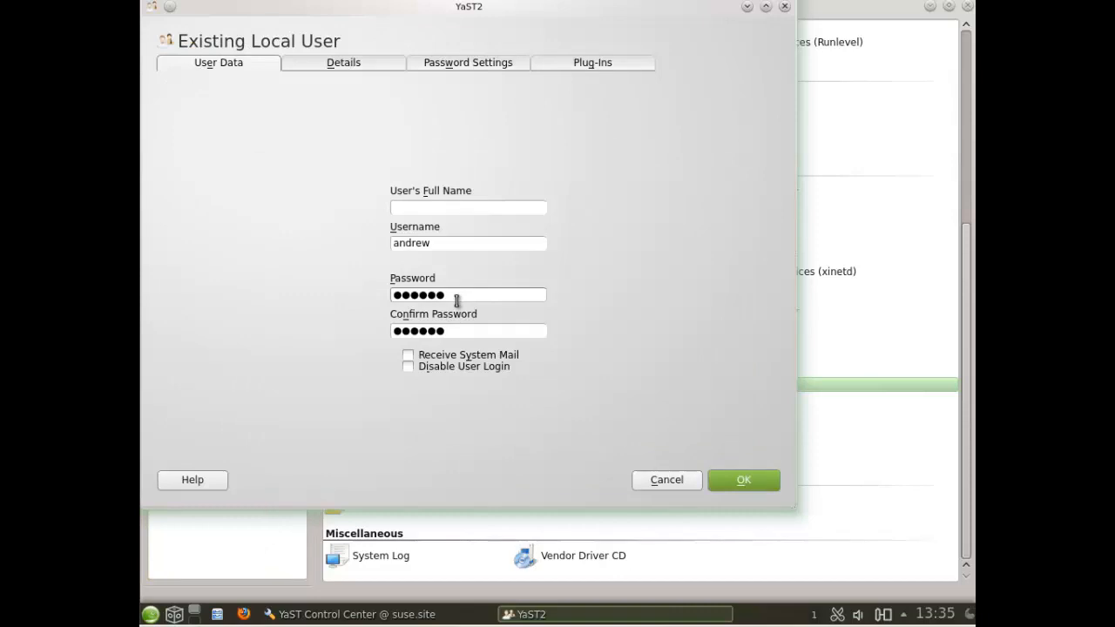
pyautogui.moveTo(644, 472)
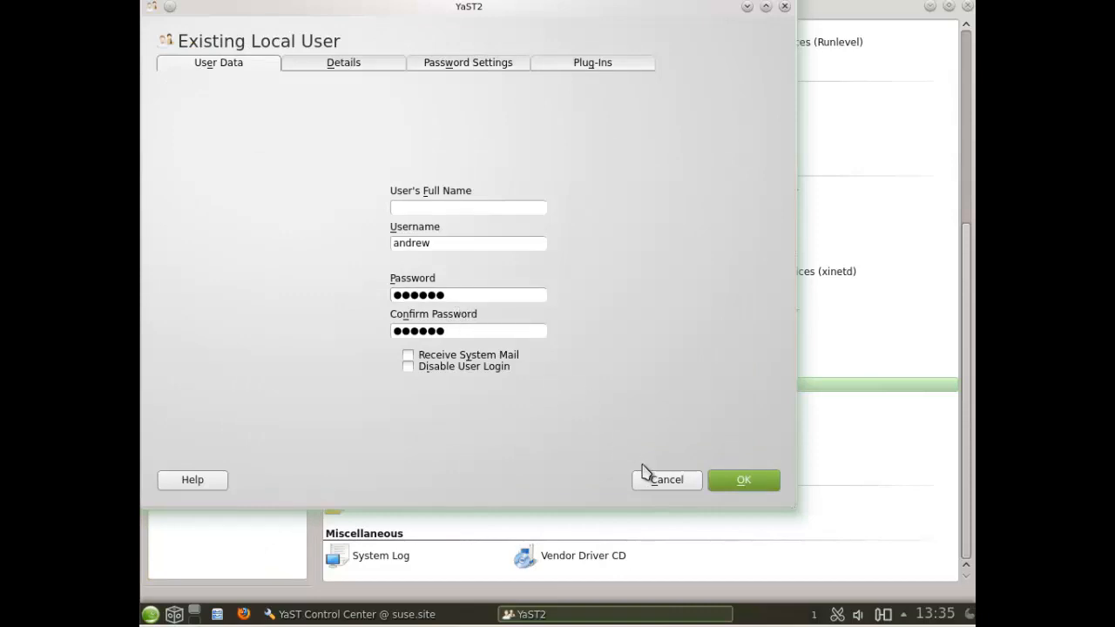
pyautogui.click(744, 479)
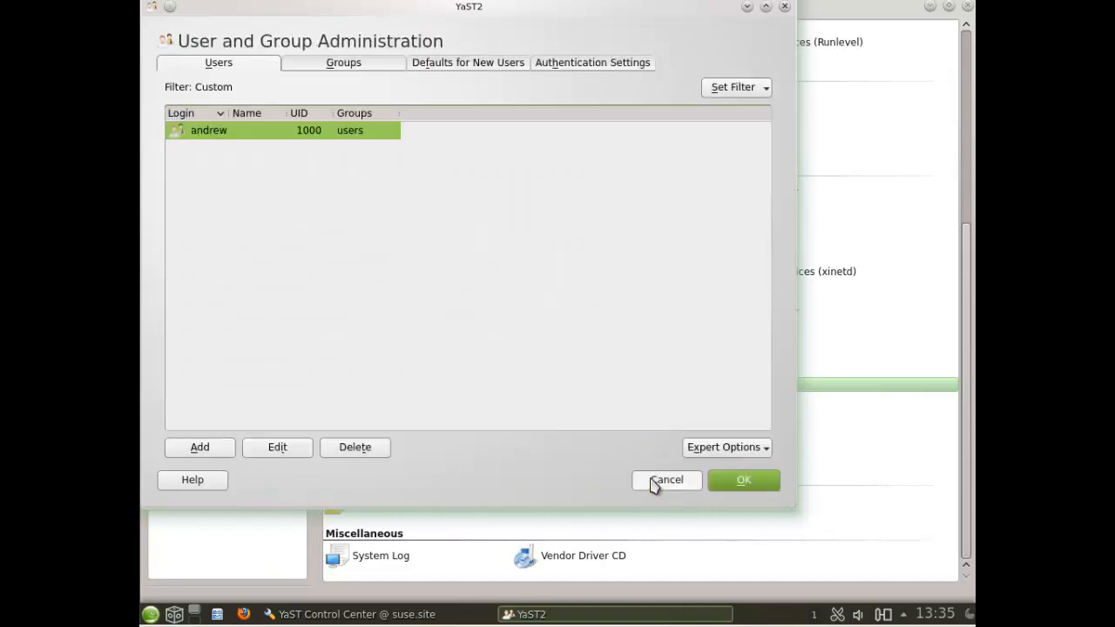
pyautogui.click(668, 480)
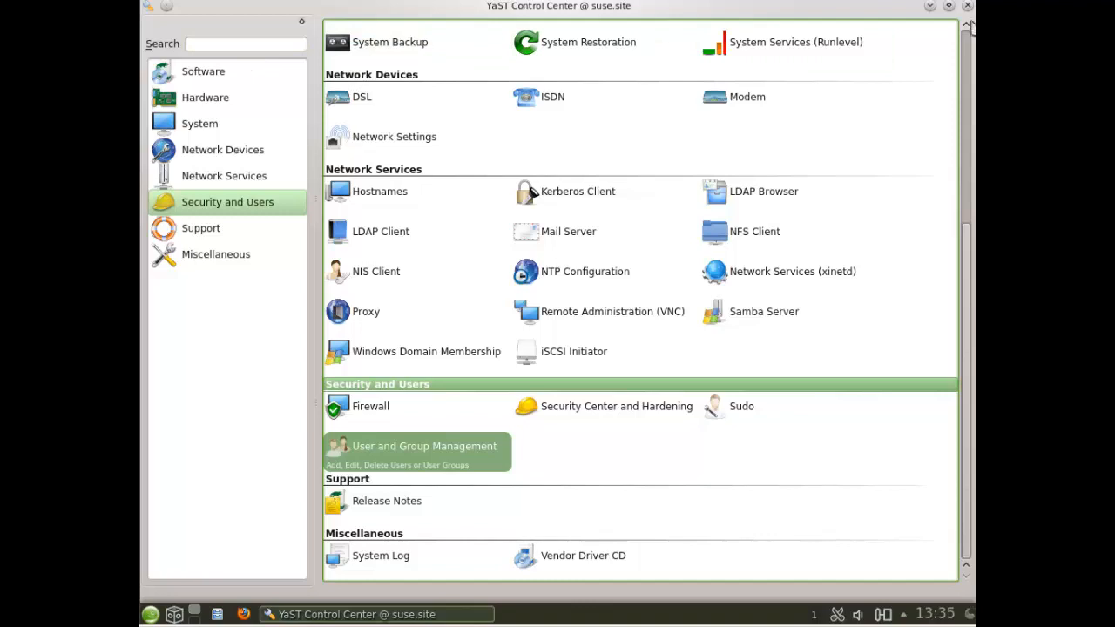
pyautogui.moveTo(968, 7)
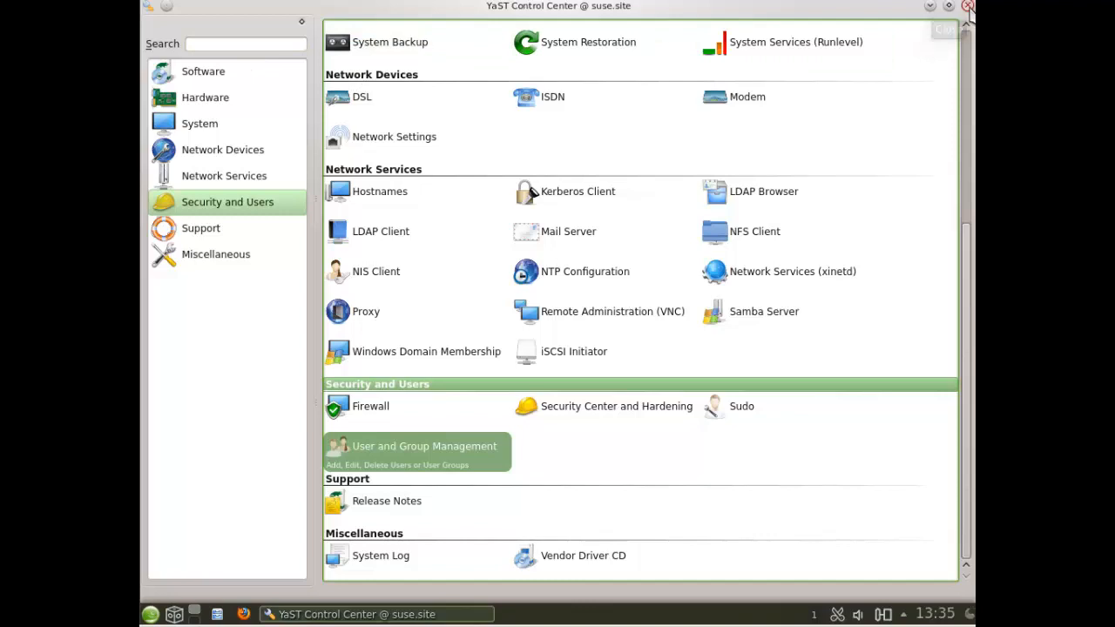
# Close YaST and open Default Desktop Settings from the desktop's right-click menu
pyautogui.click(967, 6)
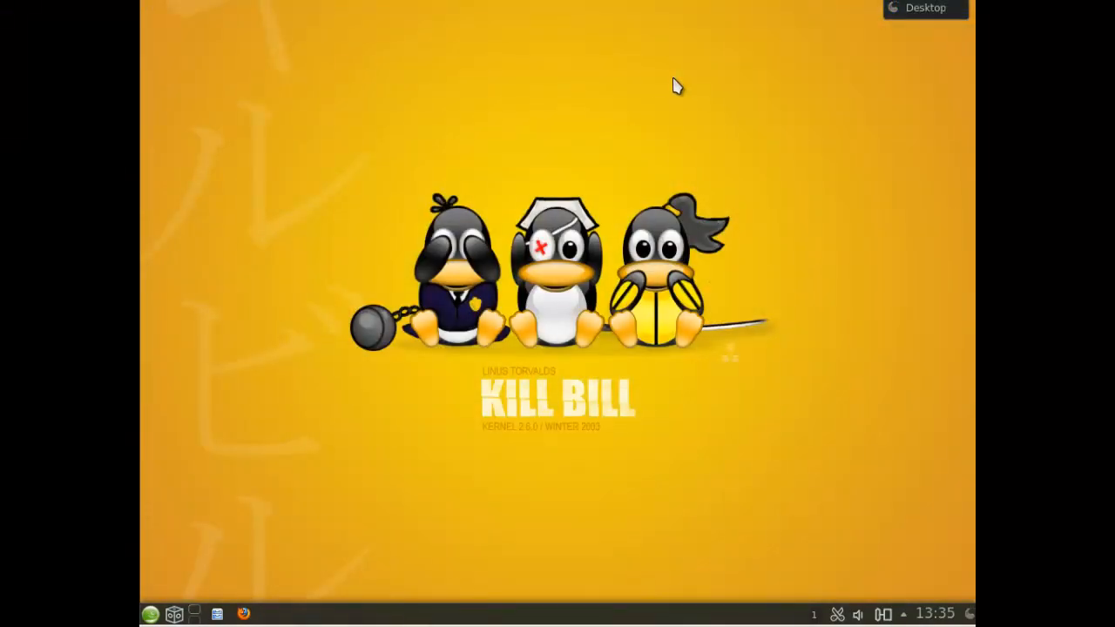
pyautogui.rightClick(678, 85)
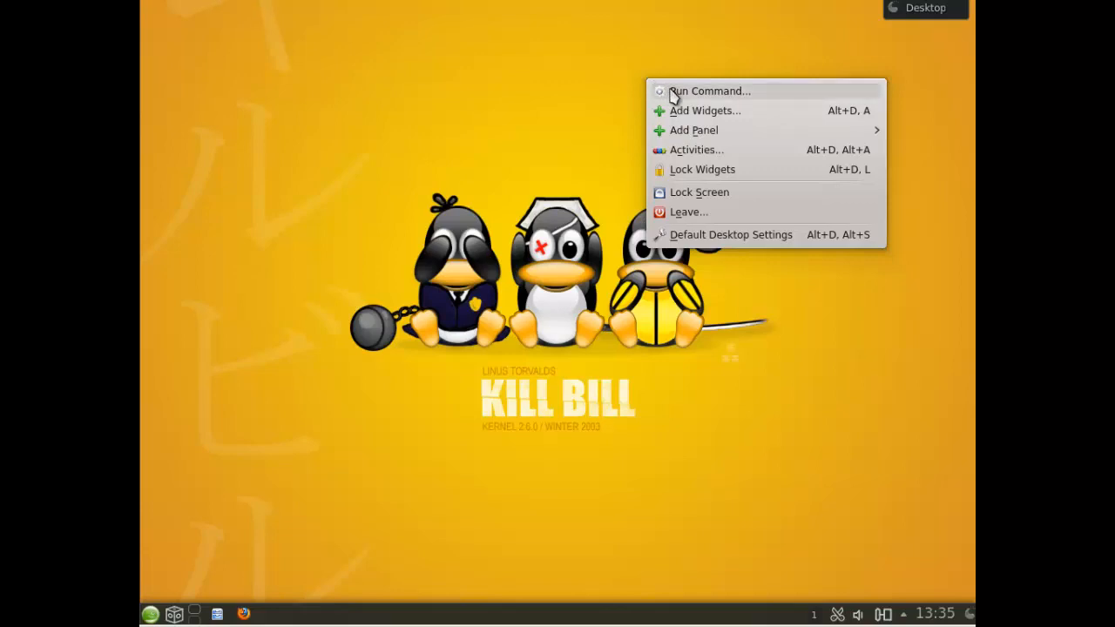
pyautogui.moveTo(688, 110)
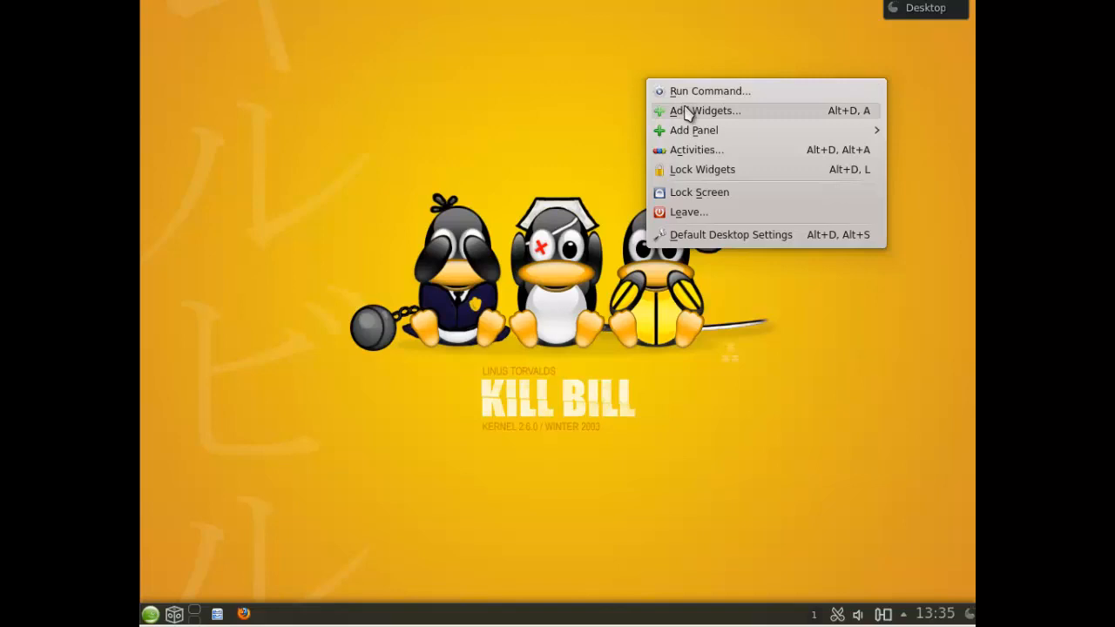
pyautogui.moveTo(739, 201)
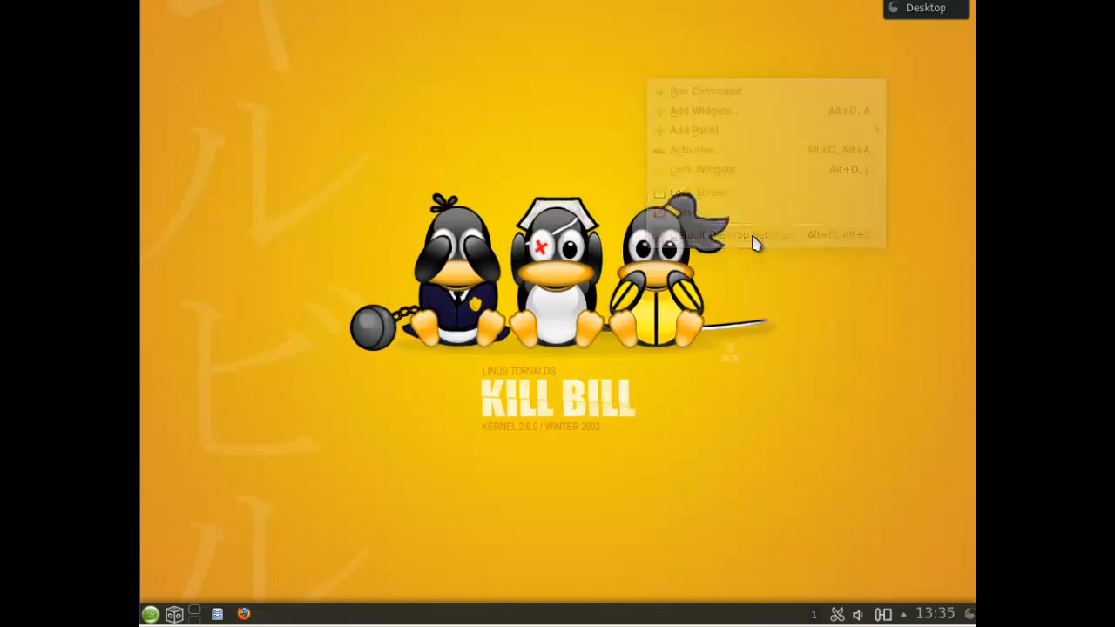
pyautogui.click(740, 234)
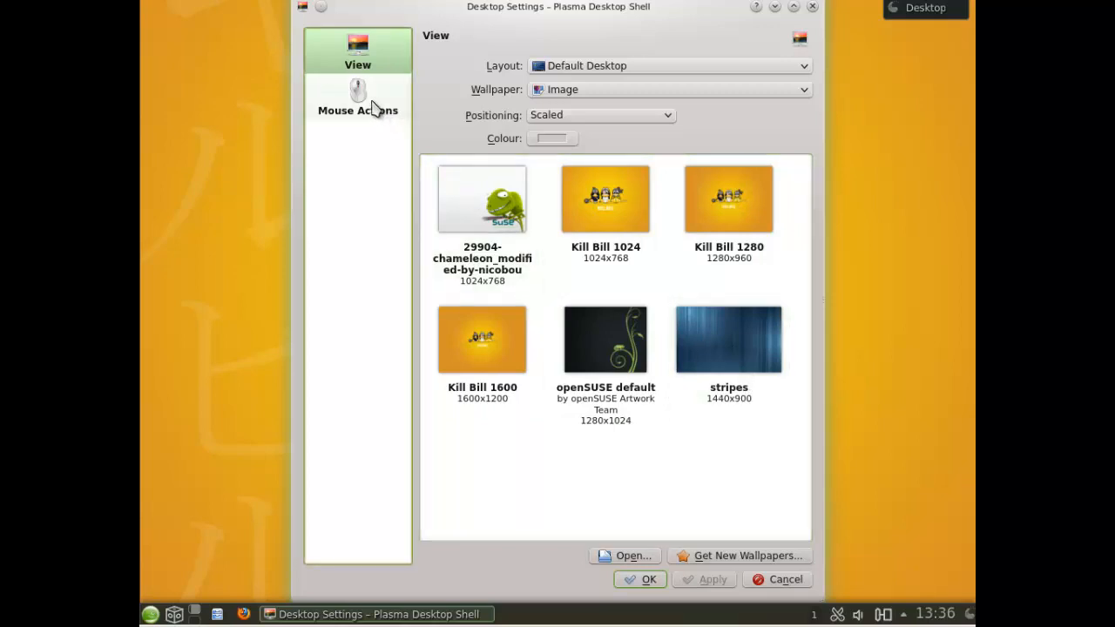
# Review the Mouse Actions page of Desktop Settings, then close the settings window
pyautogui.click(357, 98)
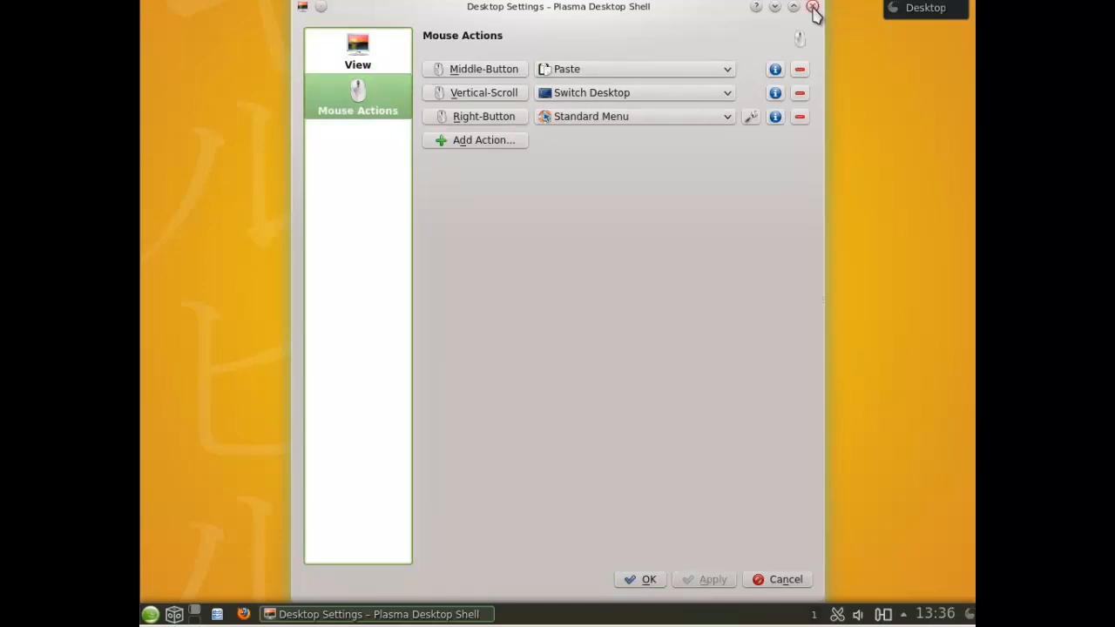
pyautogui.moveTo(812, 7)
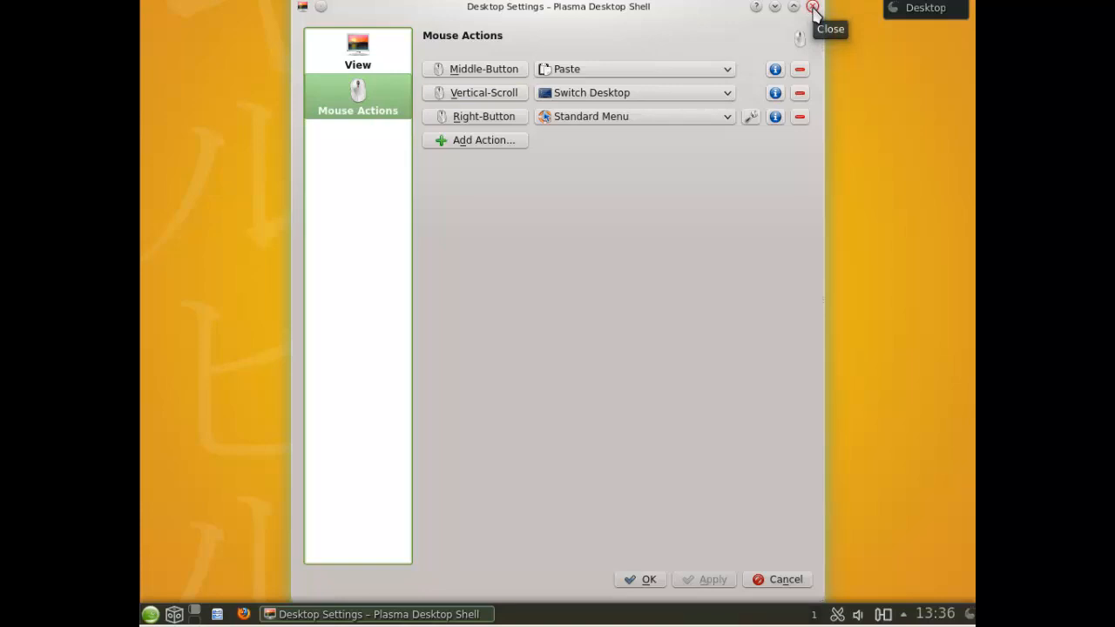
pyautogui.click(812, 7)
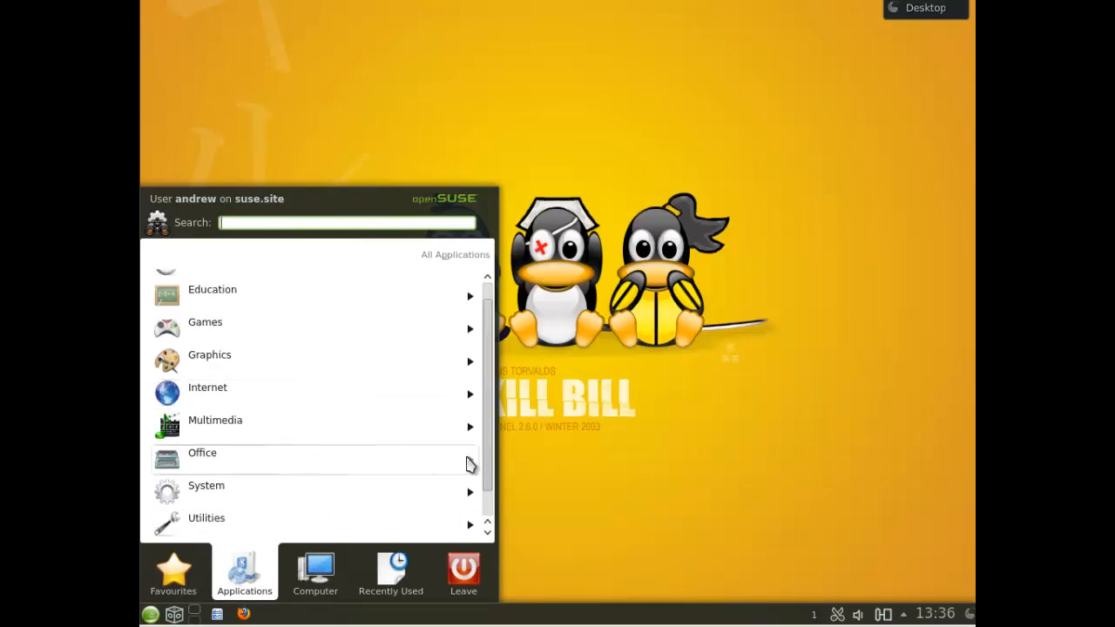
# Launch LibreOffice Writer (Word Processor) from the launcher's Office category
pyautogui.click(202, 452)
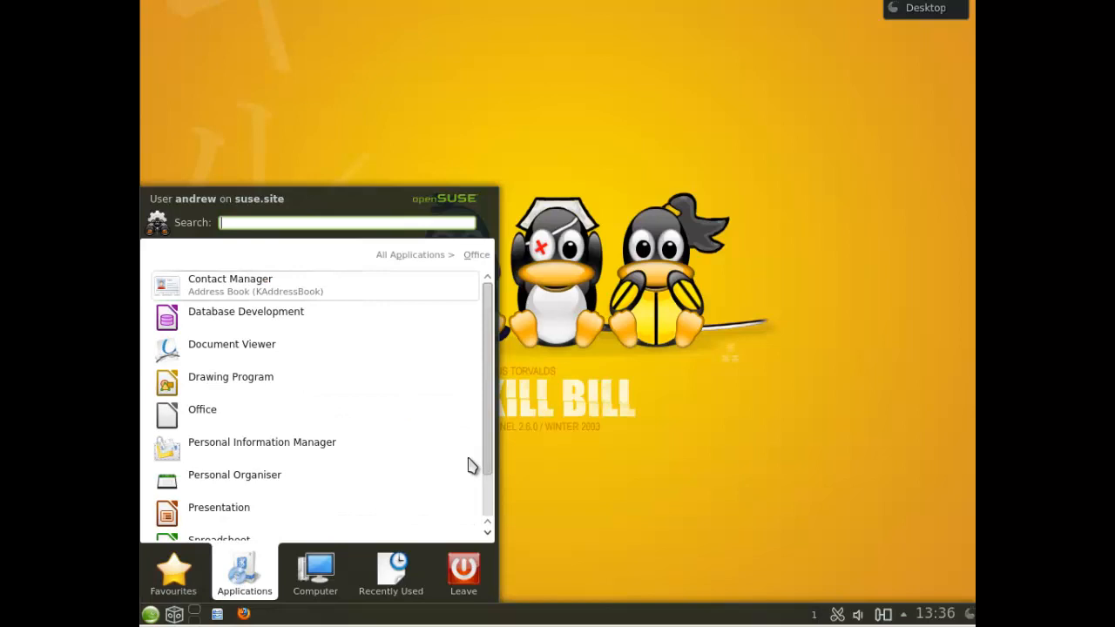
pyautogui.moveTo(262, 449)
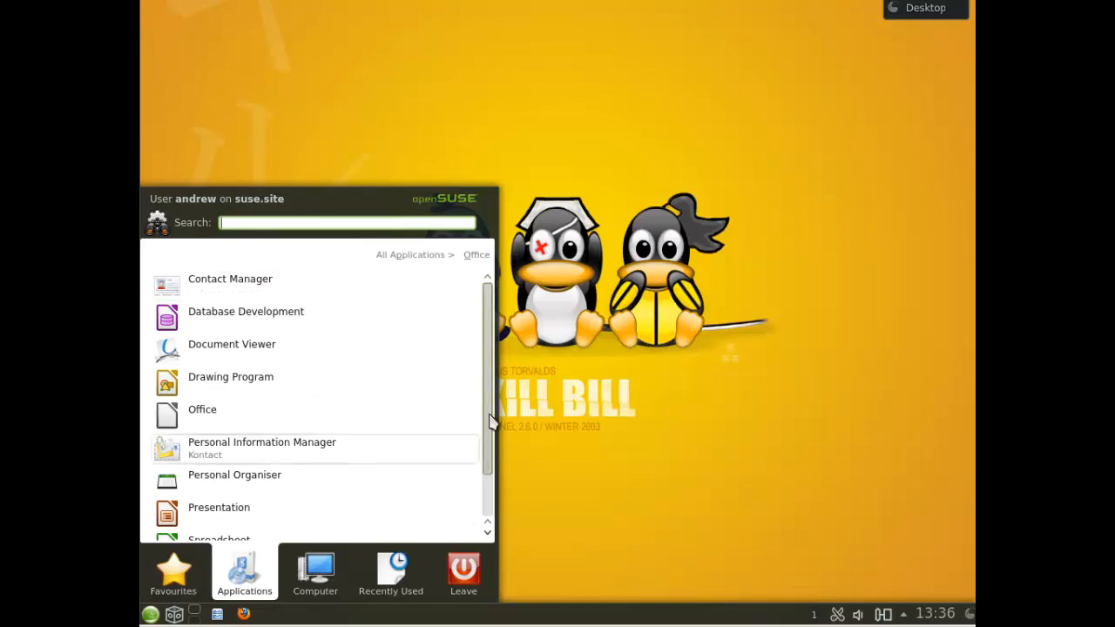
pyautogui.scroll(-3)
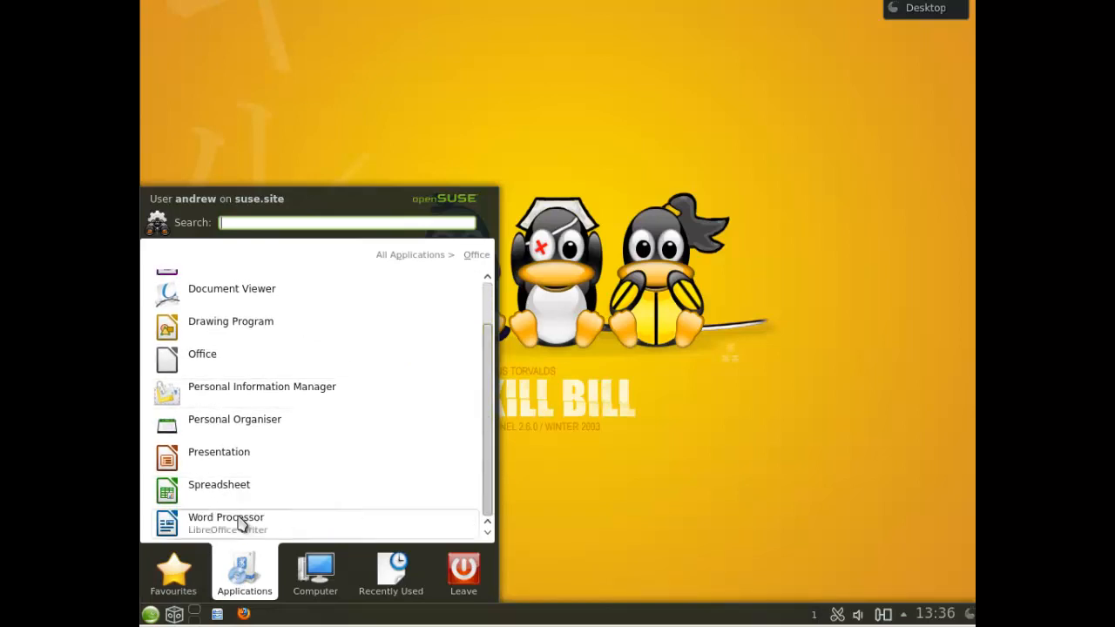
pyautogui.click(226, 522)
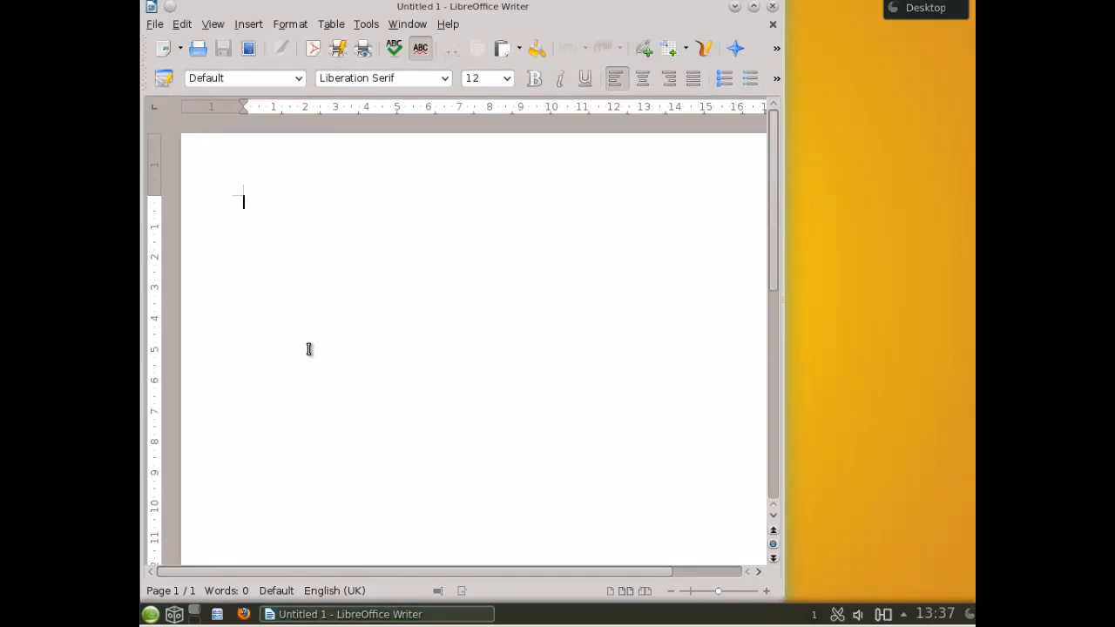
# Type 'The life of a penguin' on the first line, then close the document
pyautogui.write('The')
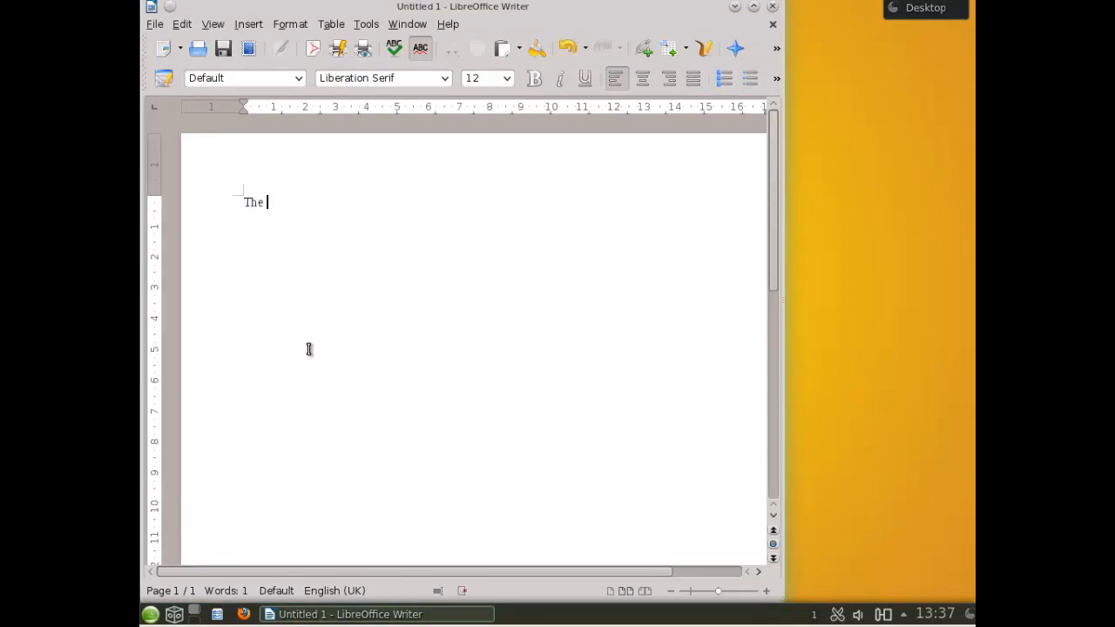
pyautogui.write('life')
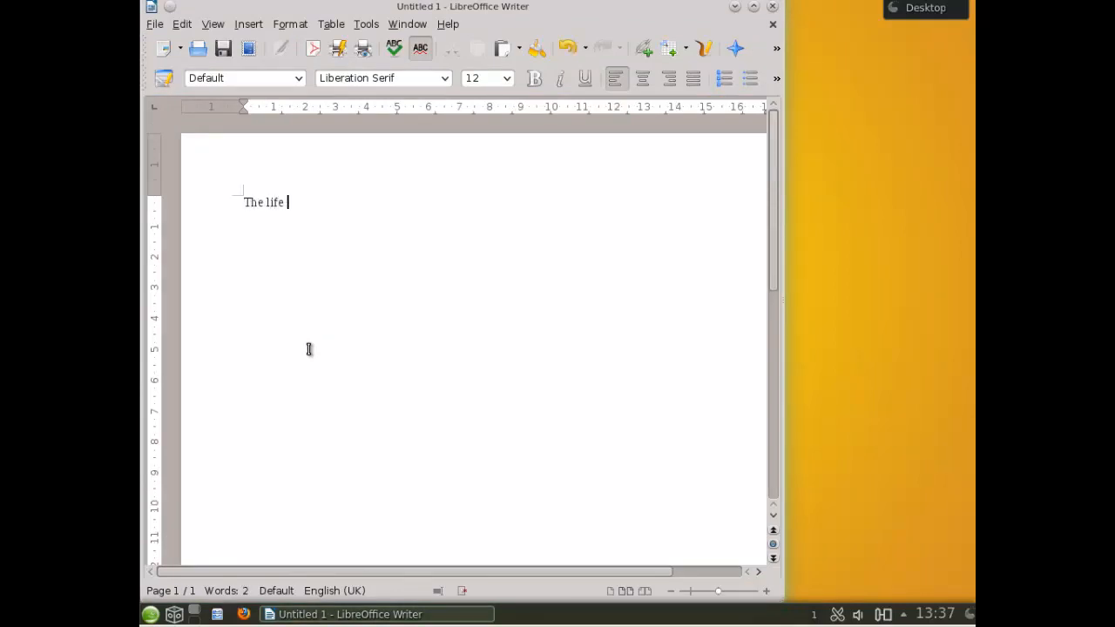
pyautogui.write('of a pen')
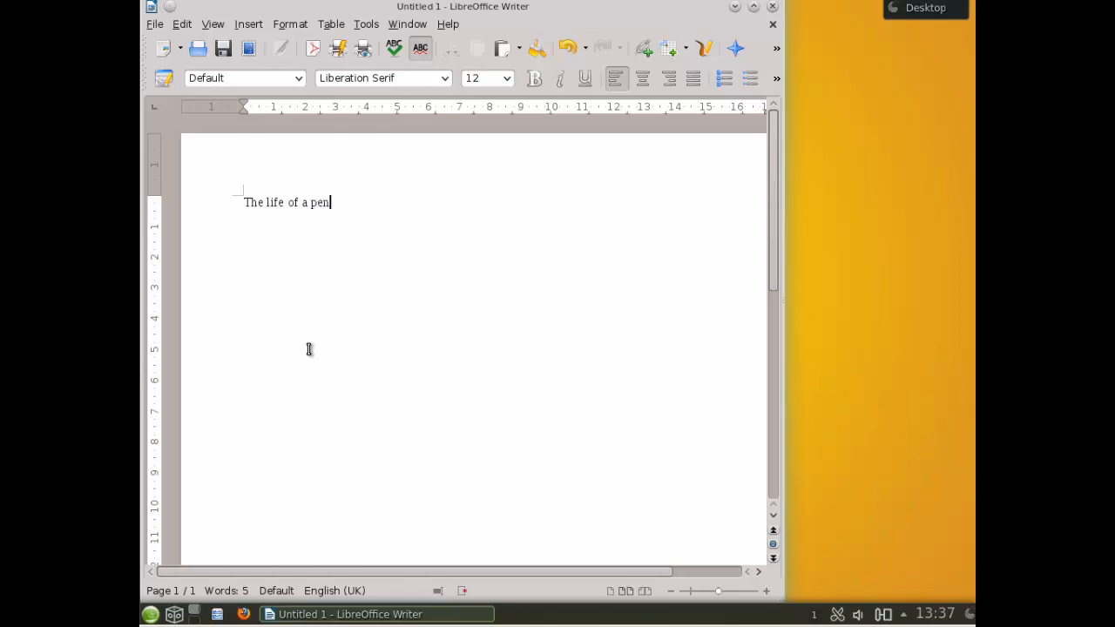
pyautogui.write('guin')
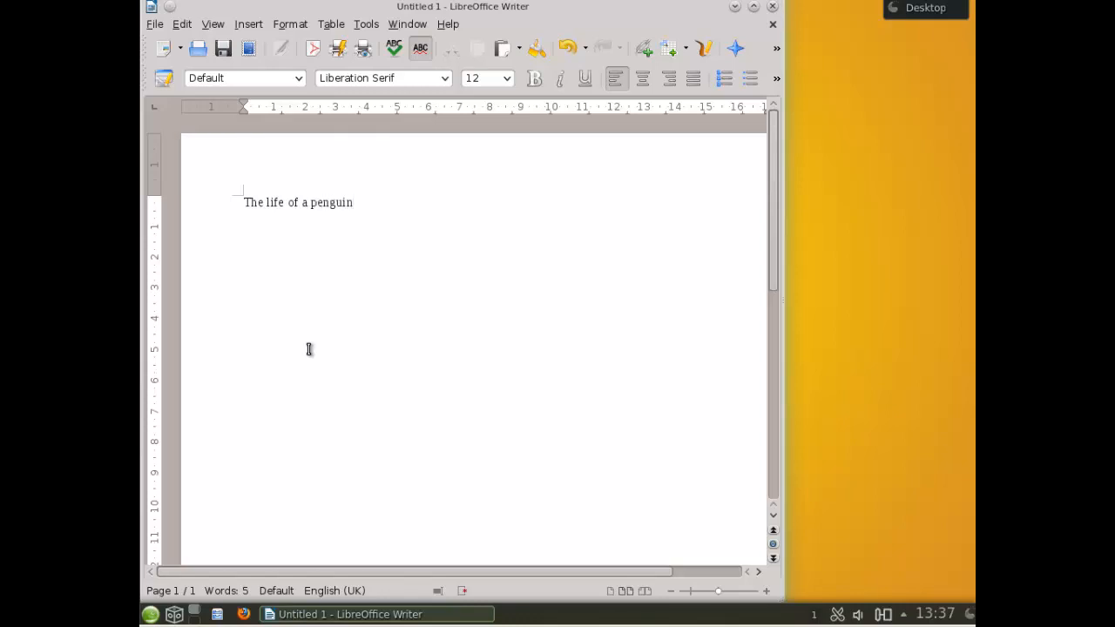
pyautogui.moveTo(165, 48)
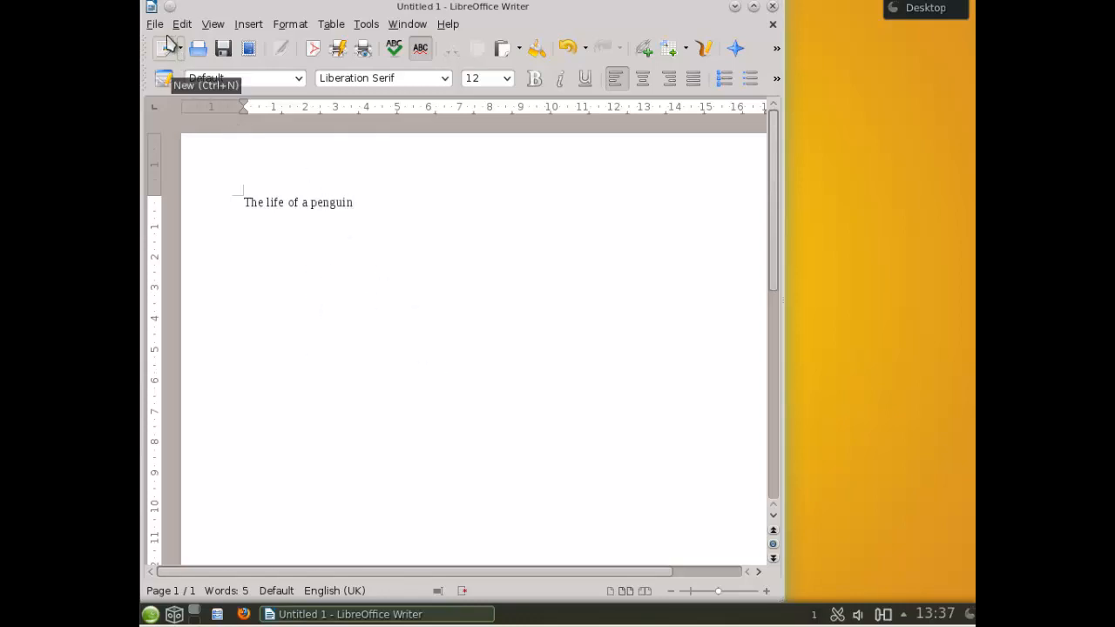
pyautogui.moveTo(313, 48)
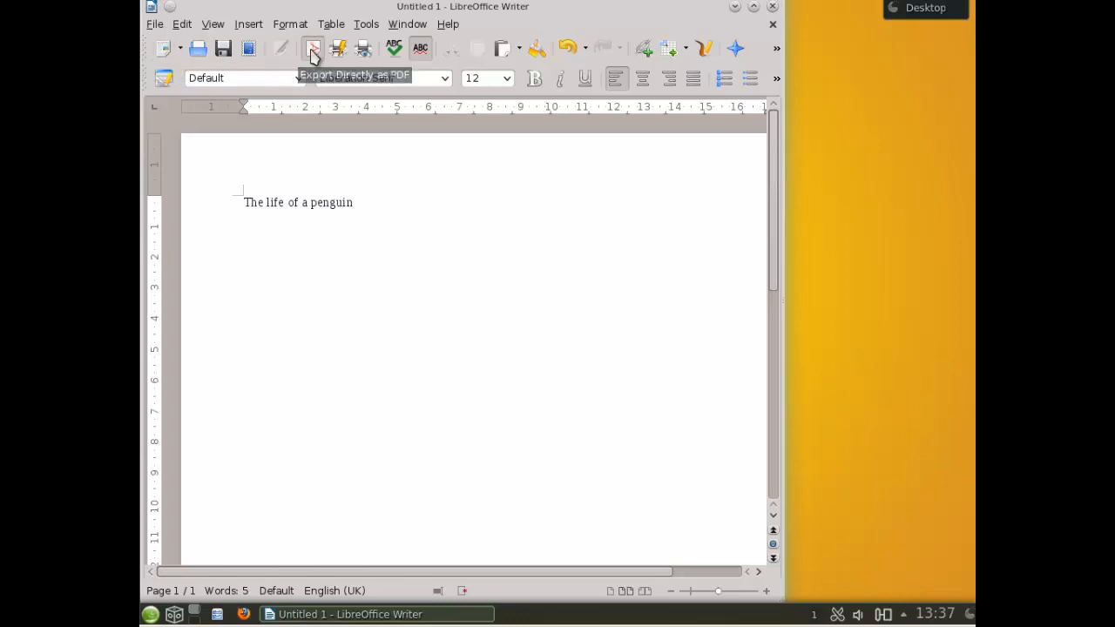
pyautogui.click(313, 48)
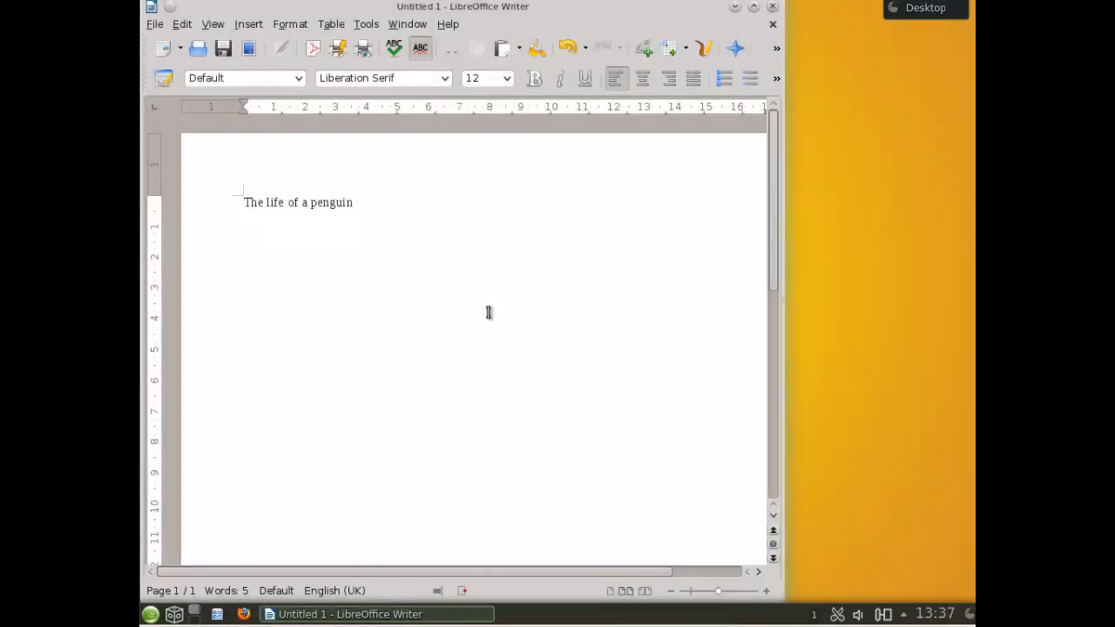
pyautogui.click(155, 23)
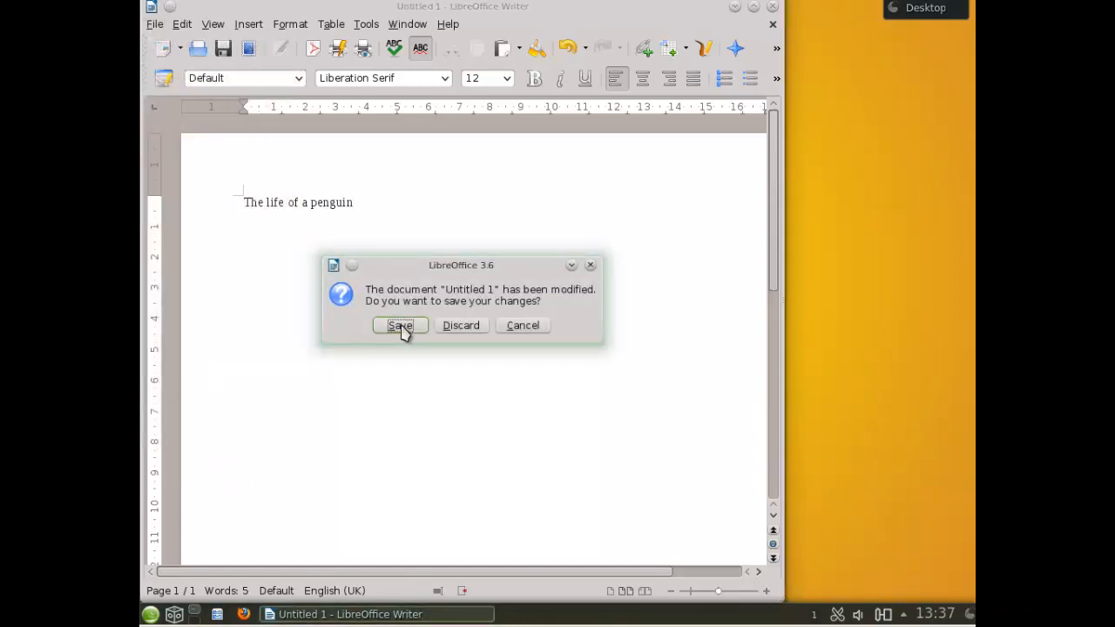
# Save the changed penguin document into the Documents folder as Writer closes
pyautogui.click(399, 325)
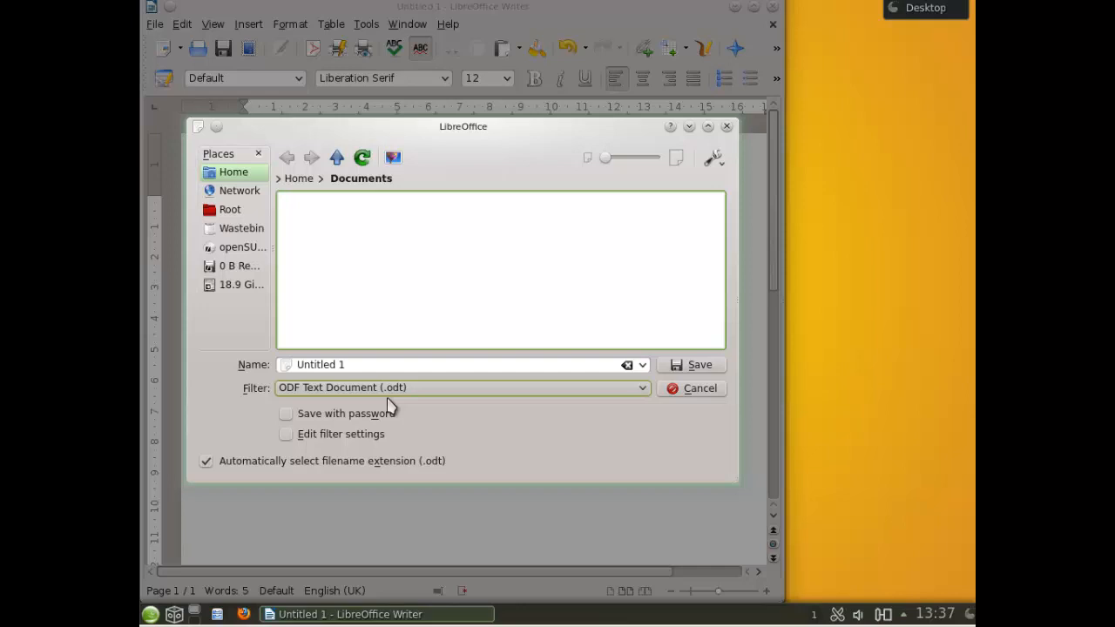
pyautogui.click(700, 364)
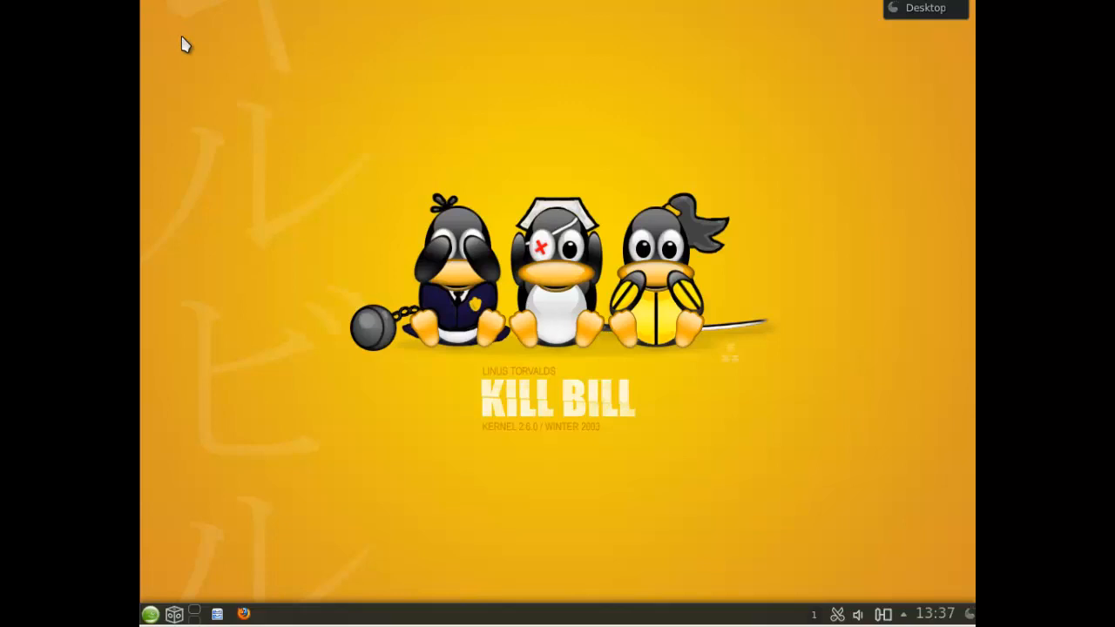
pyautogui.moveTo(342, 72)
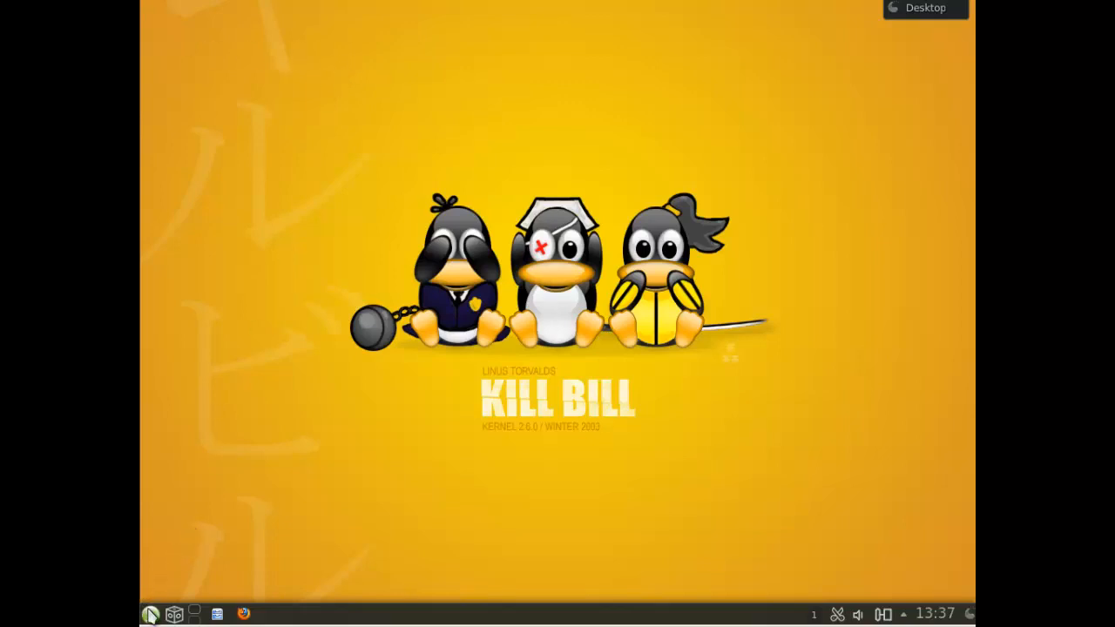
pyautogui.click(150, 614)
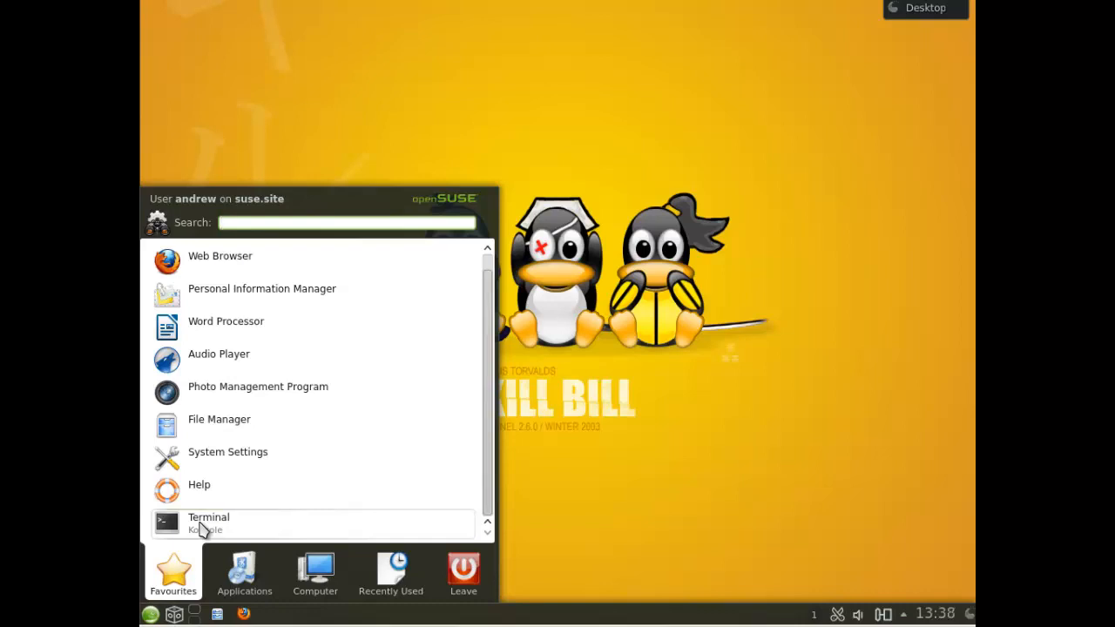
pyautogui.click(208, 523)
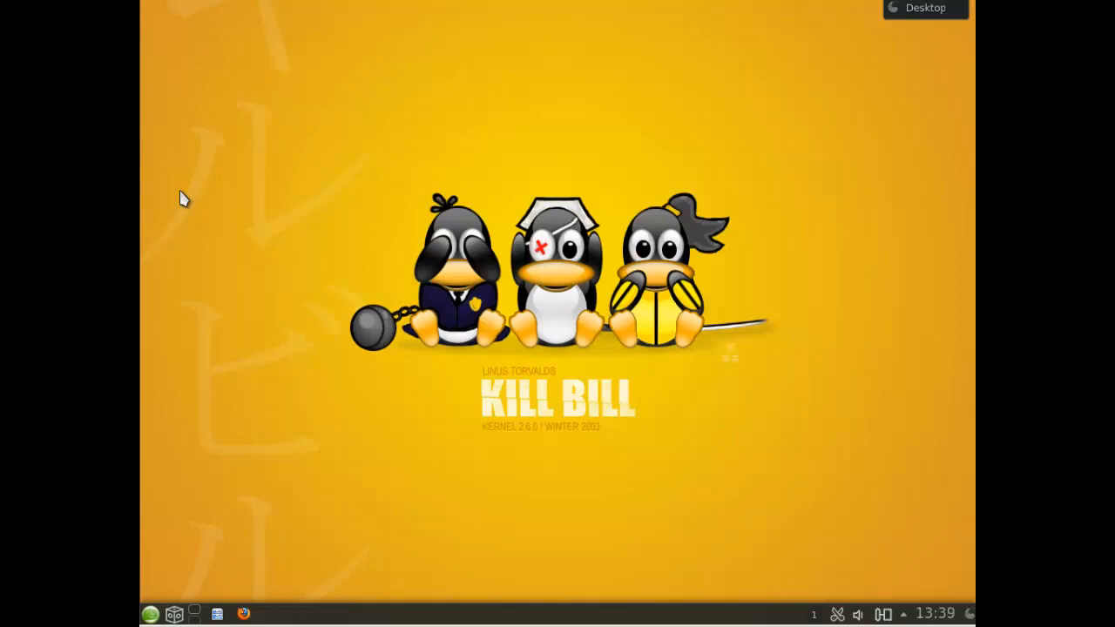
# Switch from the KDE desktop to the openSUSE tty1 and tty2 text login consoles
pyautogui.press('ctrl+shift+f1')
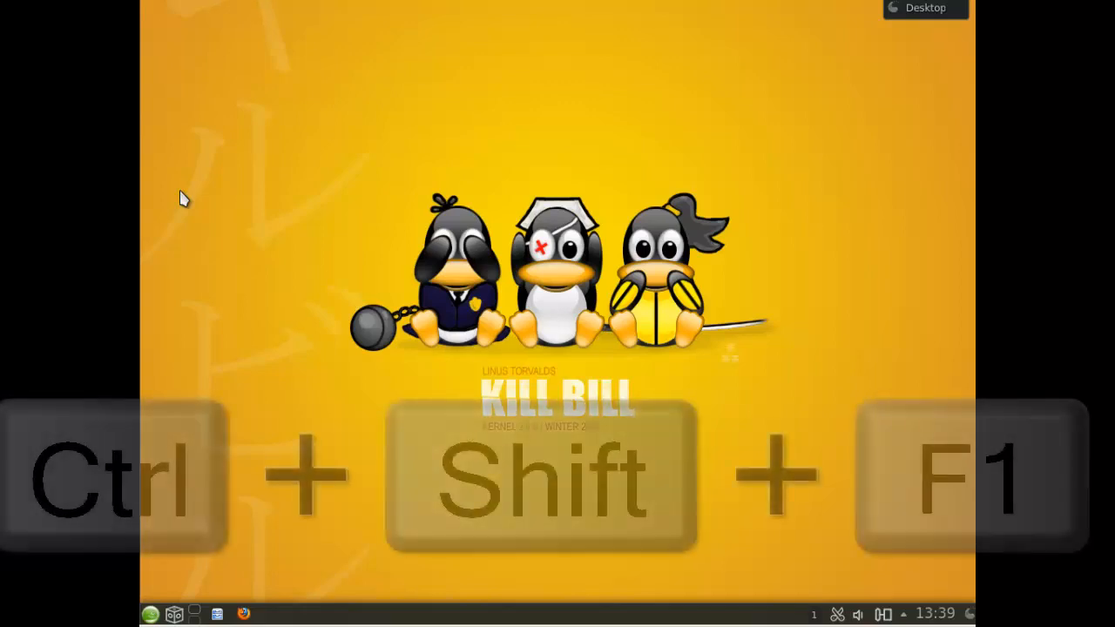
pyautogui.press('ctrl+shift+f1')
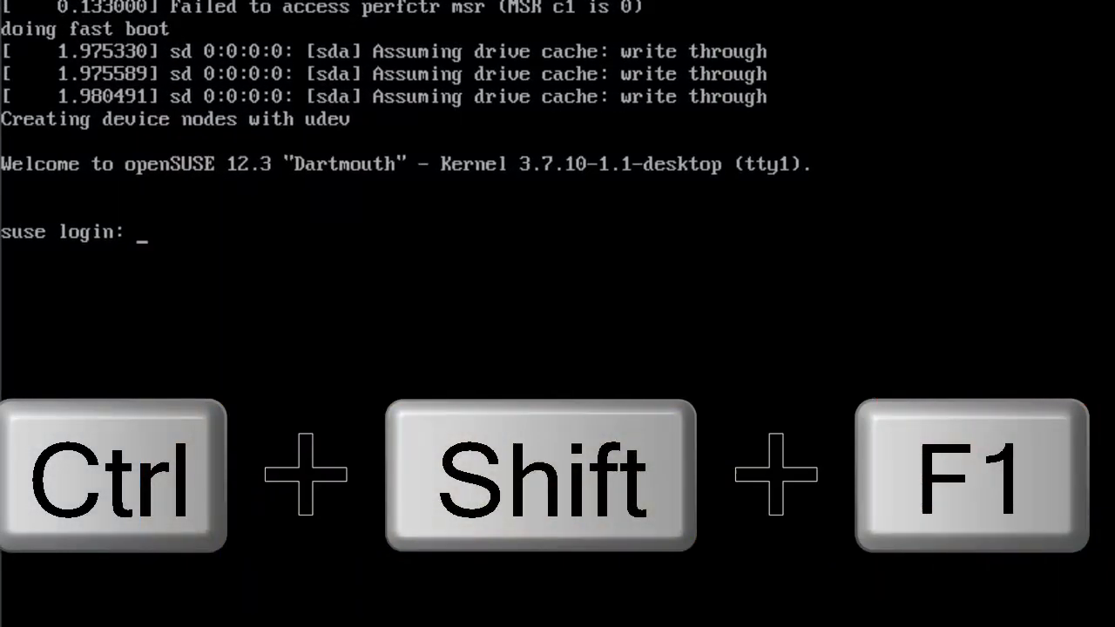
pyautogui.press('ctrl+shift+f1')
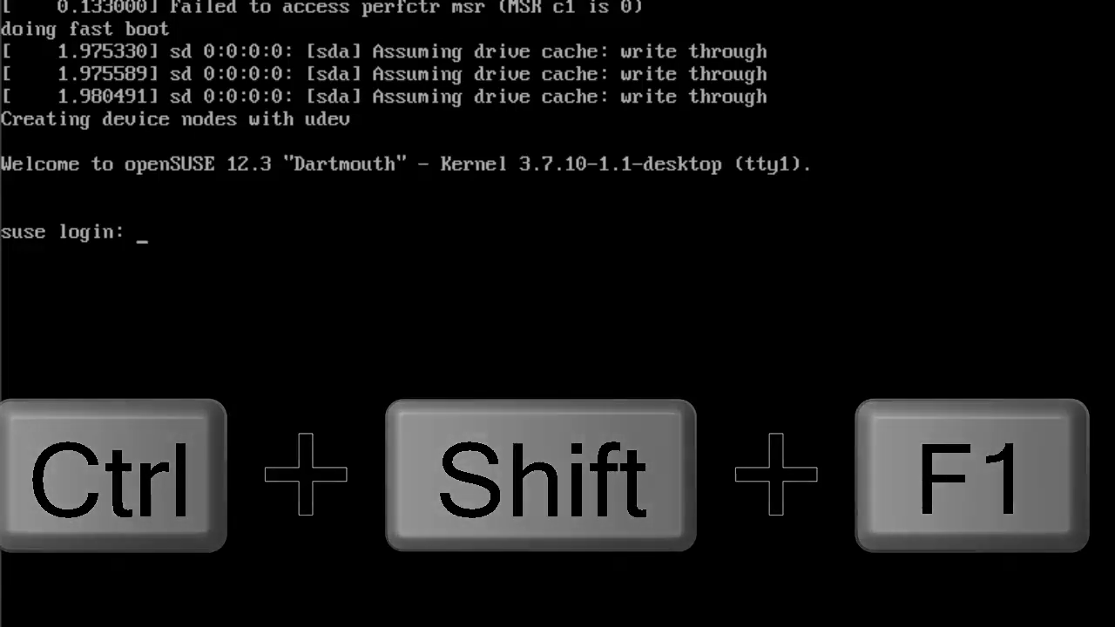
pyautogui.press('ctrl+shift+f1')
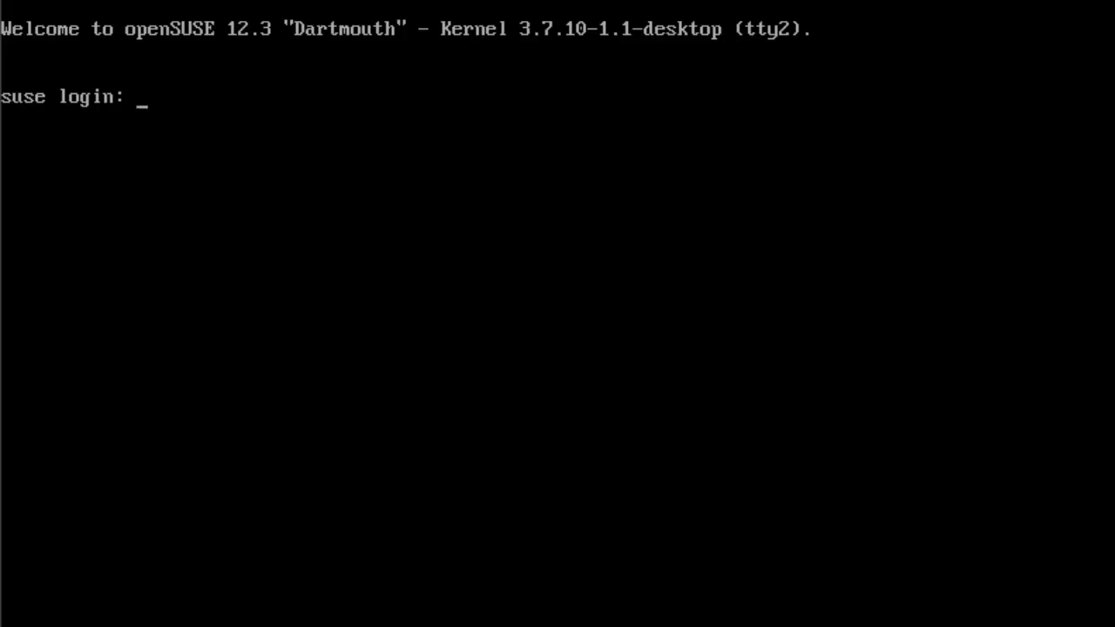
# Return to the graphical KDE penguin-wallpaper desktop with Ctrl+Alt+F7
pyautogui.press('ctrl+alt+f7')
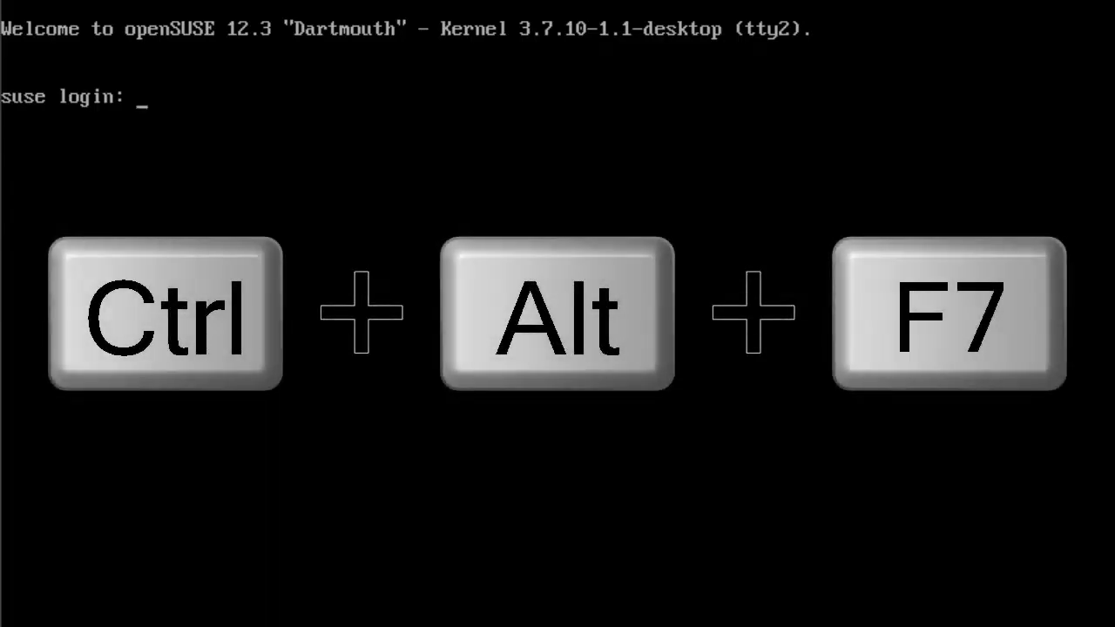
pyautogui.press('ctrl+alt+F7')
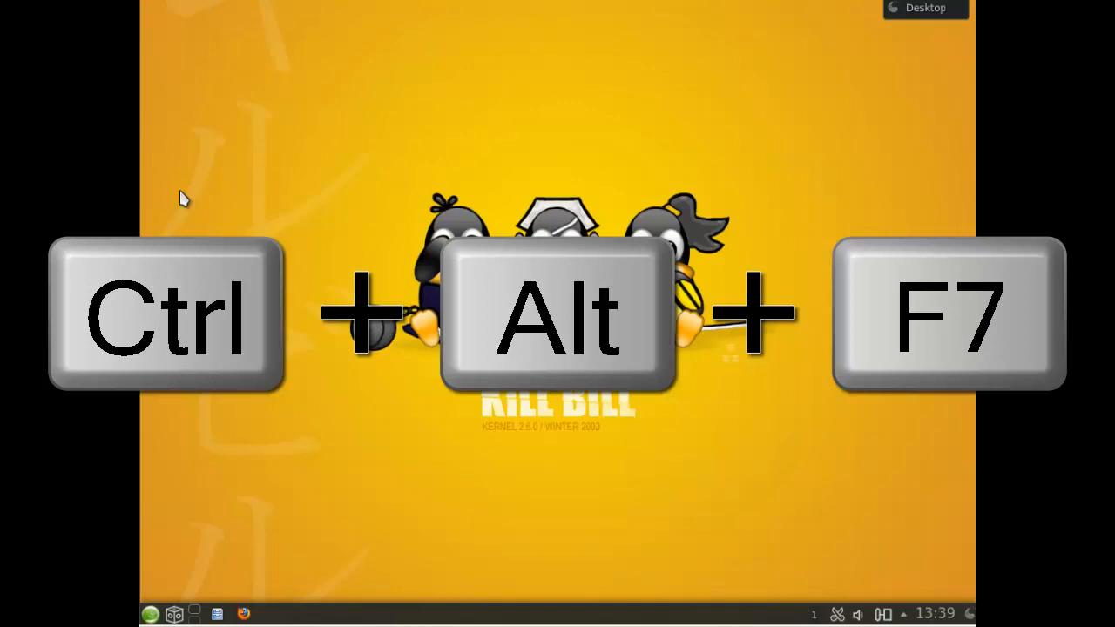
pyautogui.press('ctrl+alt+F7')
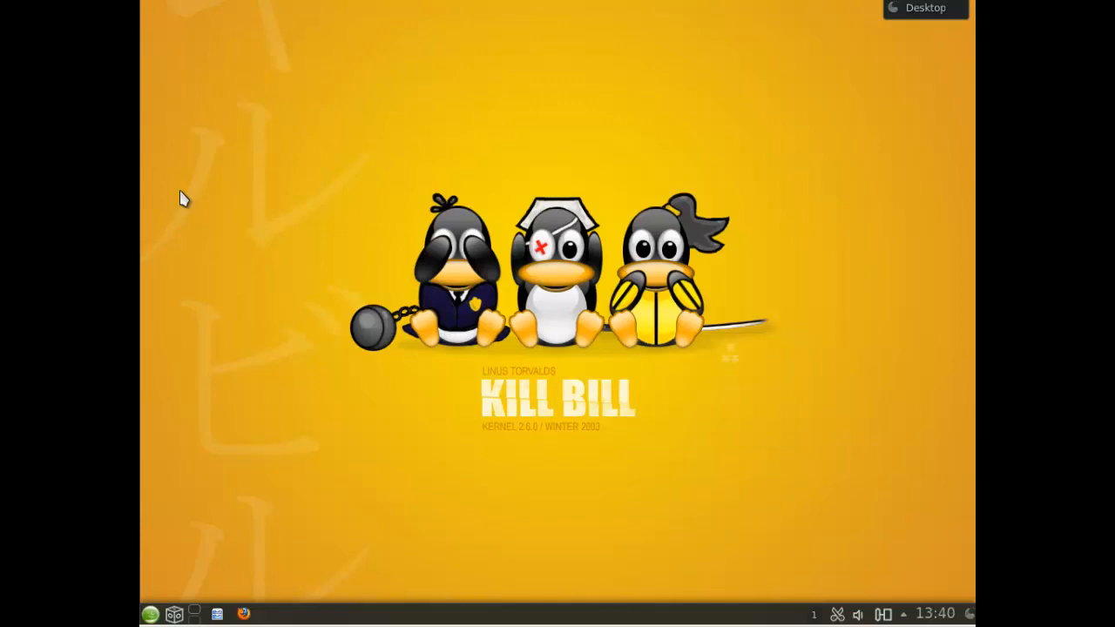
pyautogui.moveTo(183, 198)
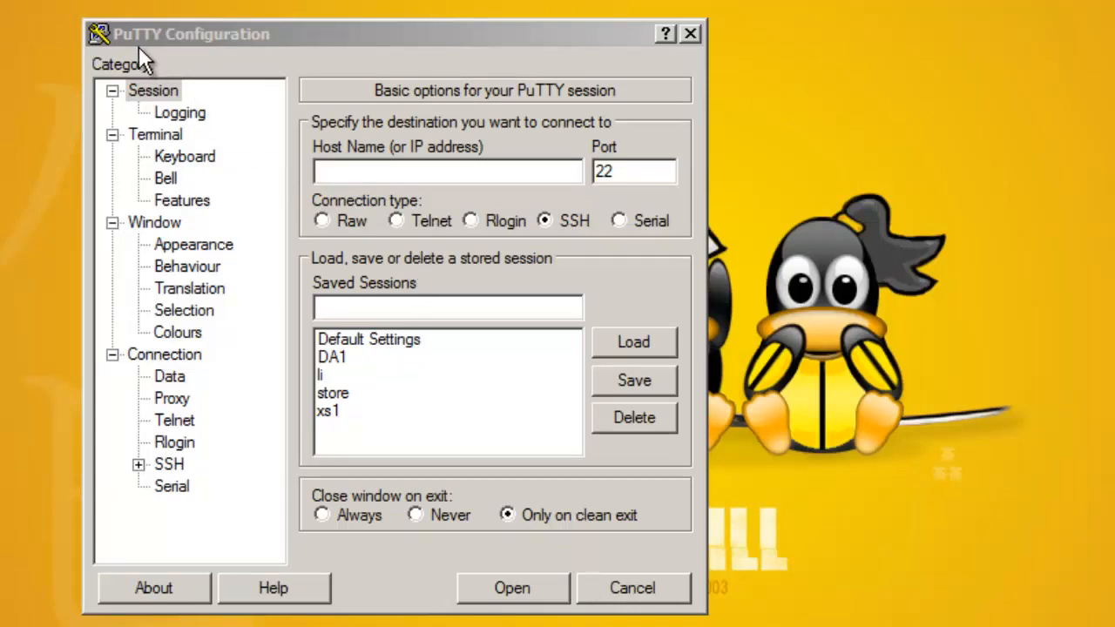
pyautogui.moveTo(444, 344)
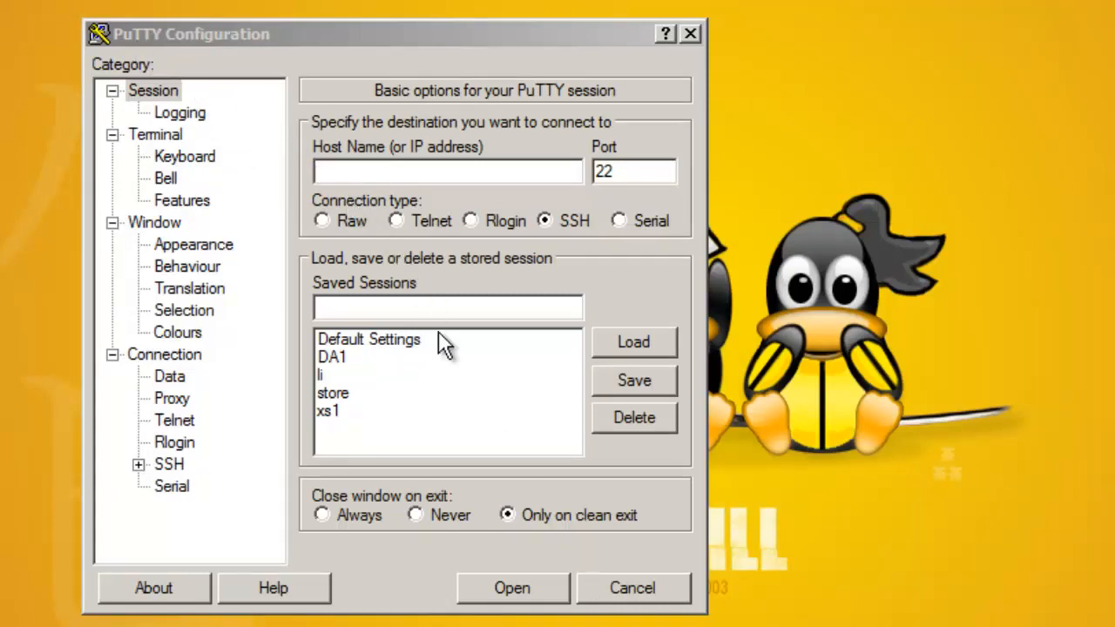
pyautogui.moveTo(388, 384)
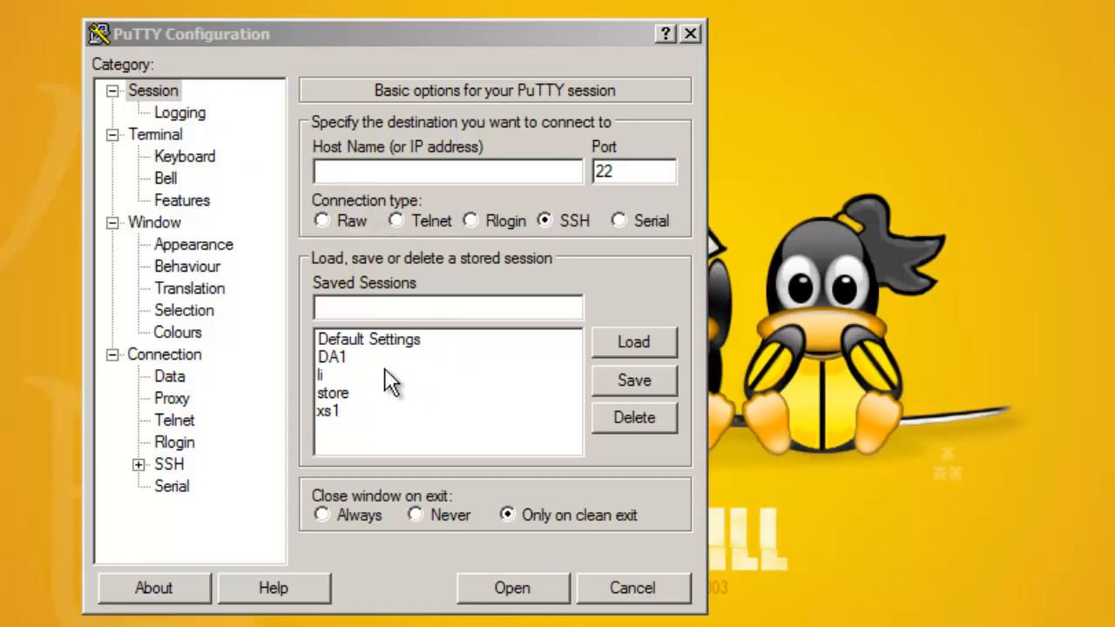
# Load the saved 'li' PuTTY session and open the SSH connection to the labs server
pyautogui.click(329, 375)
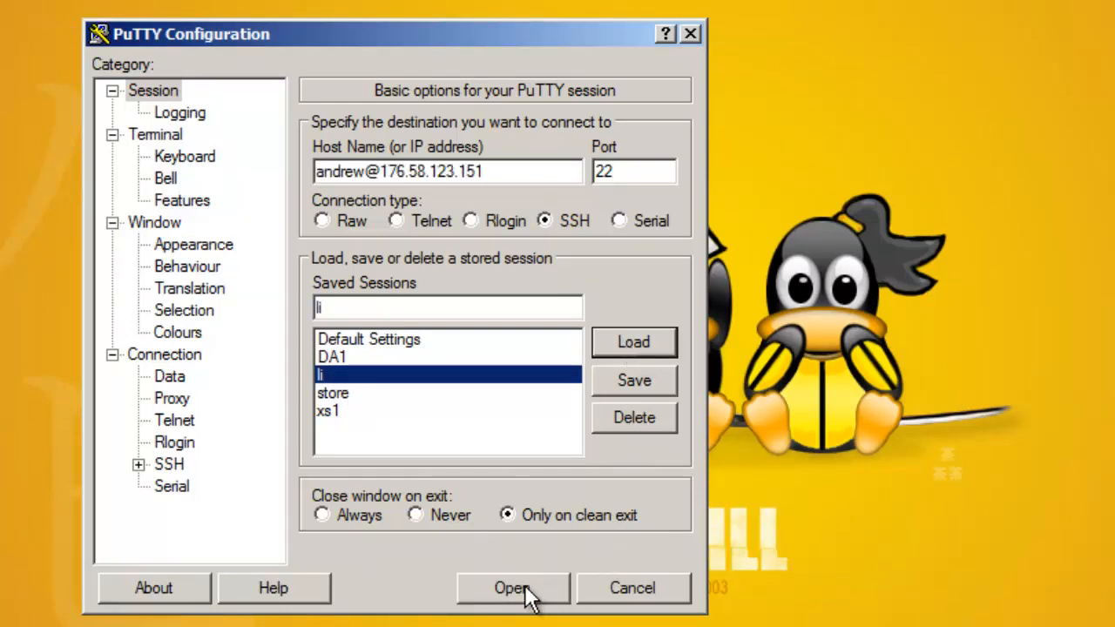
pyautogui.click(512, 588)
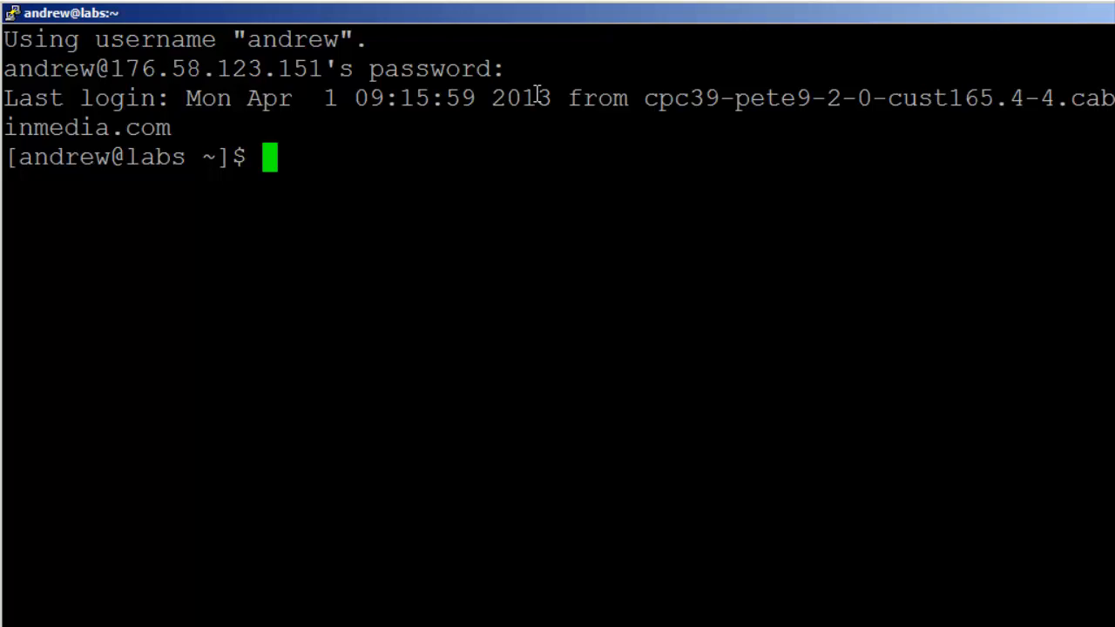
# Become root with 'su -' and run 'tail /etc/passwd'
pyautogui.write('su -')
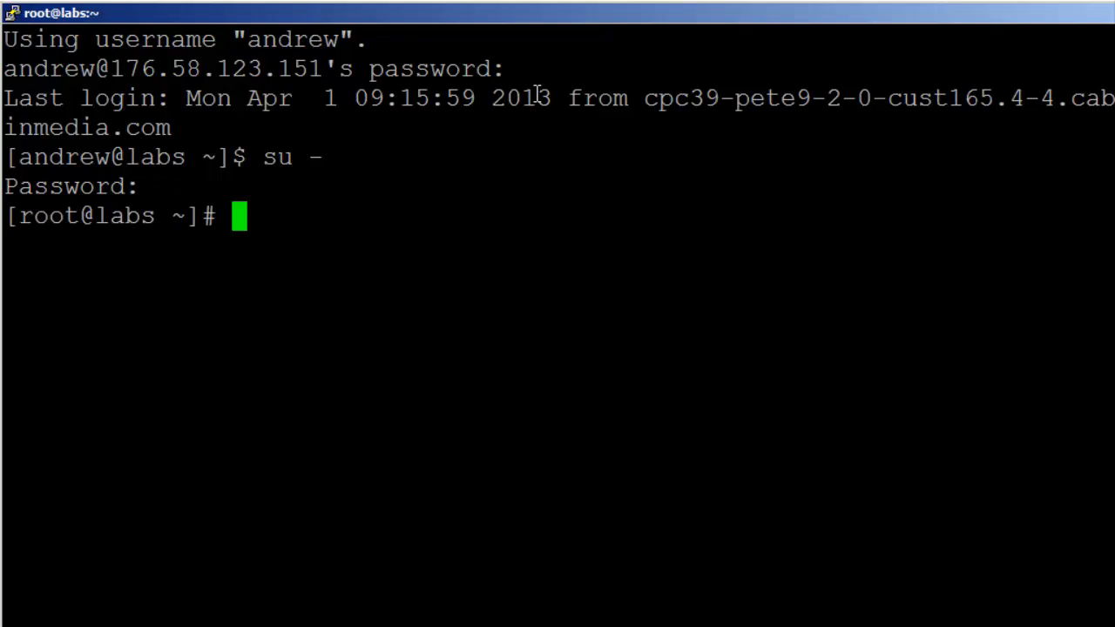
pyautogui.write('tail')
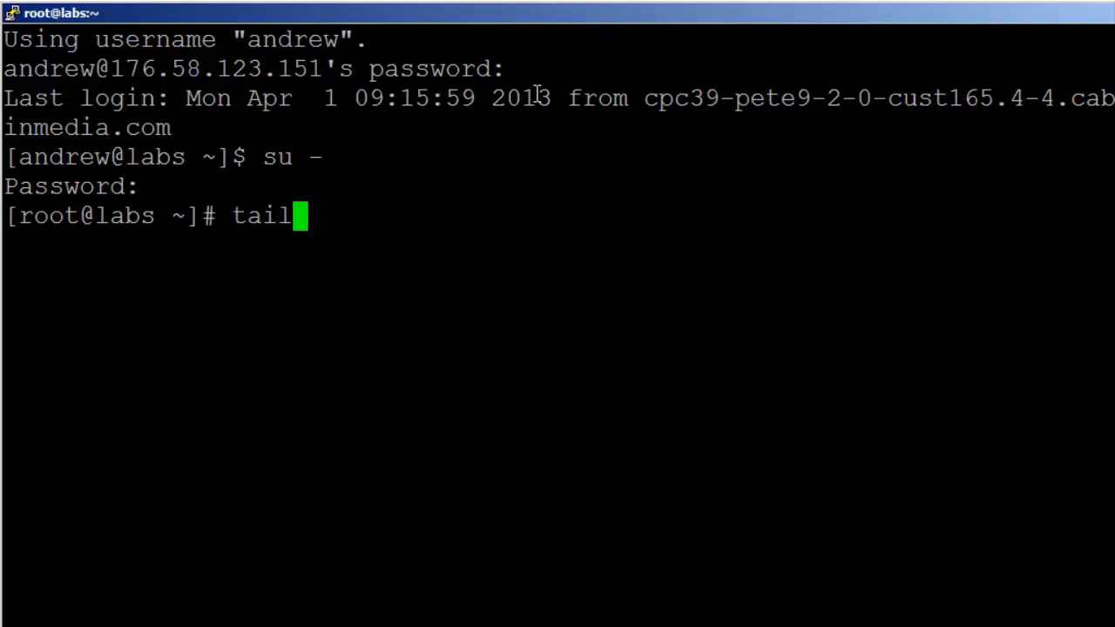
pyautogui.write('/etc/')
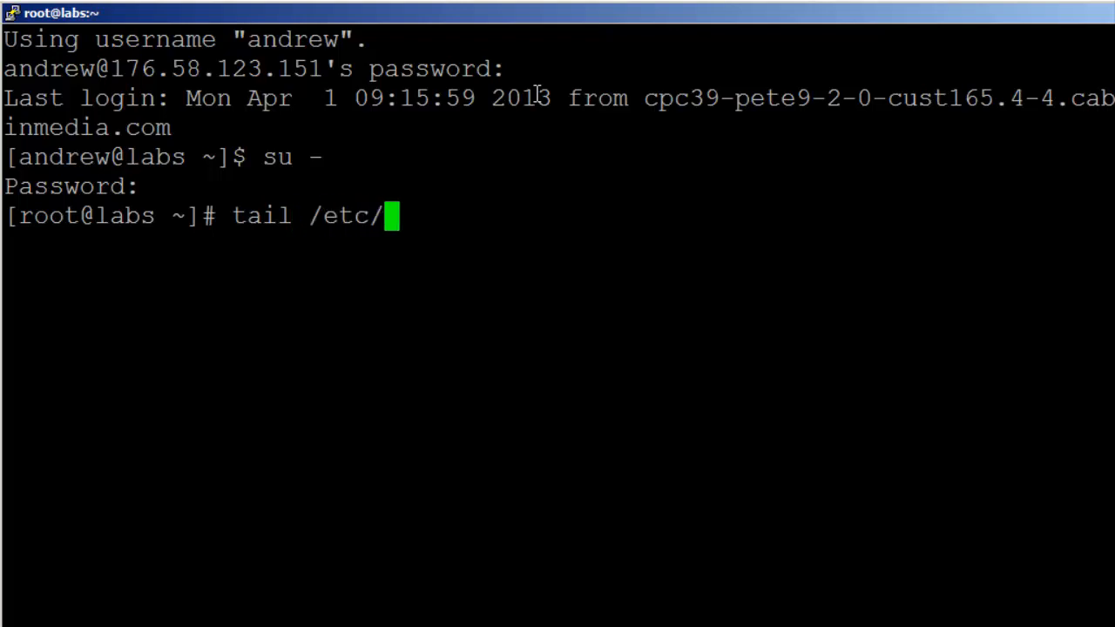
pyautogui.write('passwd')
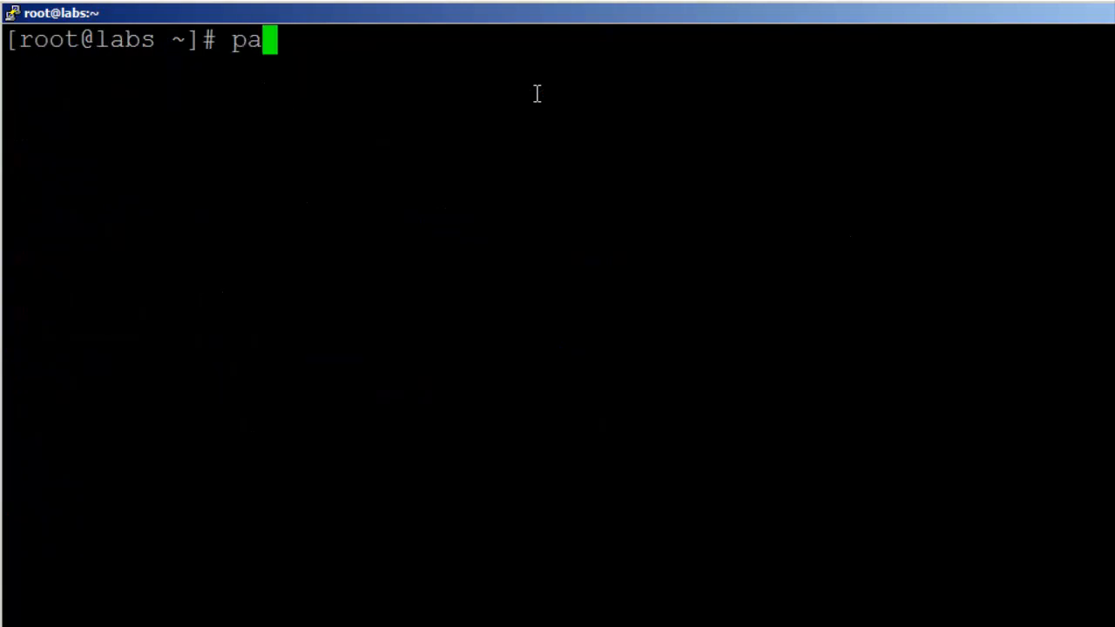
# Set a new password for user1 with 'passwd user1', entering it twice
pyautogui.write('sswd u')
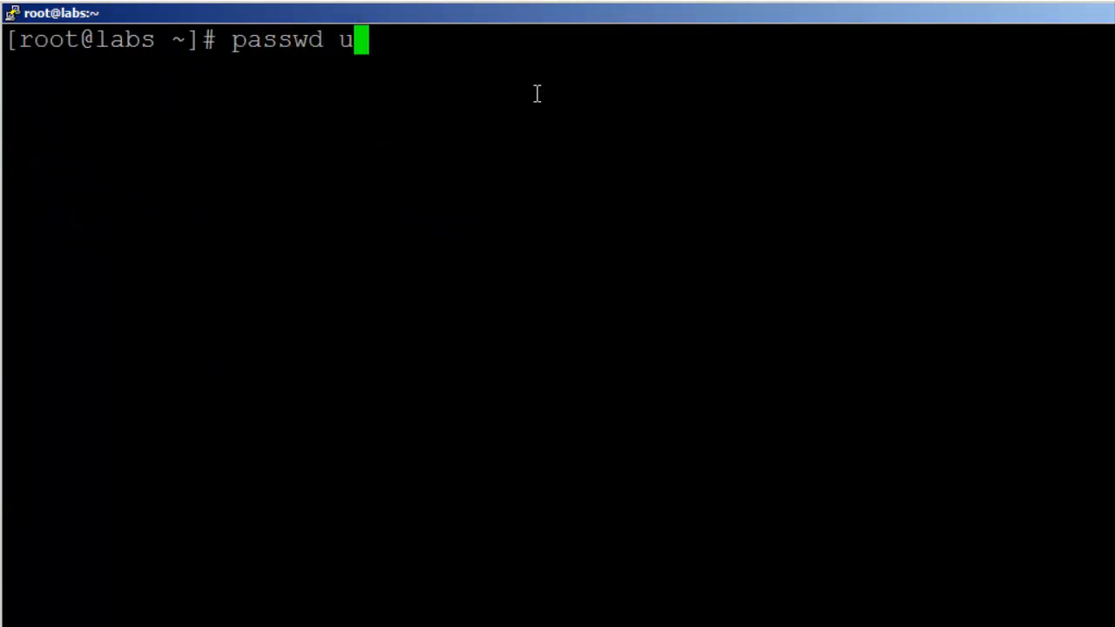
pyautogui.write('ser1')
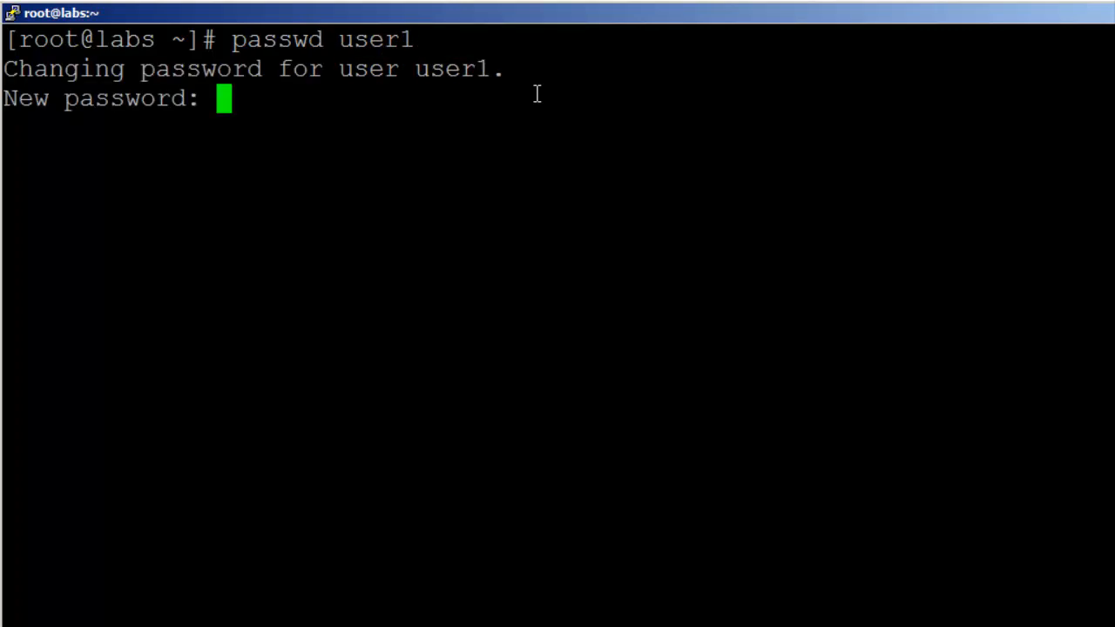
pyautogui.press('Enter')
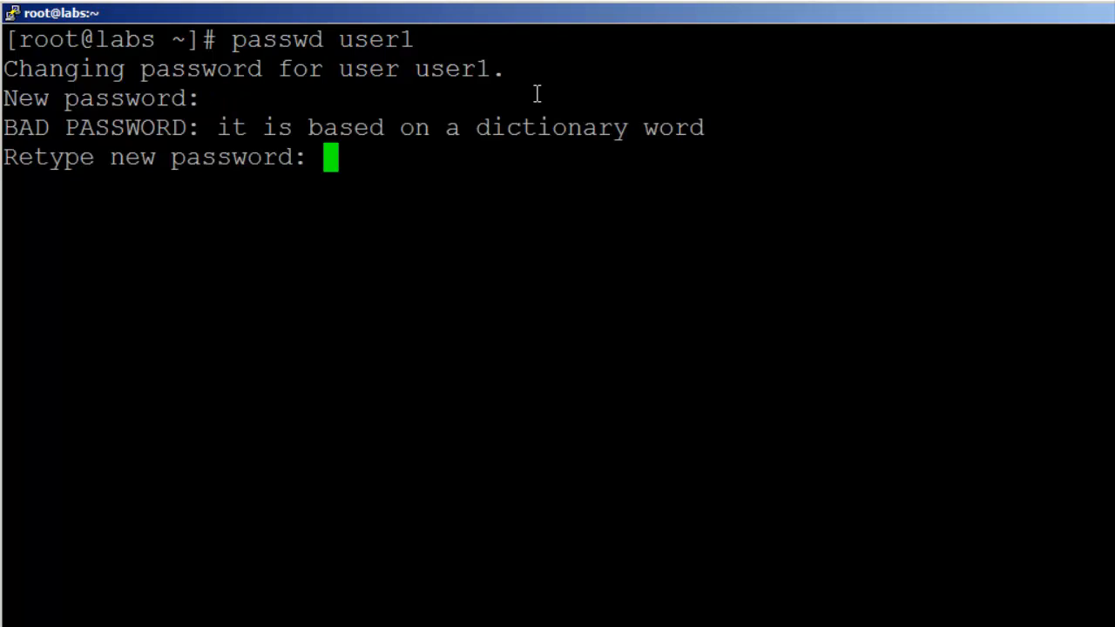
pyautogui.press('Enter')
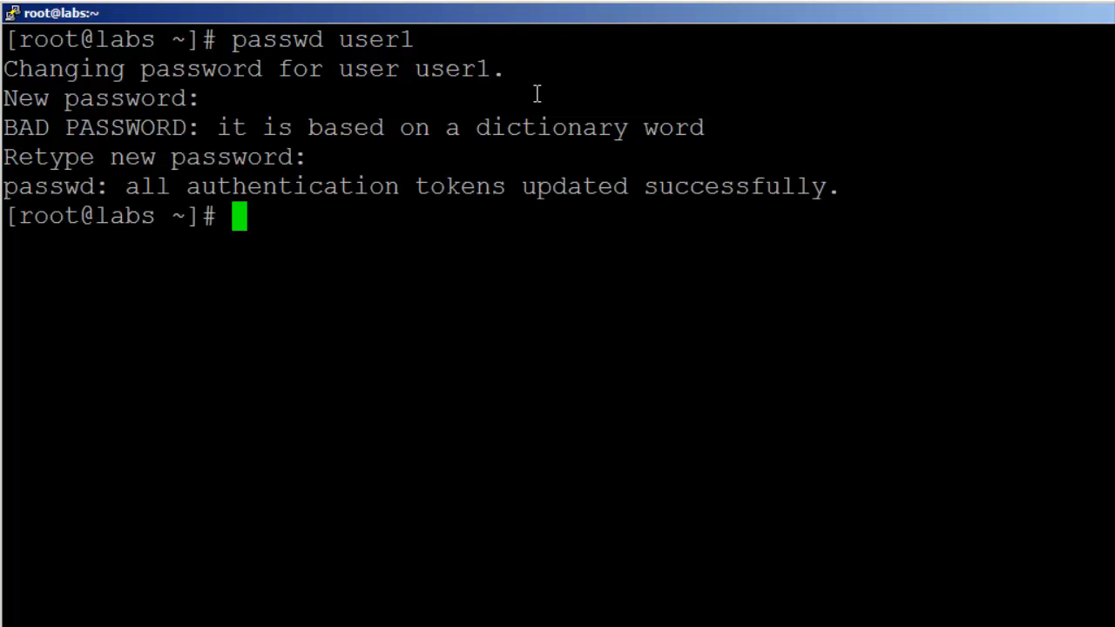
# Show the last /etc/shadow entries with tail, then exit the PuTTY session
pyautogui.write('tail /etc/pass')
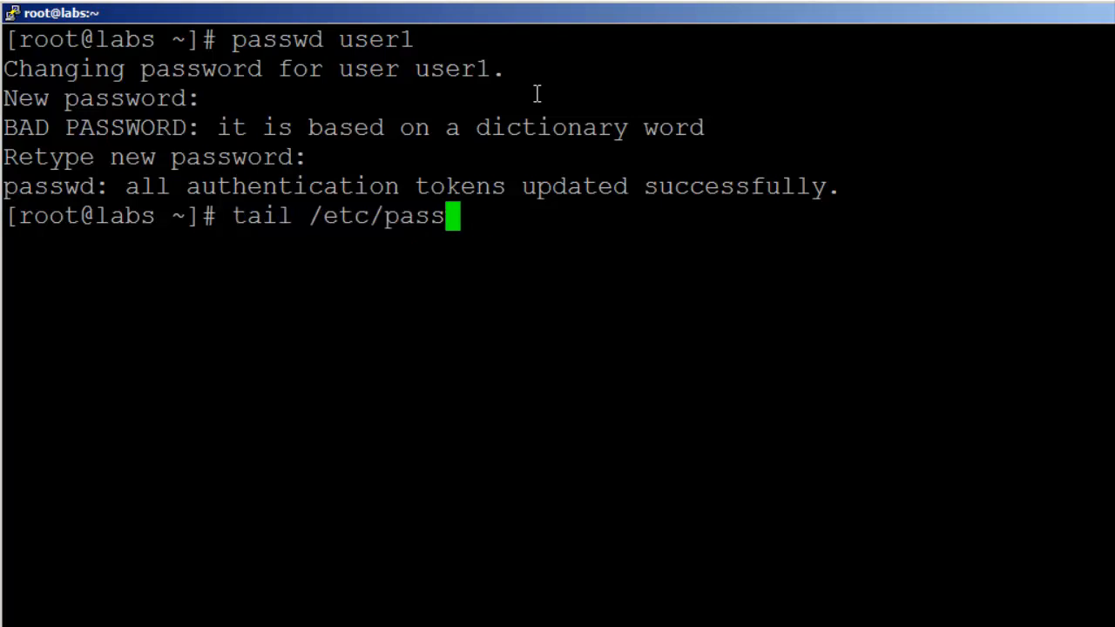
pyautogui.write('sha')
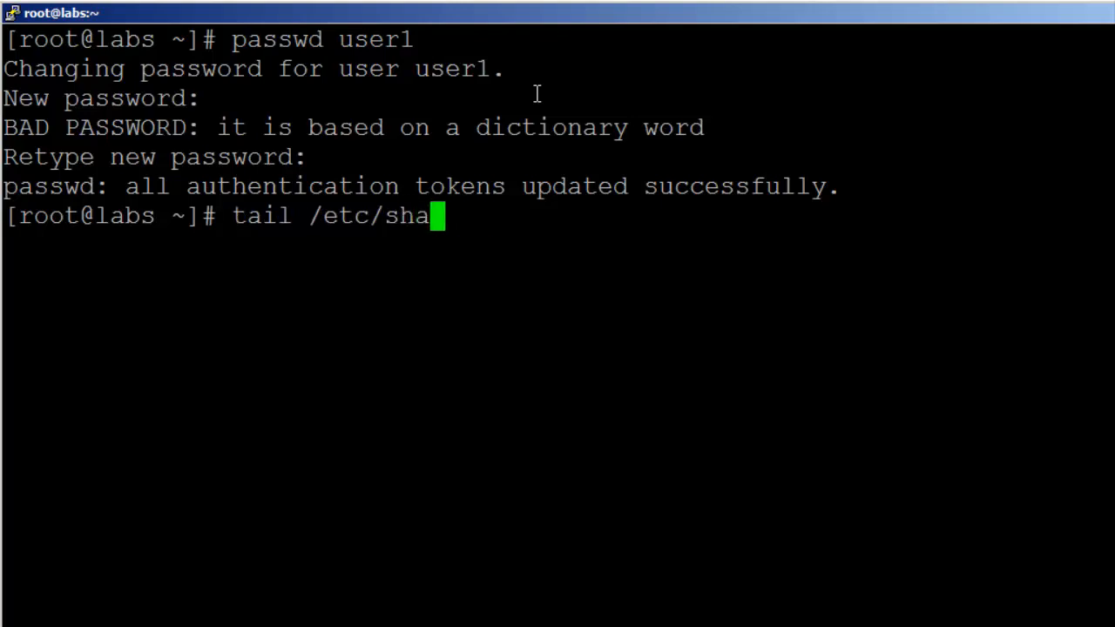
pyautogui.write('dow')
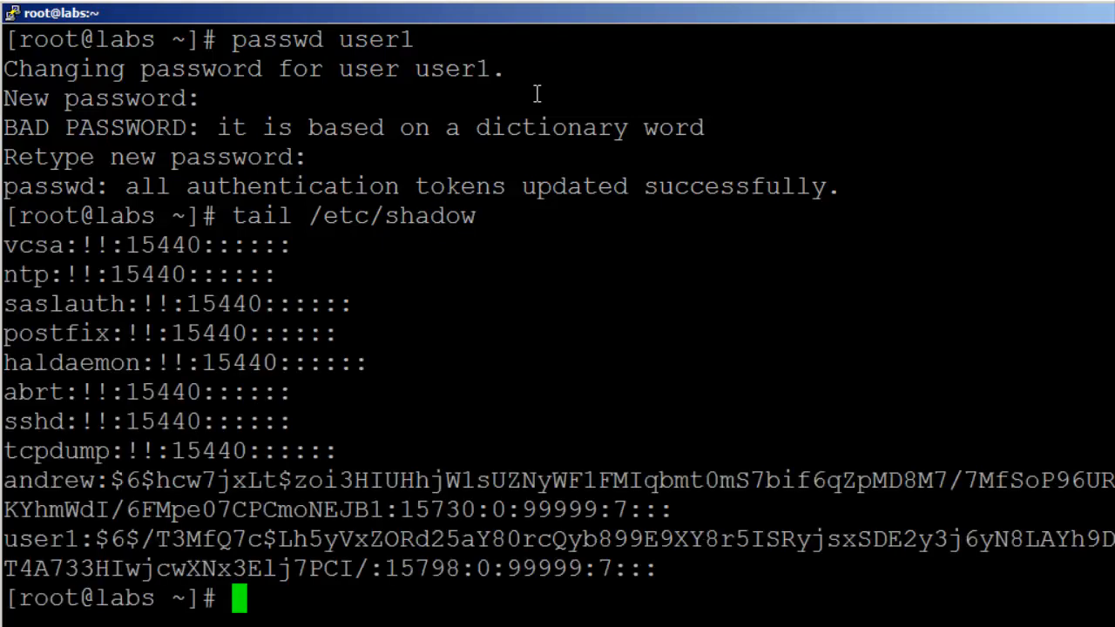
pyautogui.write('e')
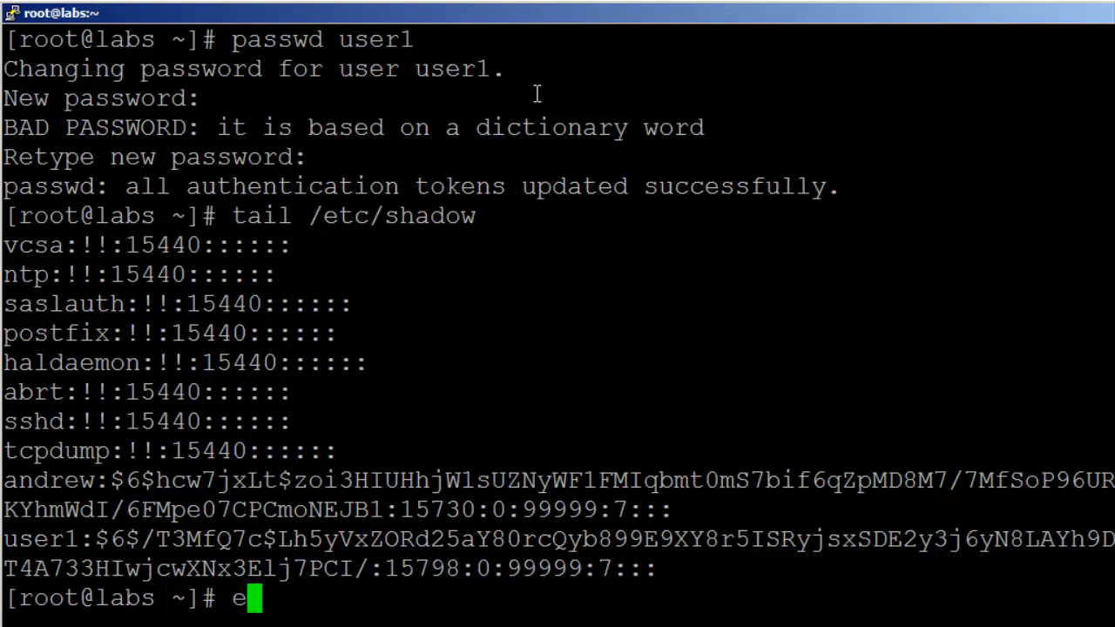
pyautogui.write('xit')
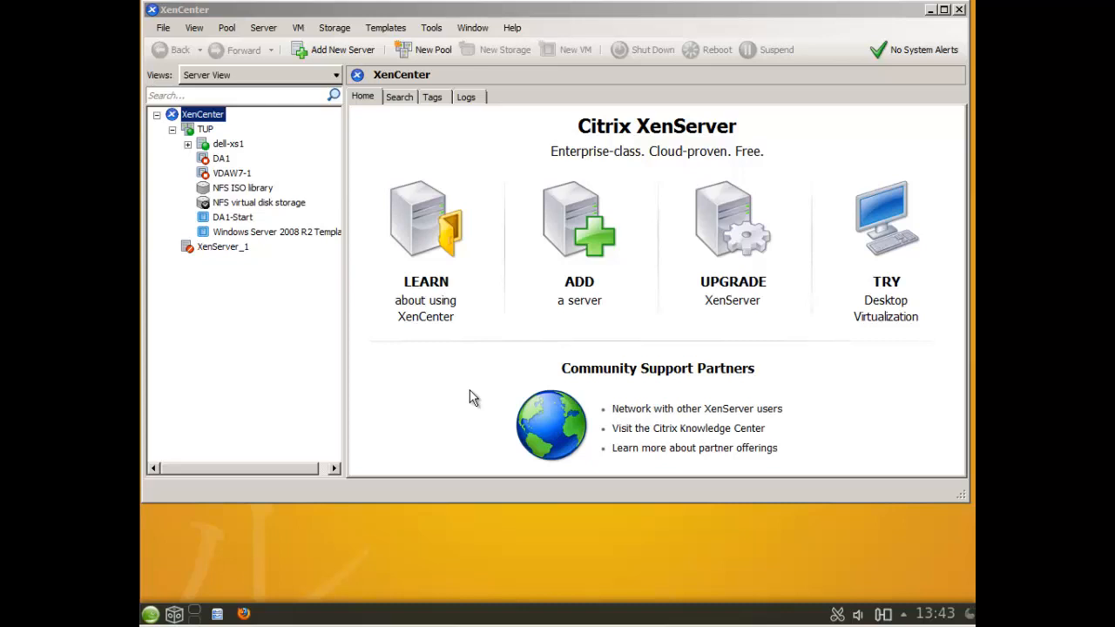
pyautogui.moveTo(311, 183)
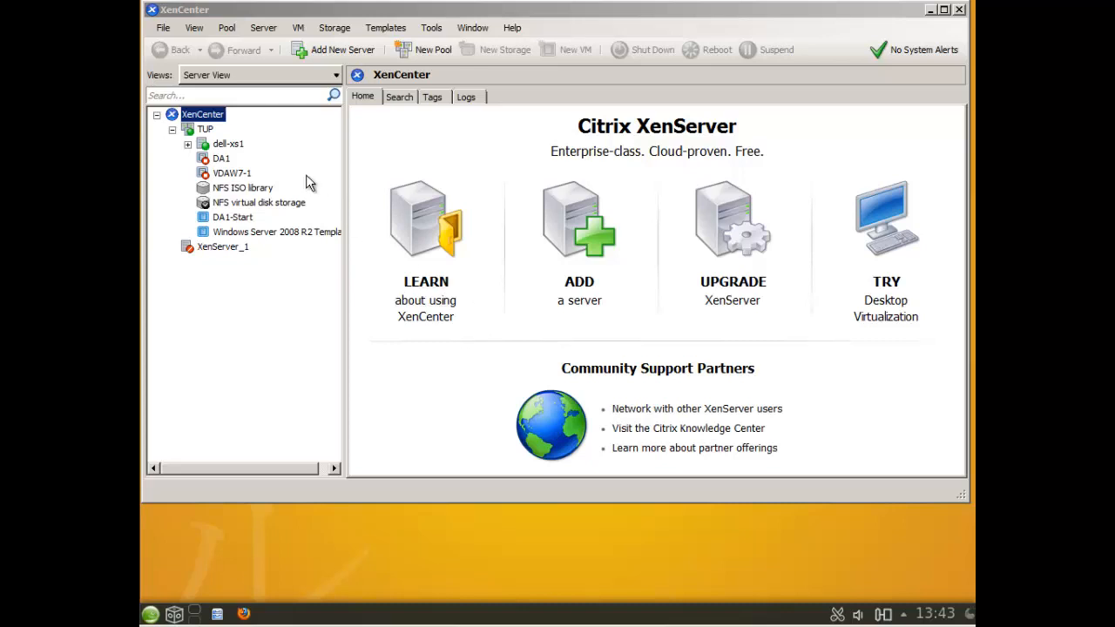
# Open the dell-xs1 server console in XenCenter and run 'ps' and 'uname'
pyautogui.click(228, 144)
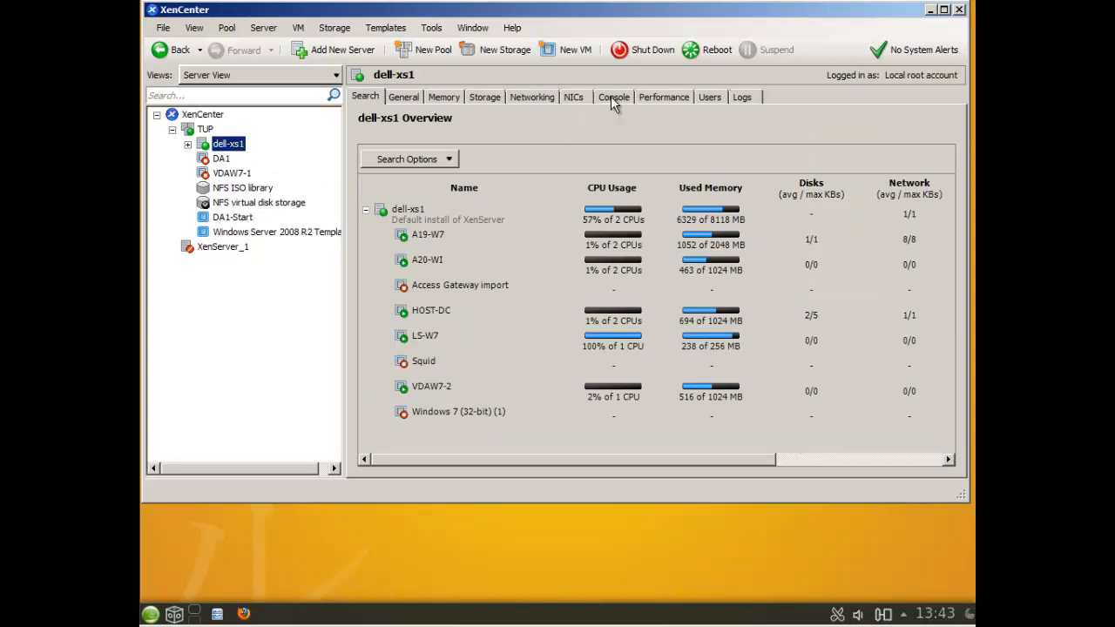
pyautogui.click(613, 96)
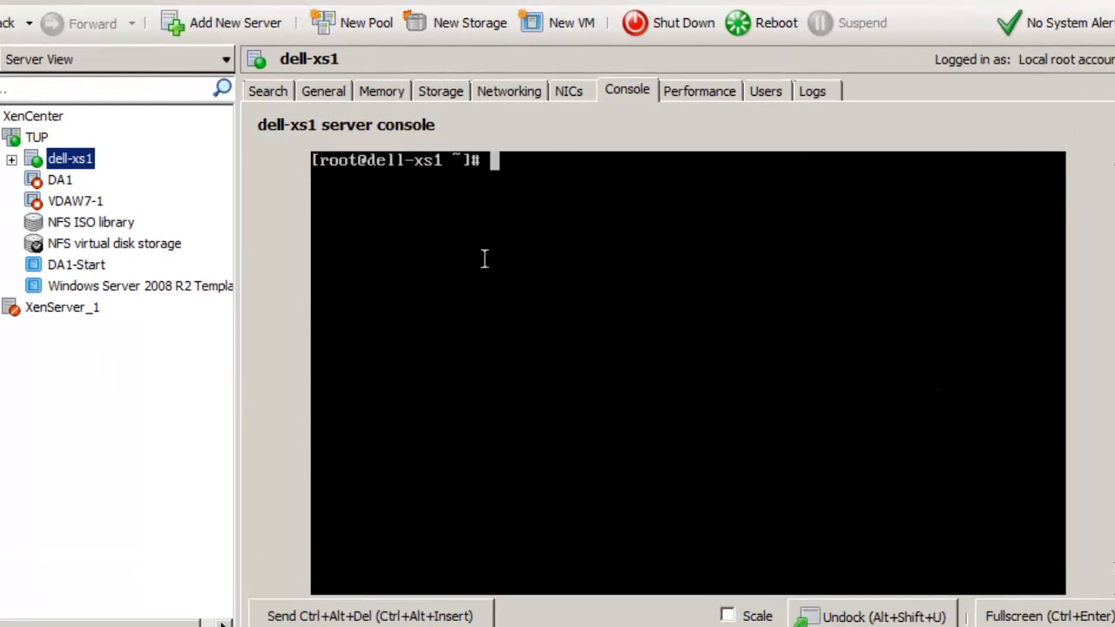
pyautogui.write('ps')
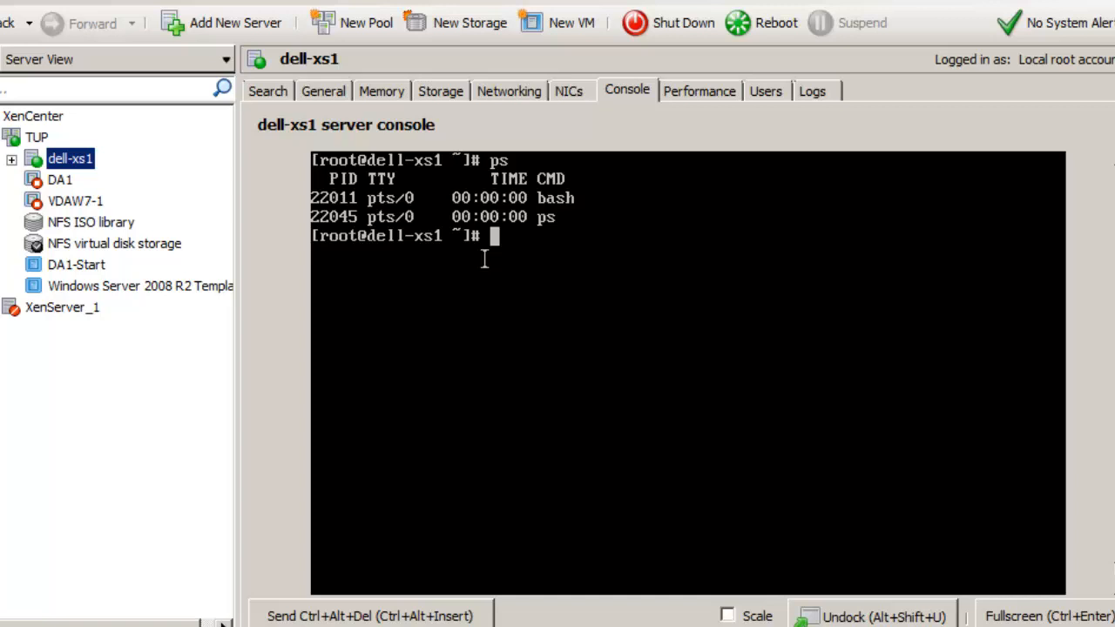
pyautogui.write('uname')
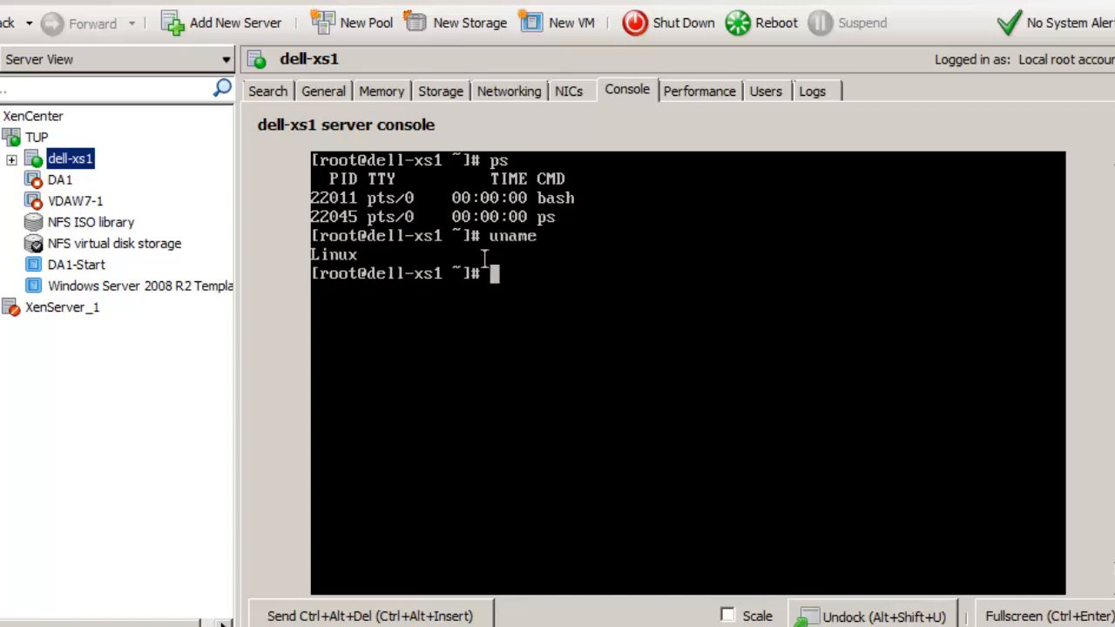